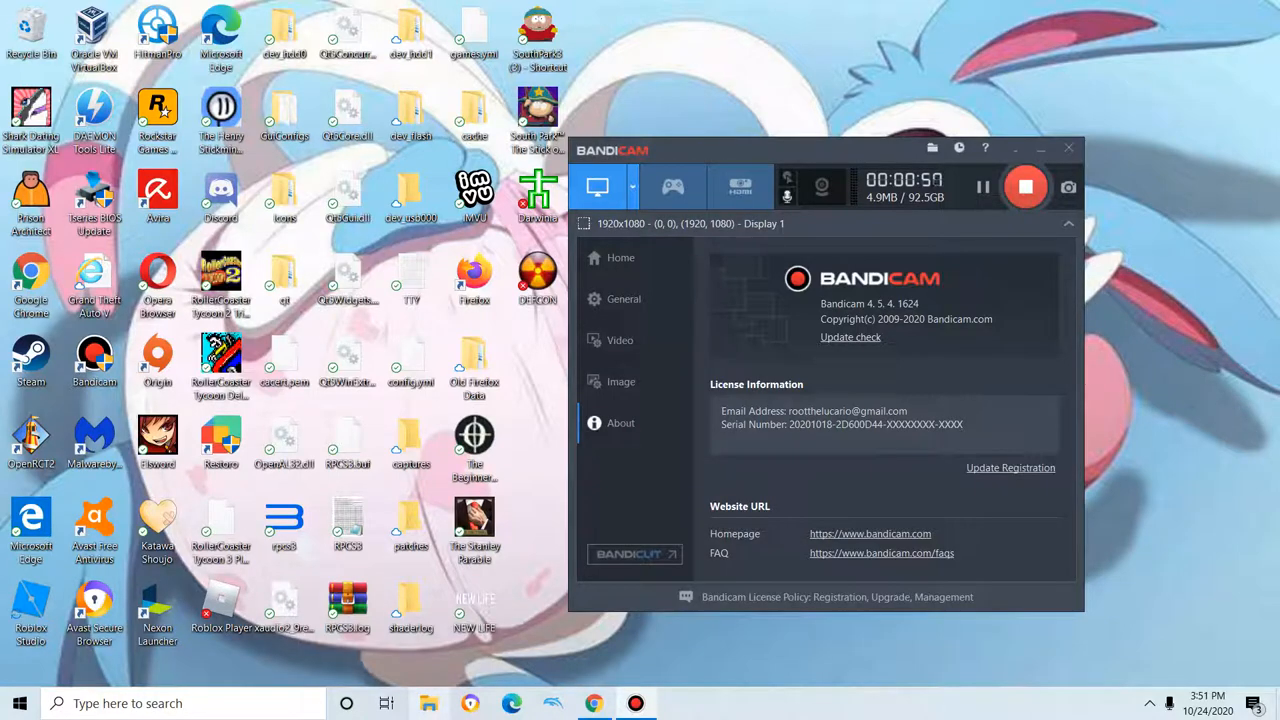
Launch File Explorer maximized and look through the Desktop, Downloads and Pictures folders.
left_click(428, 704)
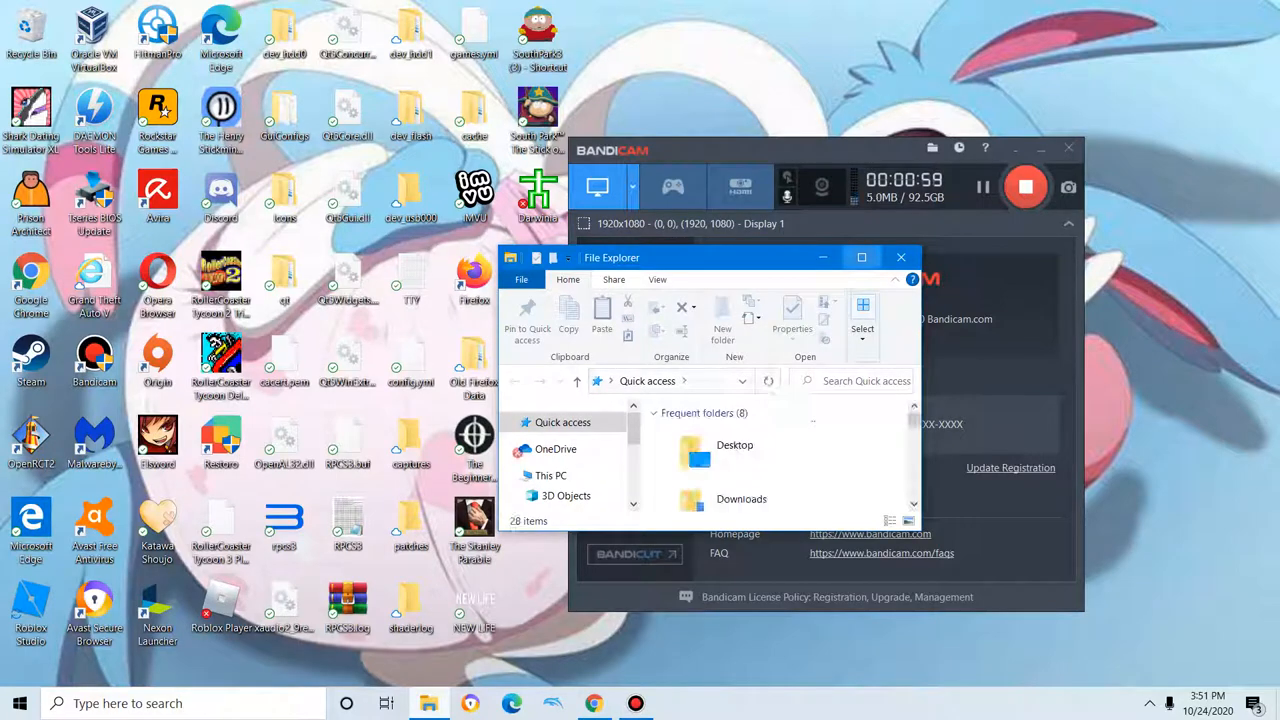
left_click(860, 256)
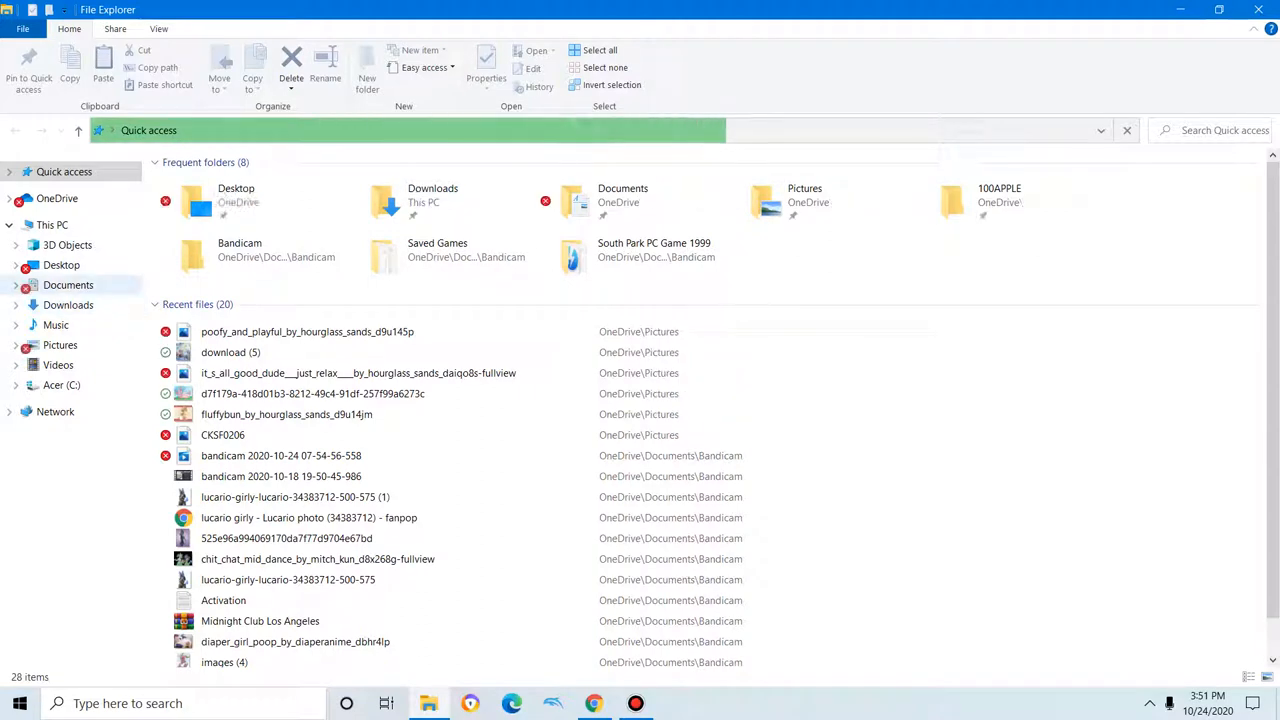
left_click(60, 264)
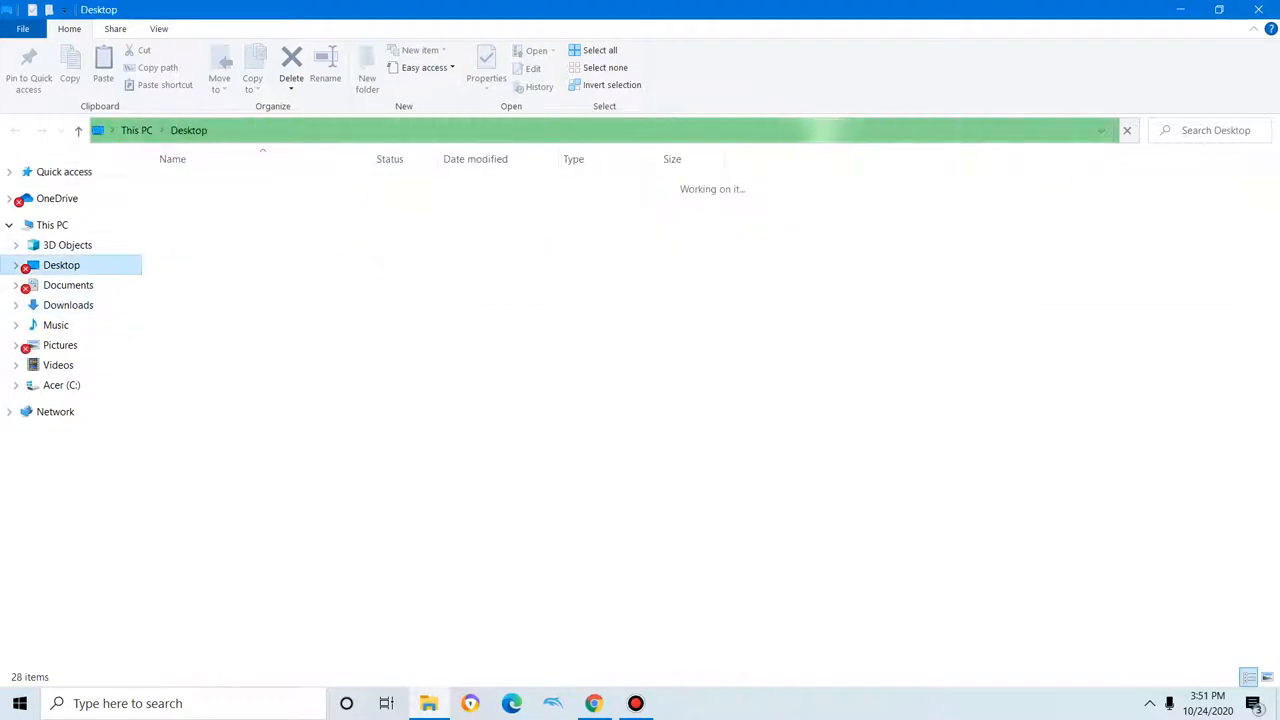
left_click(68, 304)
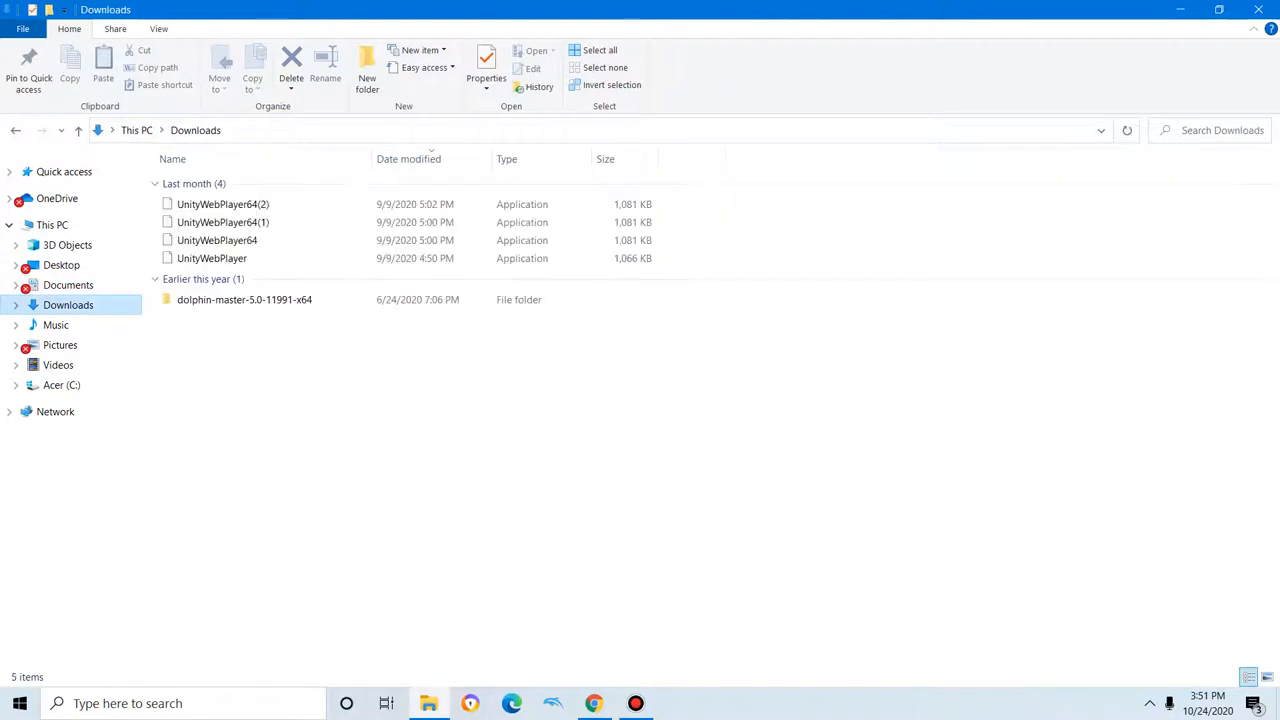
left_click(60, 344)
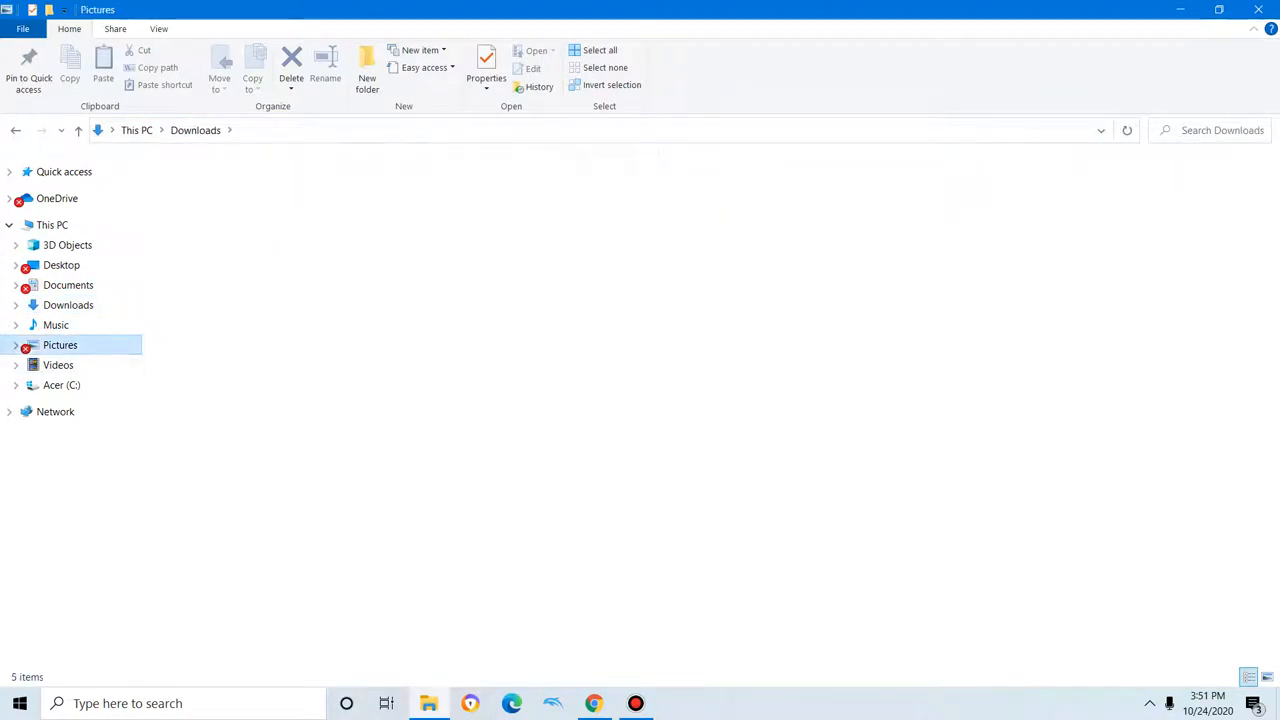
Browse Downloads, 3D Objects and Desktop, then reach Documents from the This PC overview.
left_click(68, 304)
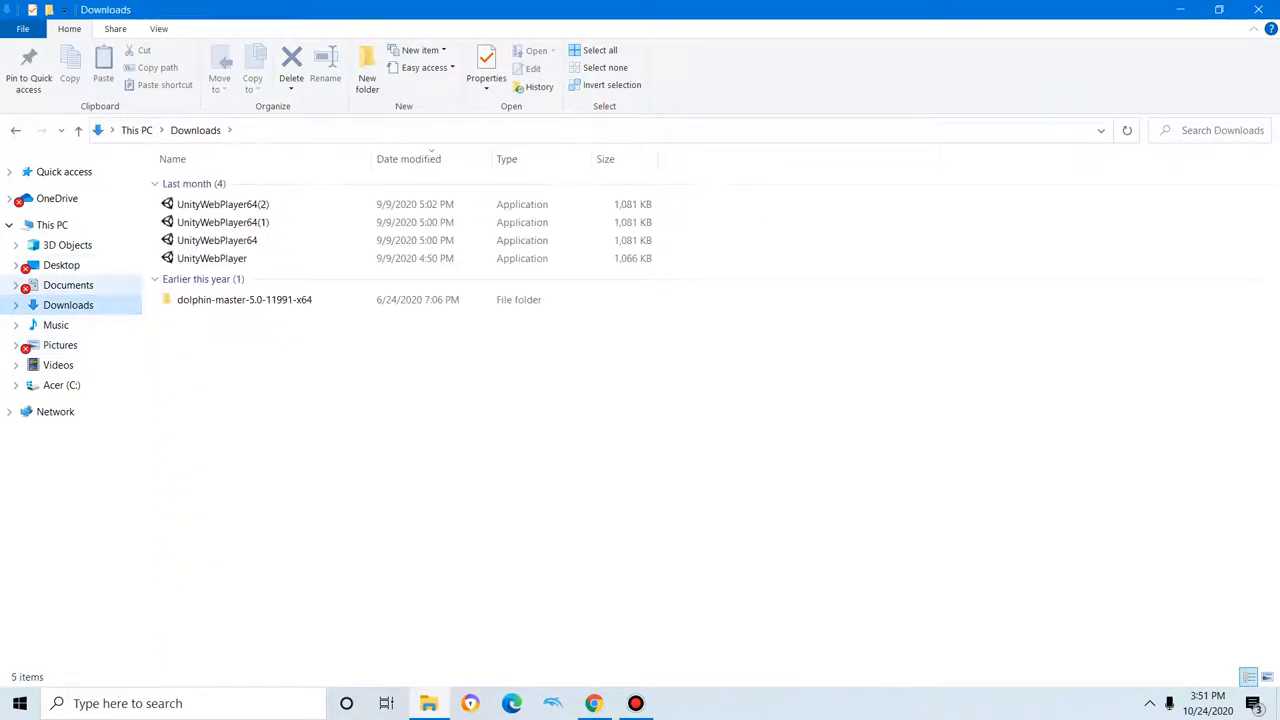
left_click(68, 244)
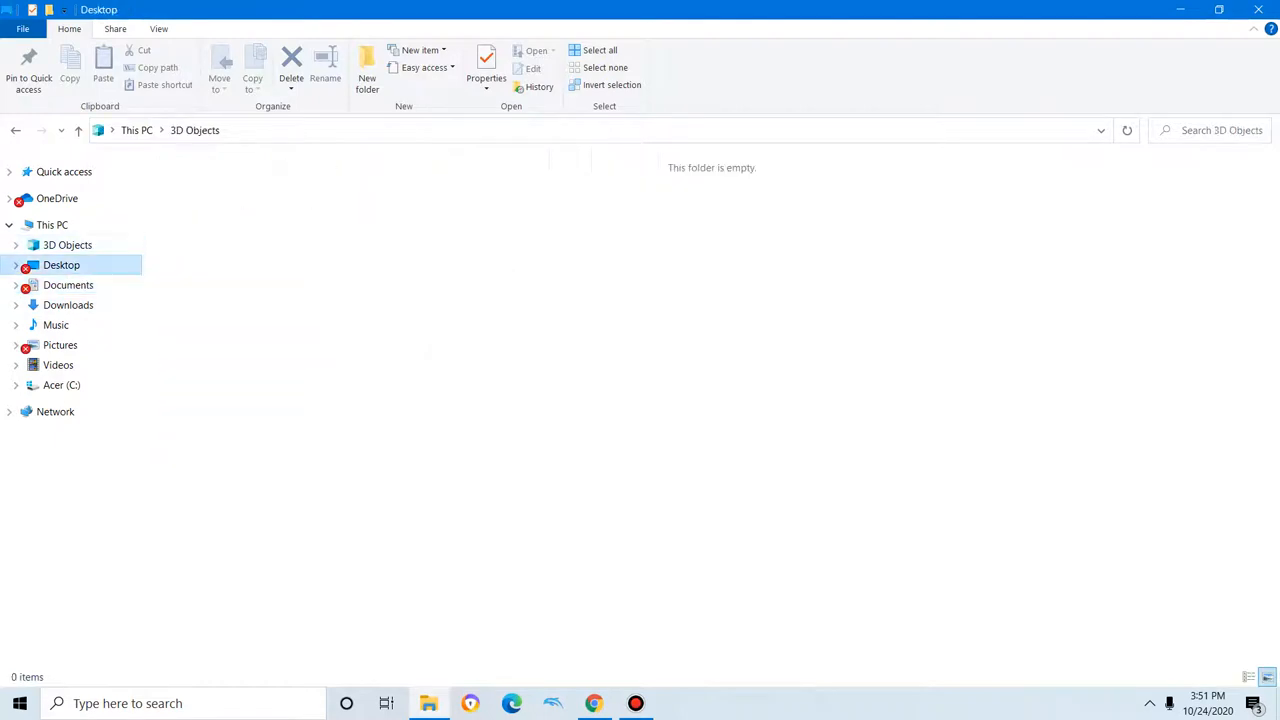
left_click(60, 264)
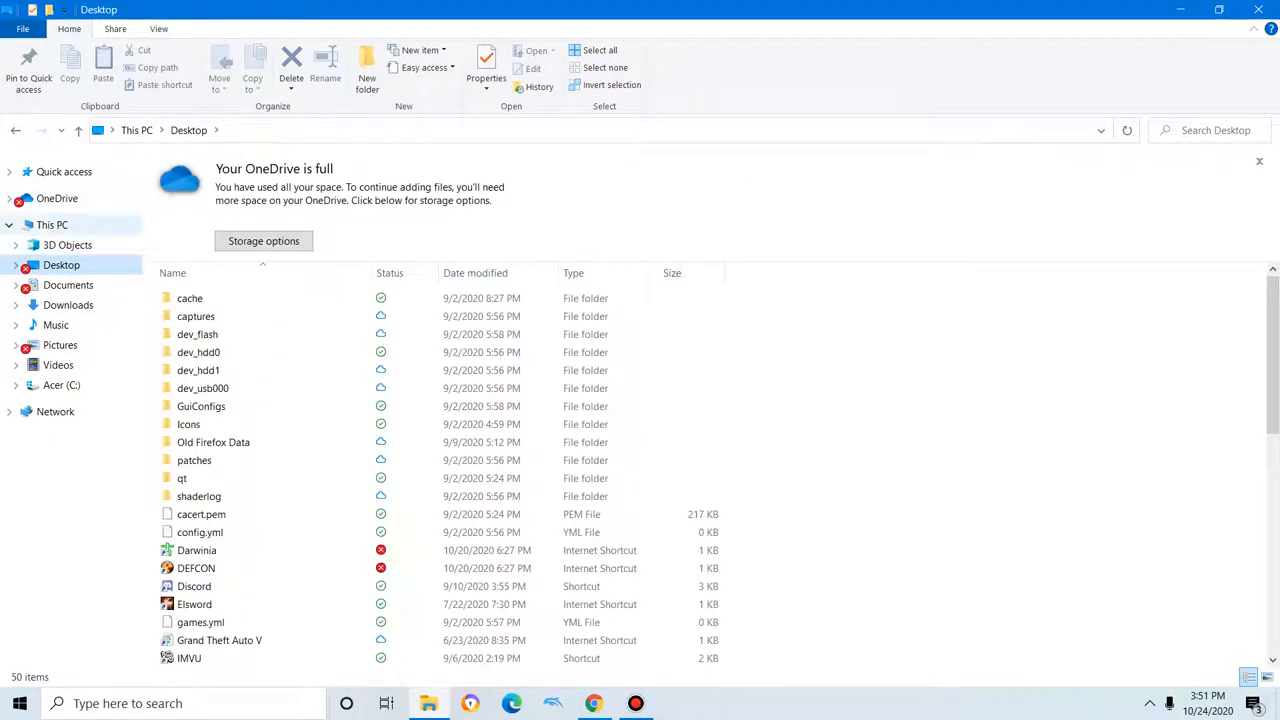
left_click(52, 224)
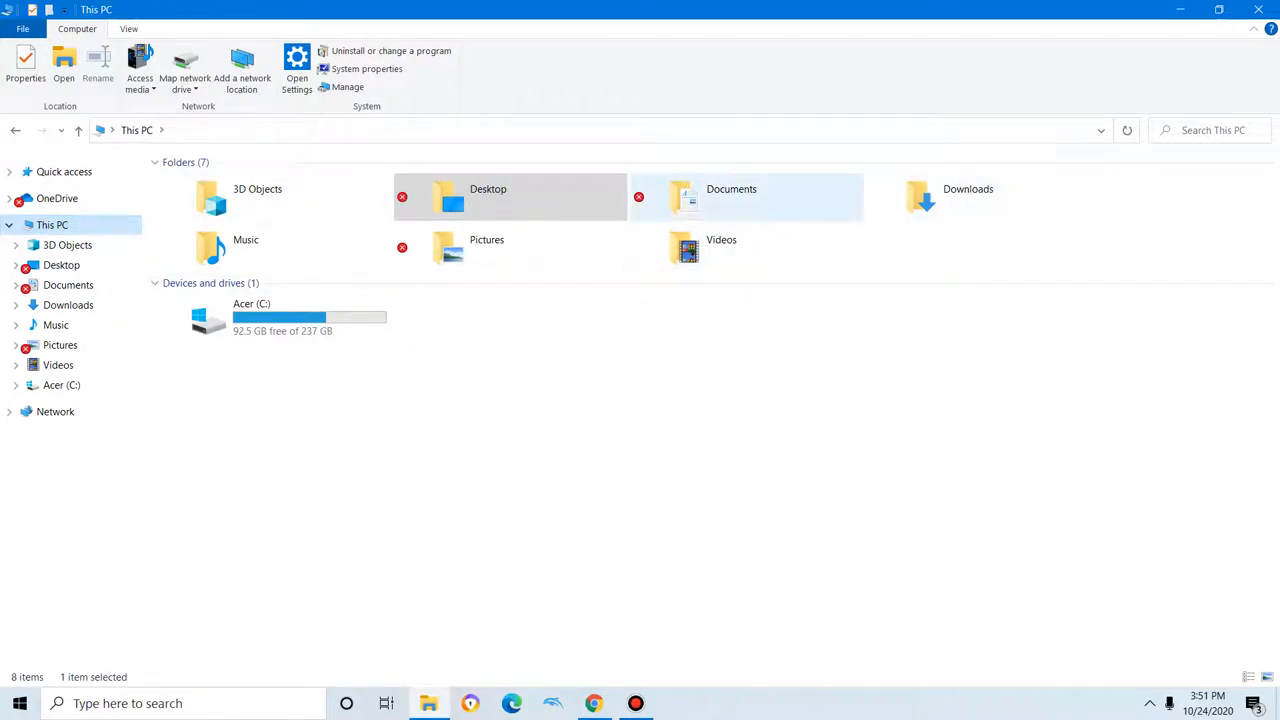
left_click(486, 248)
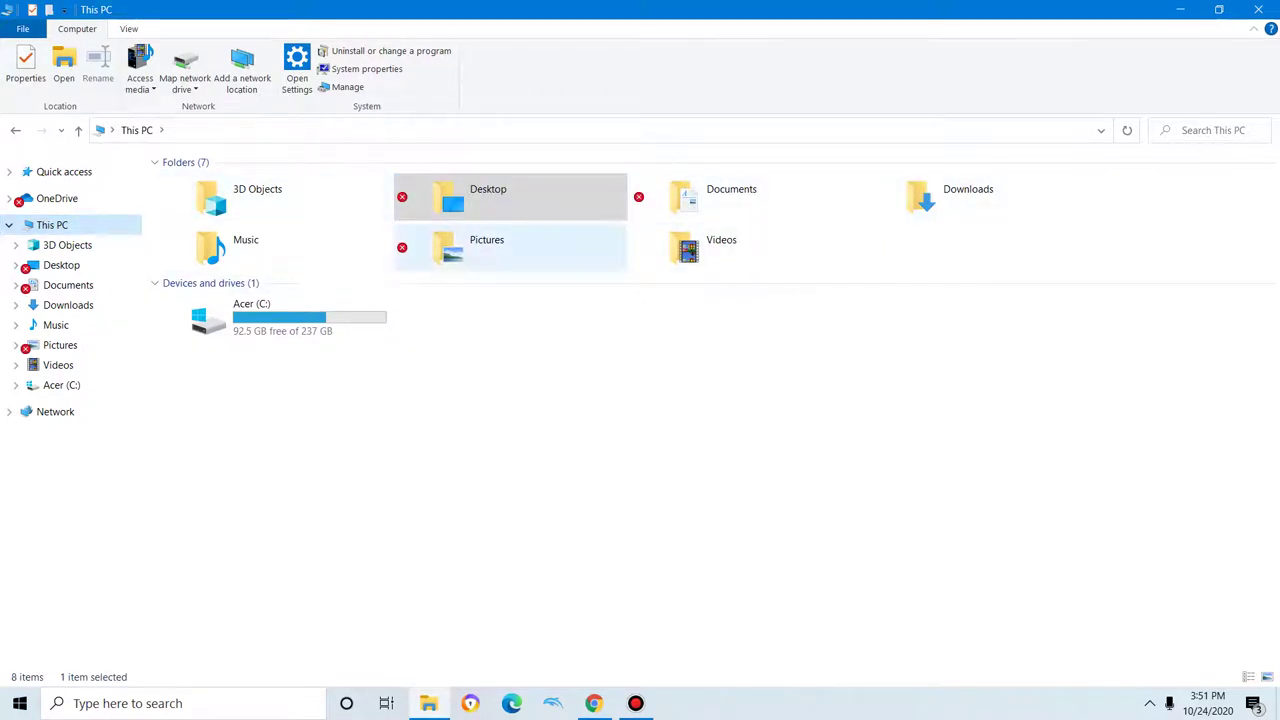
mouse_move(486, 248)
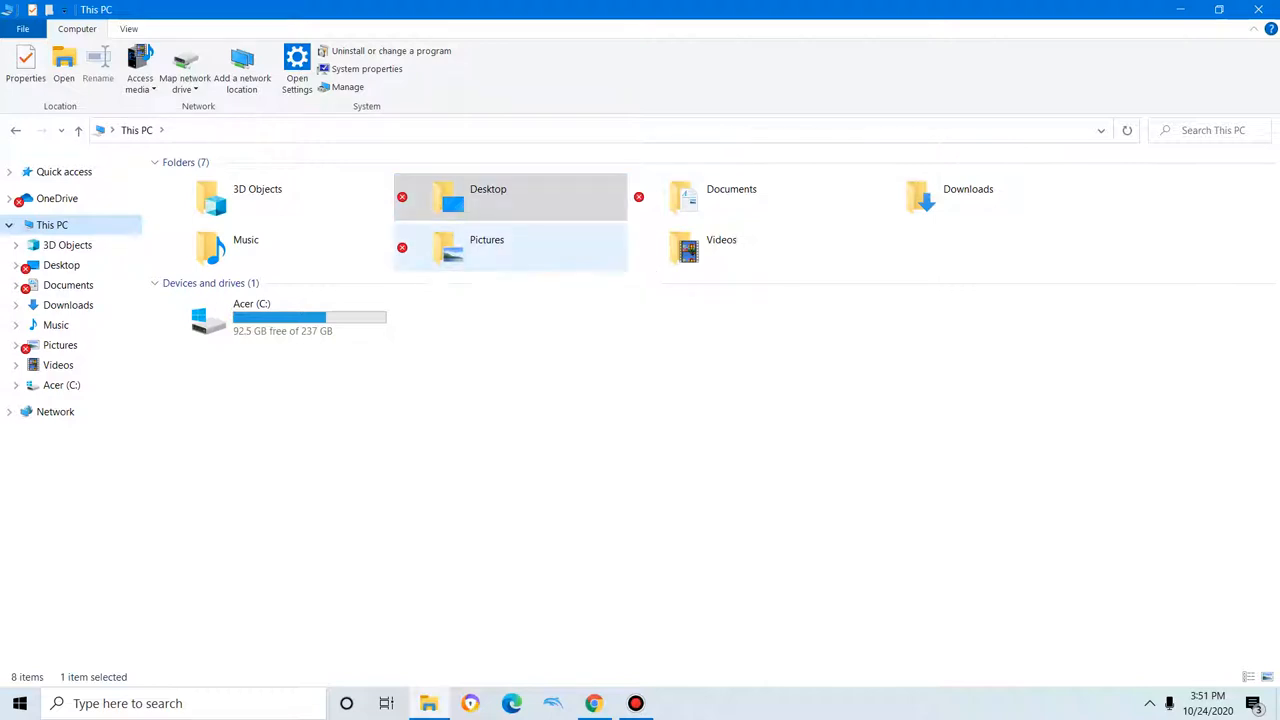
mouse_move(486, 248)
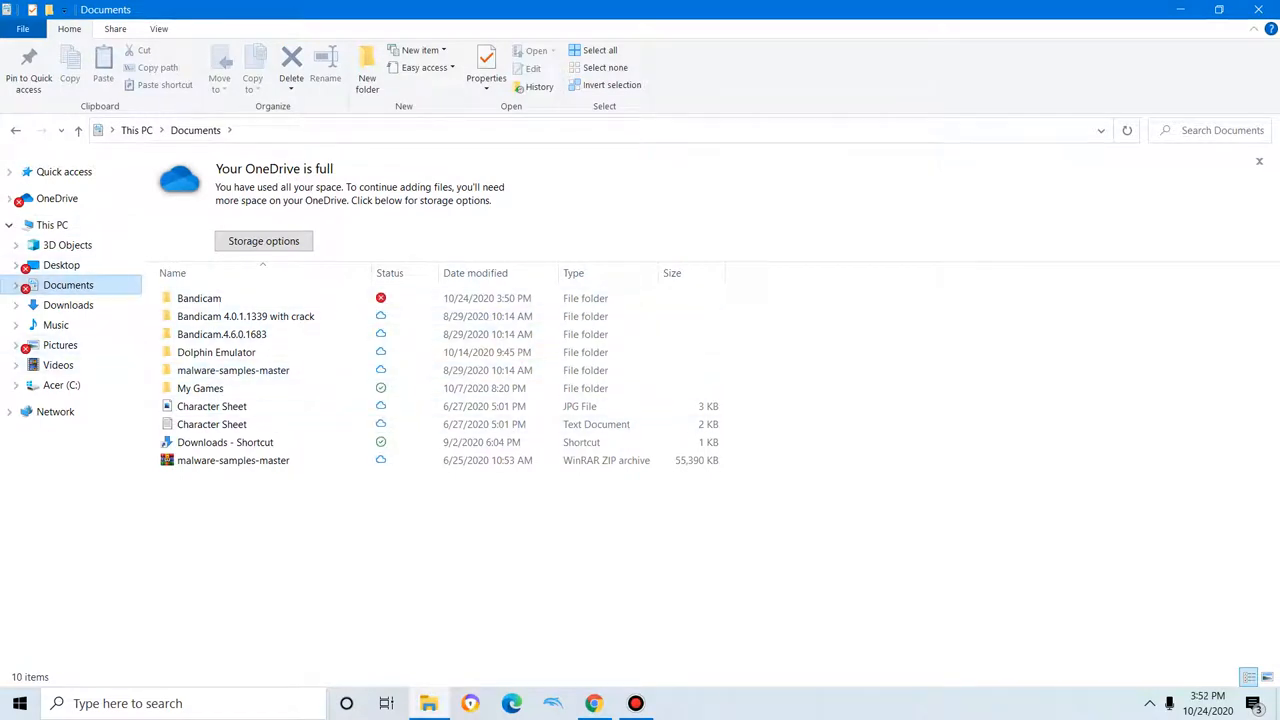
Cycle through Pictures, Desktop and Documents, then select the CrystalDiskInfo8_7_0Shizuku folder in Pictures.
left_click(60, 344)
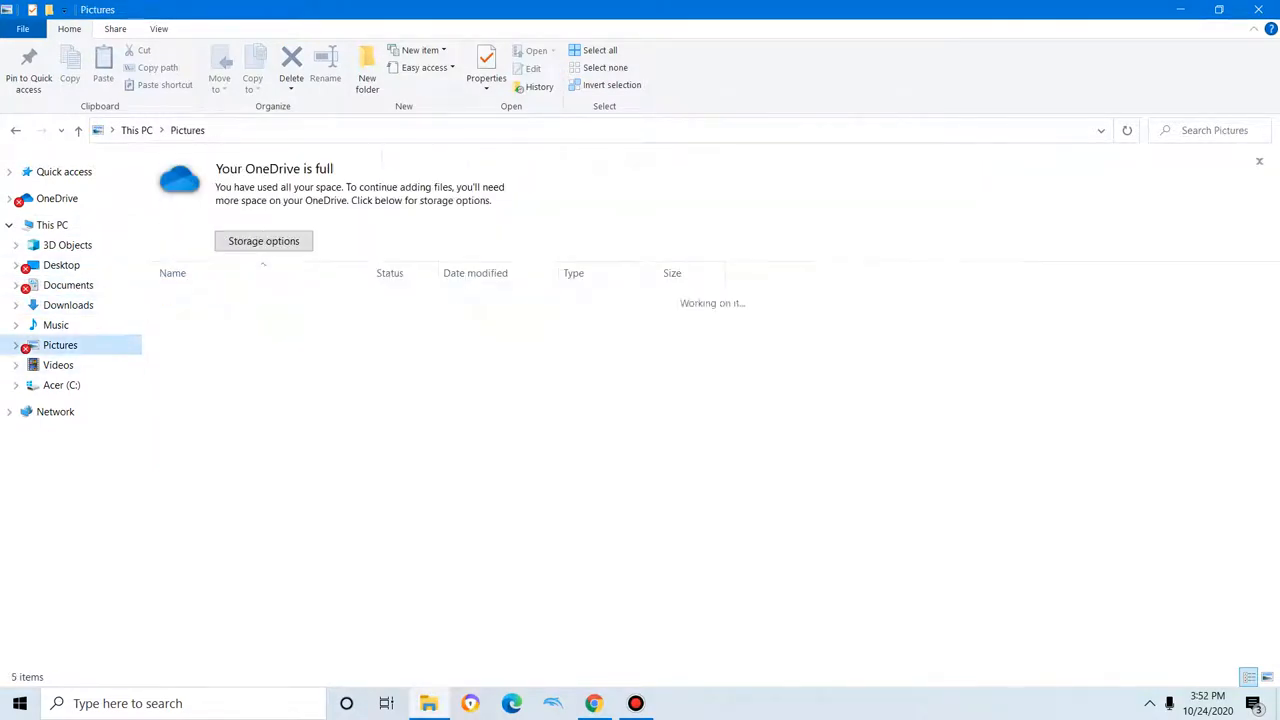
left_click(60, 264)
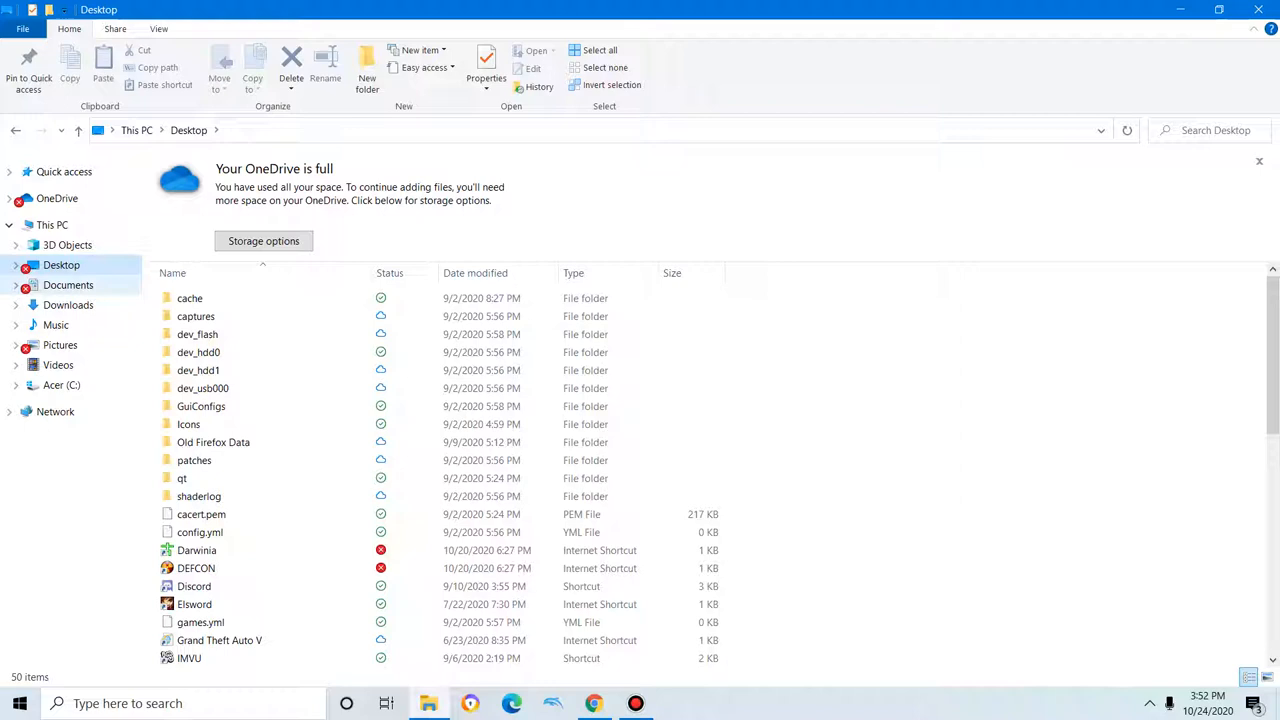
left_click(68, 284)
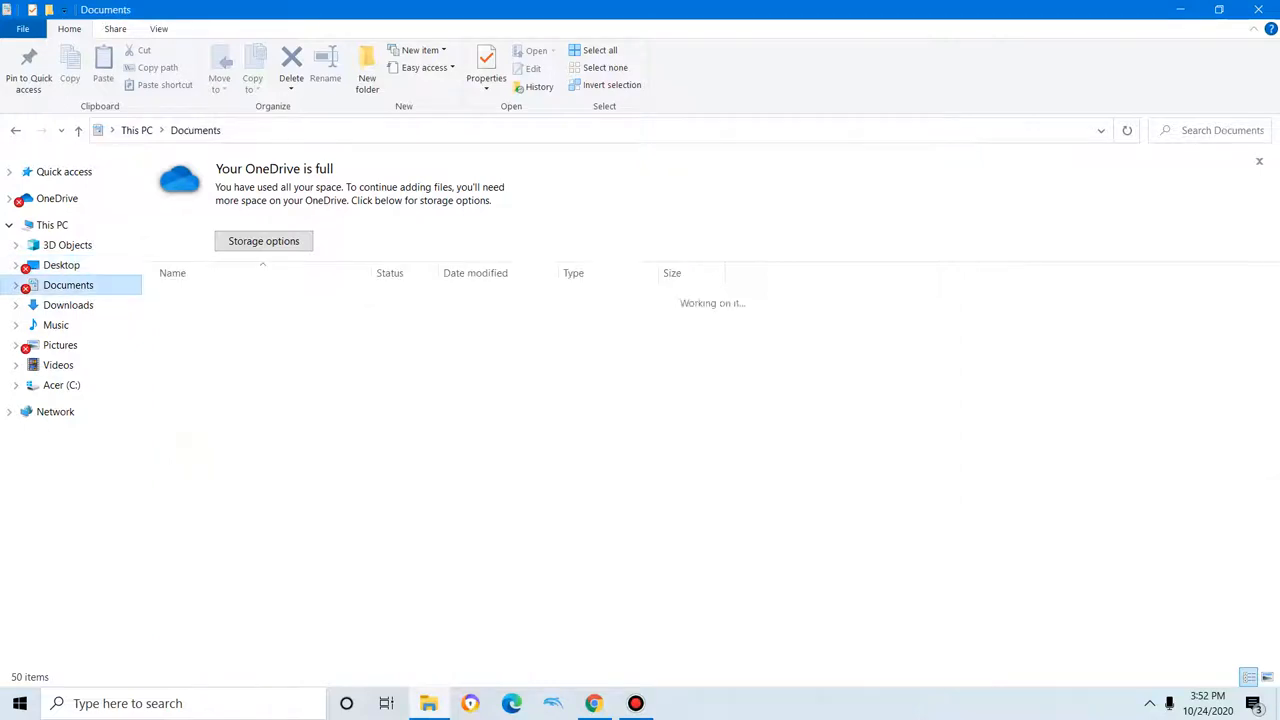
left_click(60, 264)
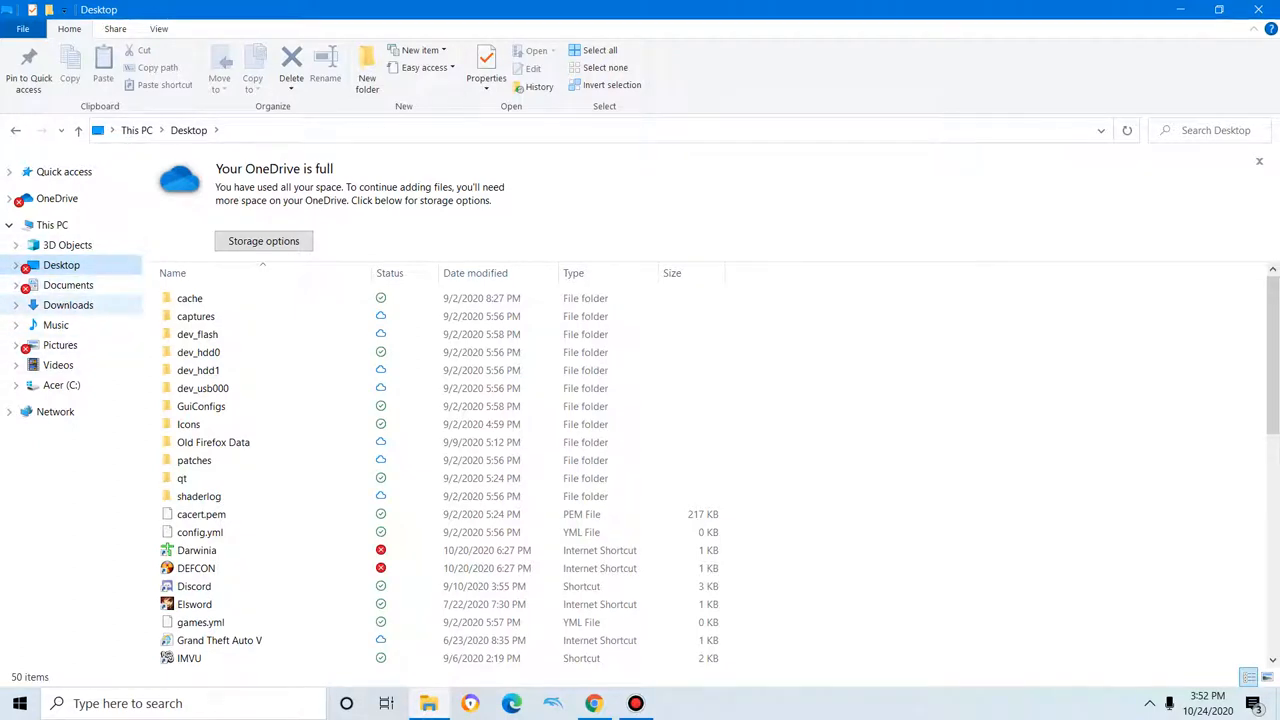
left_click(60, 344)
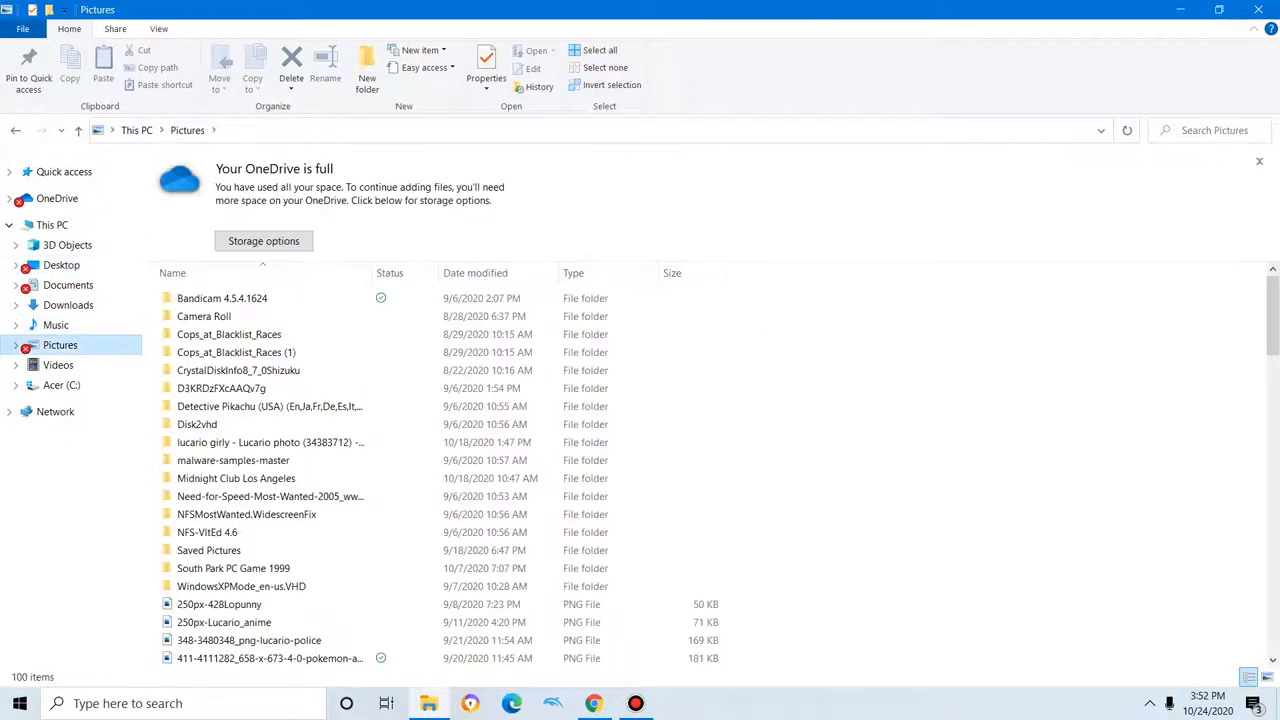
left_click(246, 514)
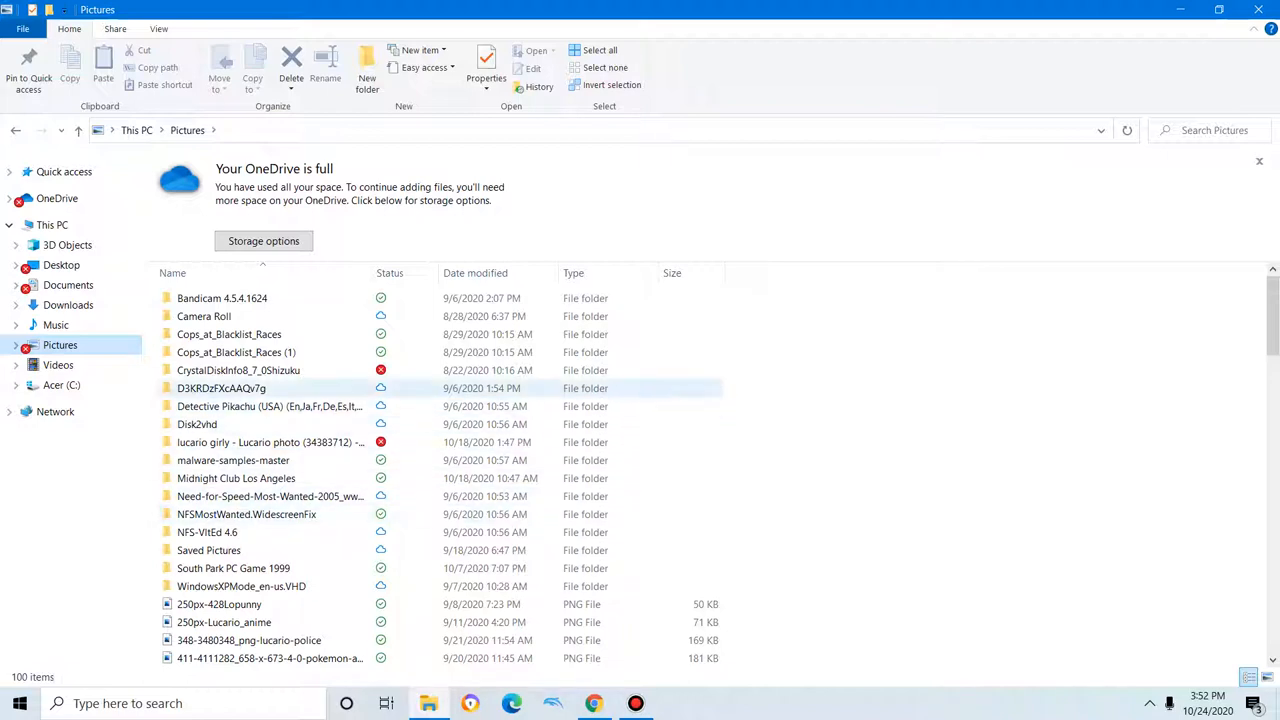
Launch DiskInfo64 from the CrystalDiskInfo8_7_0Shizuku folder to check drive health.
double_click(238, 370)
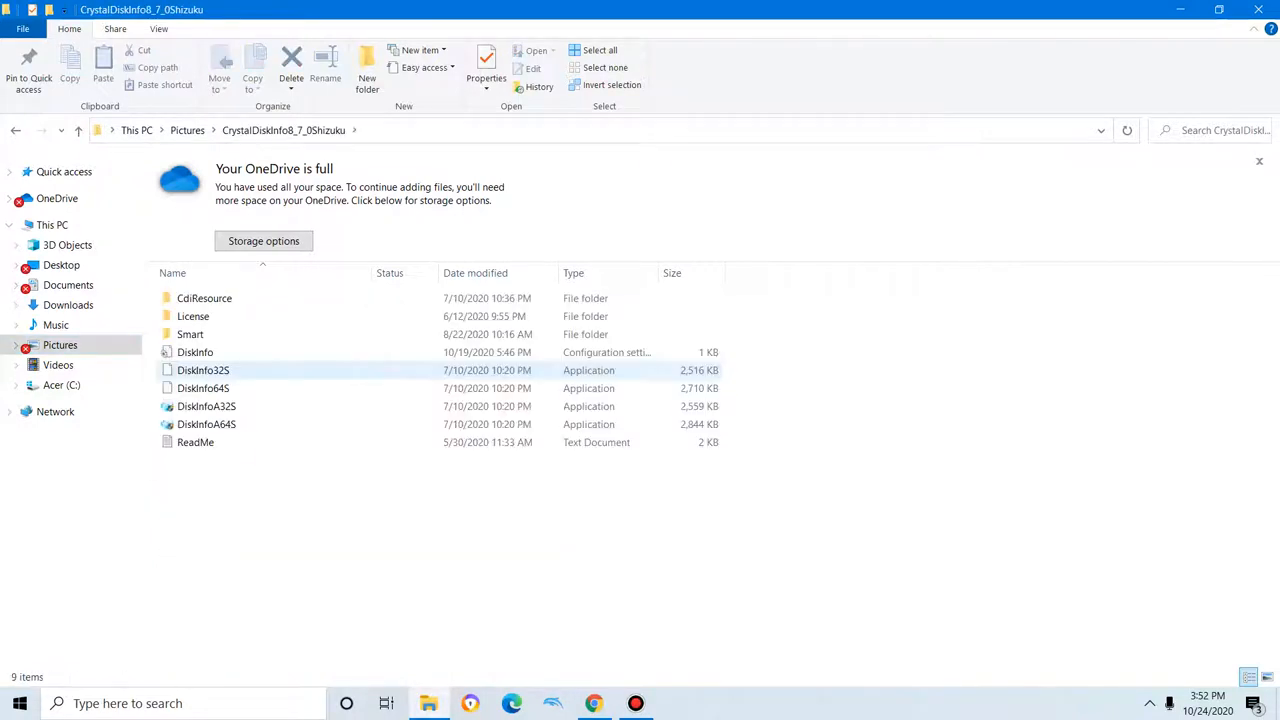
left_click(204, 388)
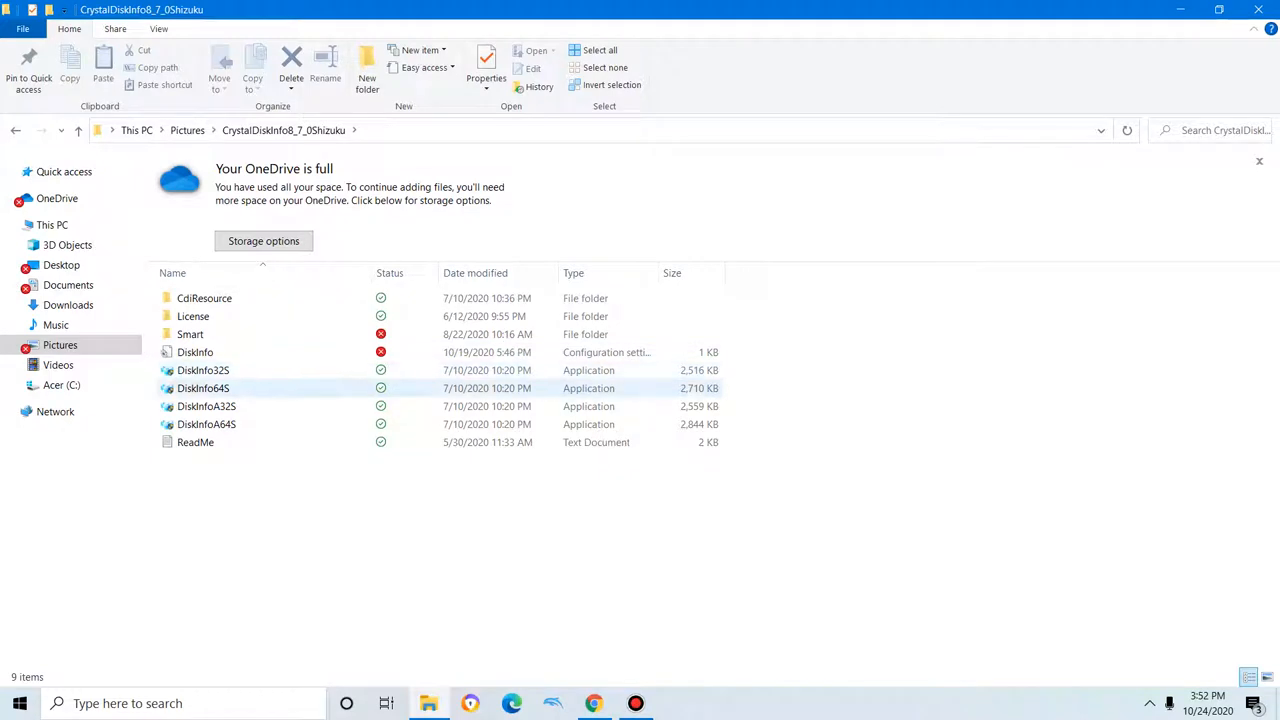
left_click(204, 388)
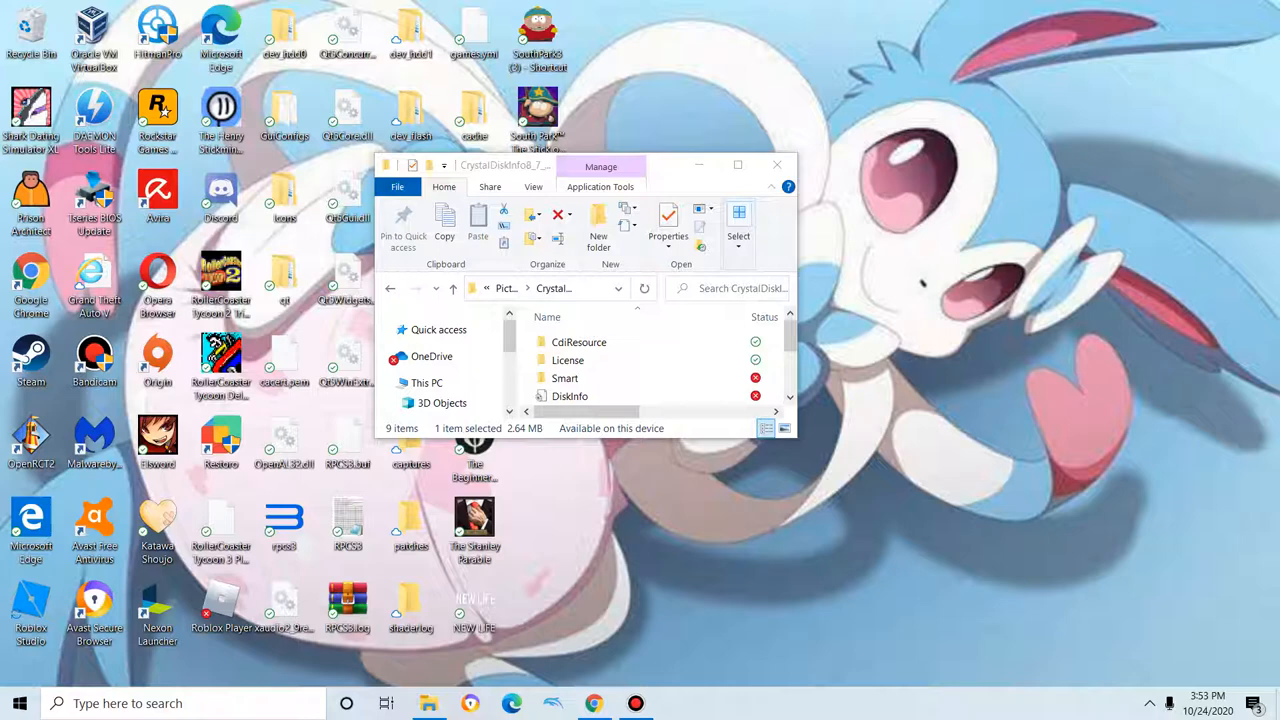
Search Windows for 'unins' to find the Control Panel uninstall settings.
type("u")
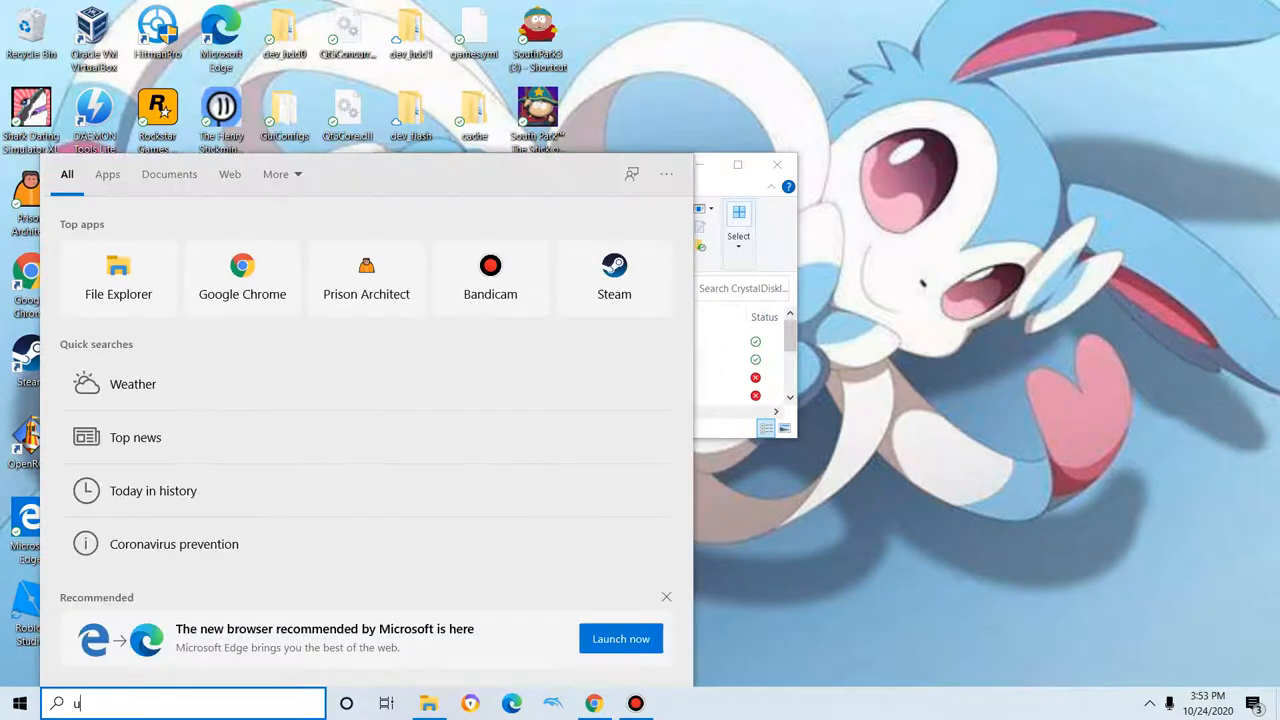
type("nins")
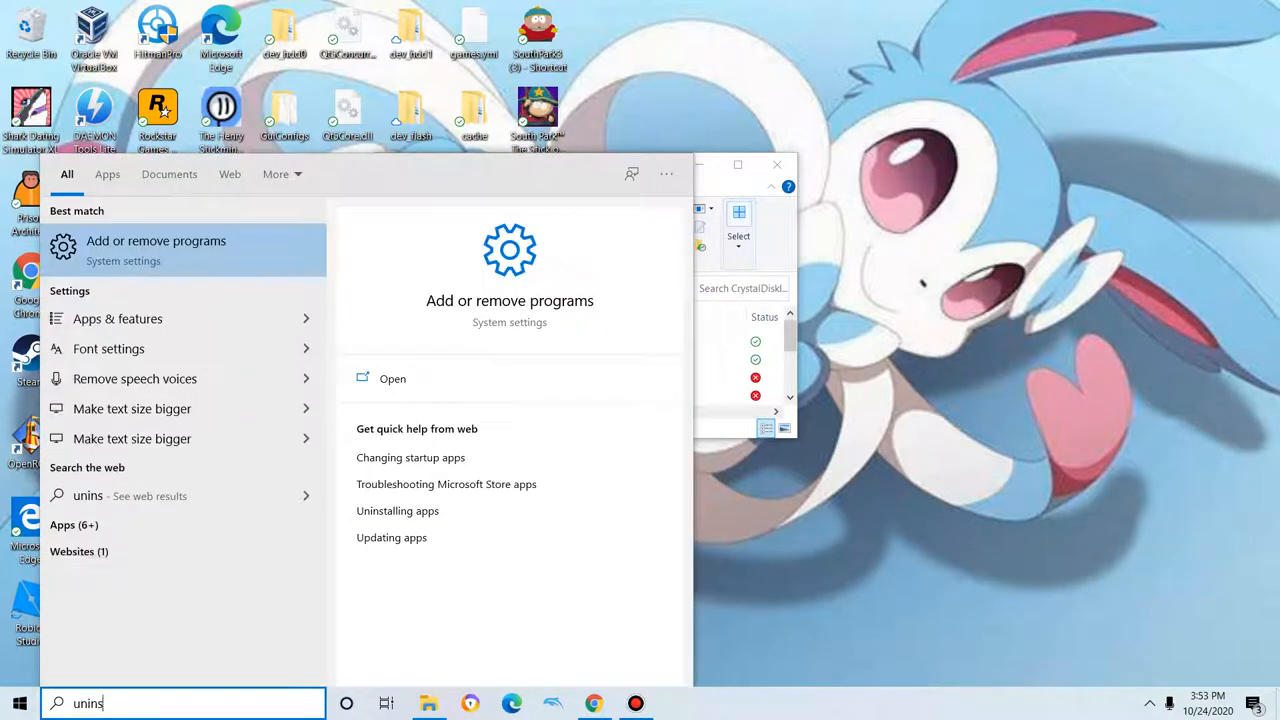
type("ta")
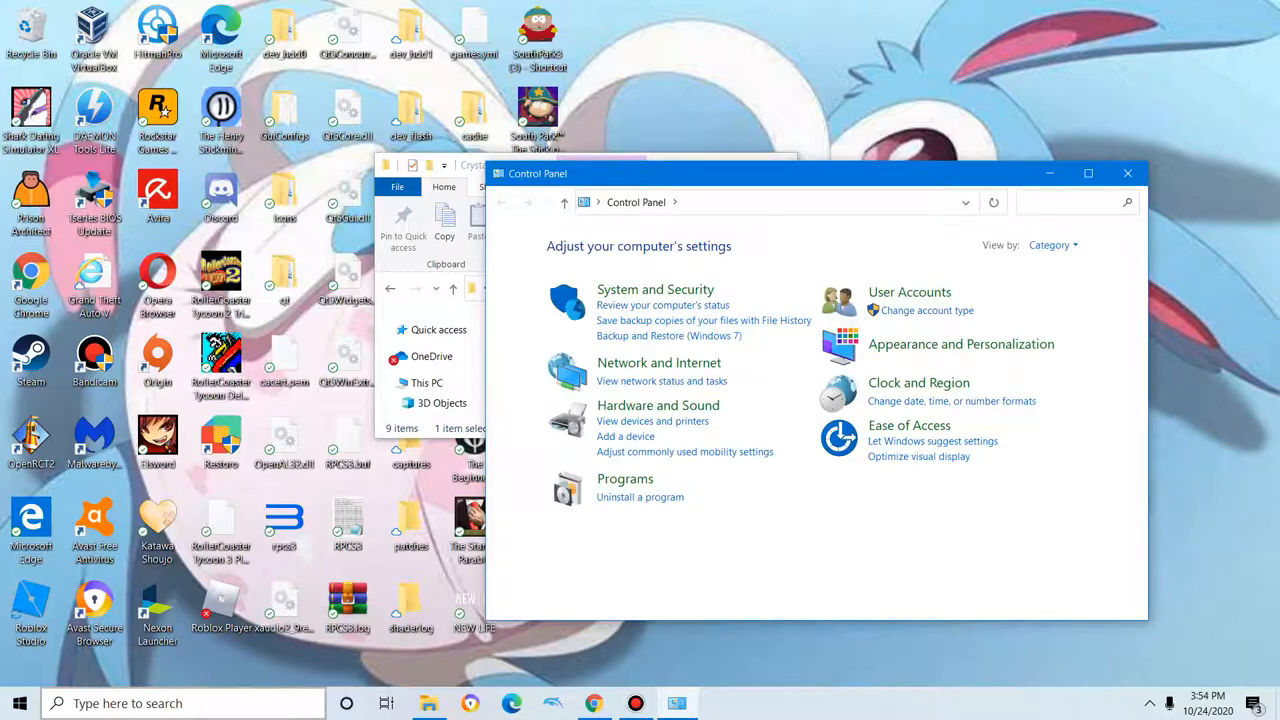
Bring up Programs and Features and scroll down through the installed programs list.
left_click(1064, 202)
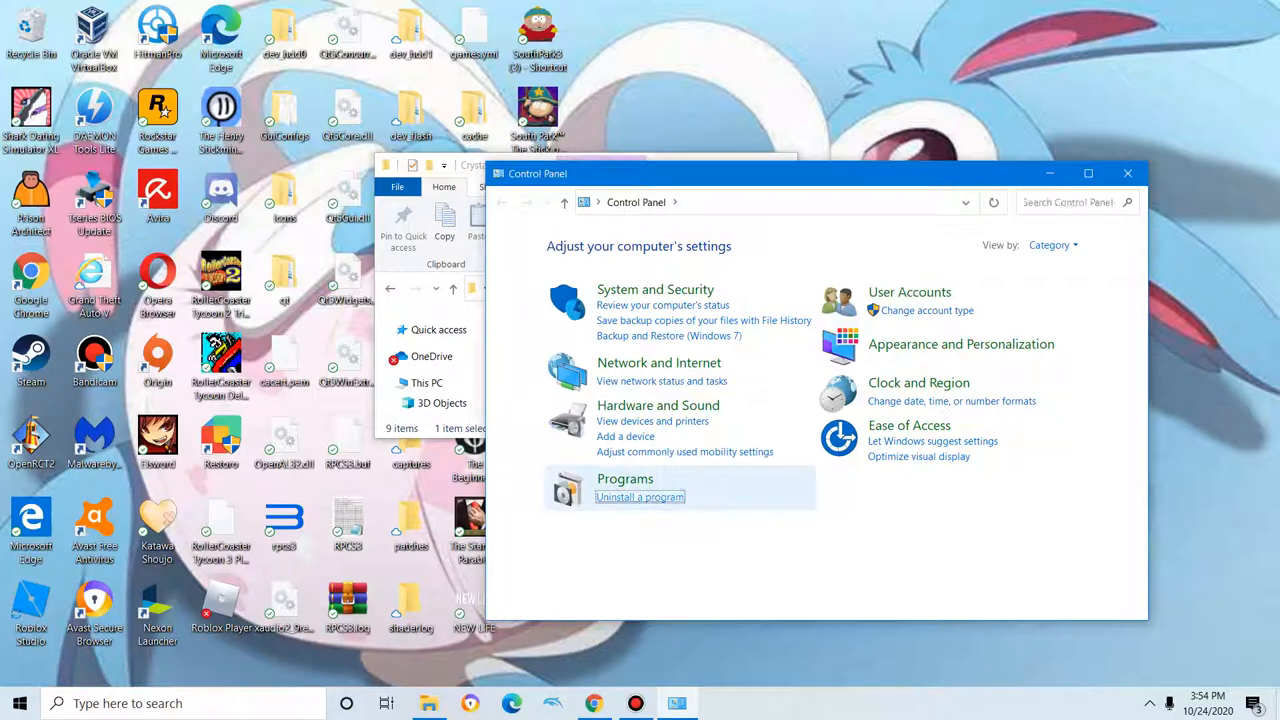
left_click(640, 496)
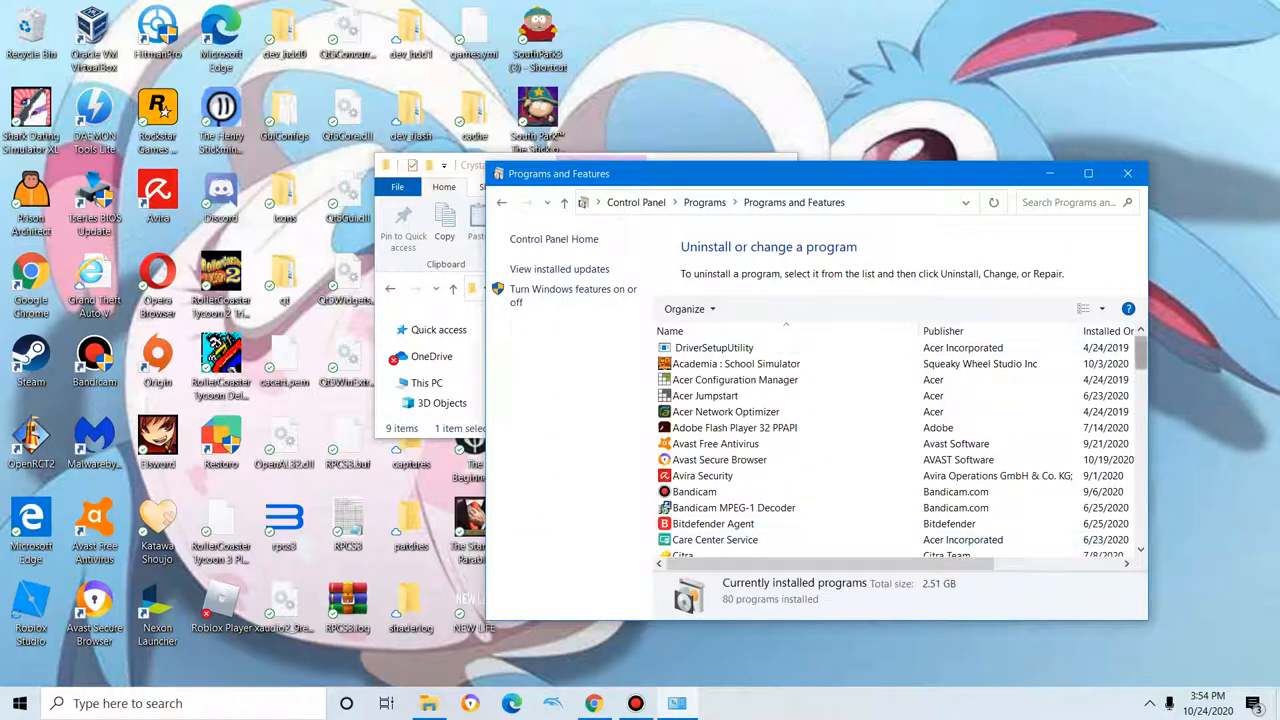
scroll("down", 3)
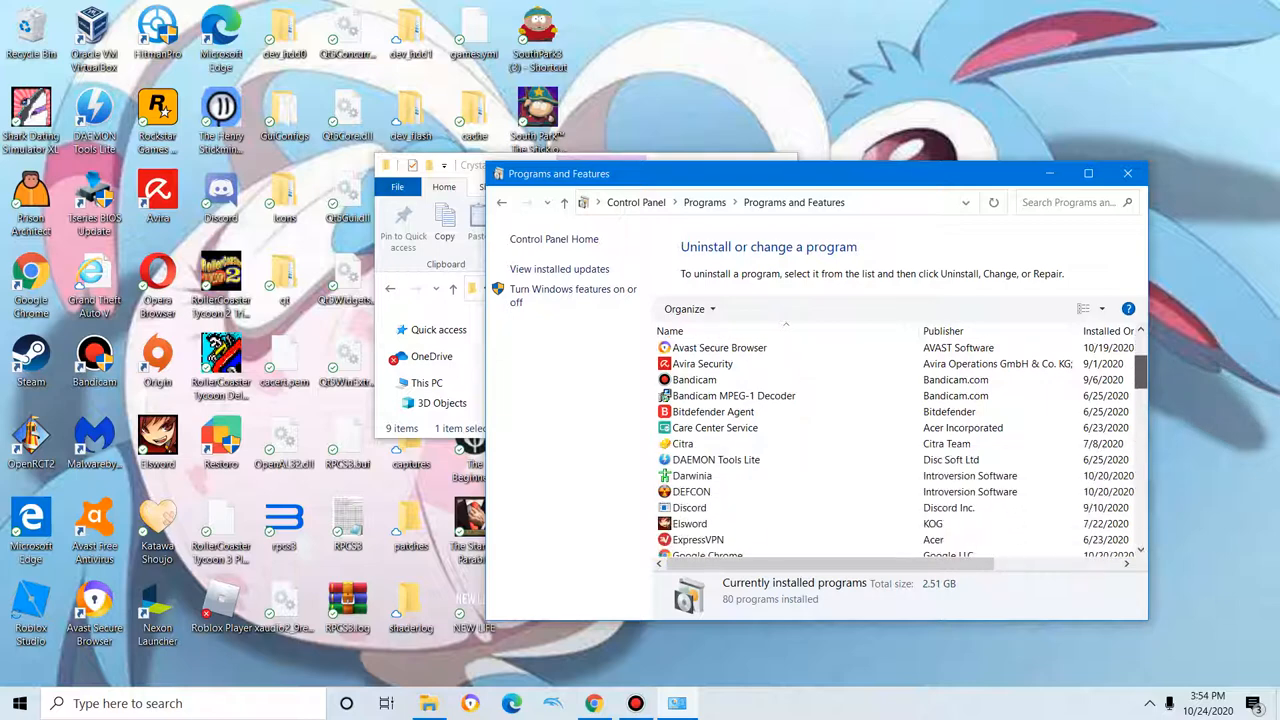
scroll("down", 3)
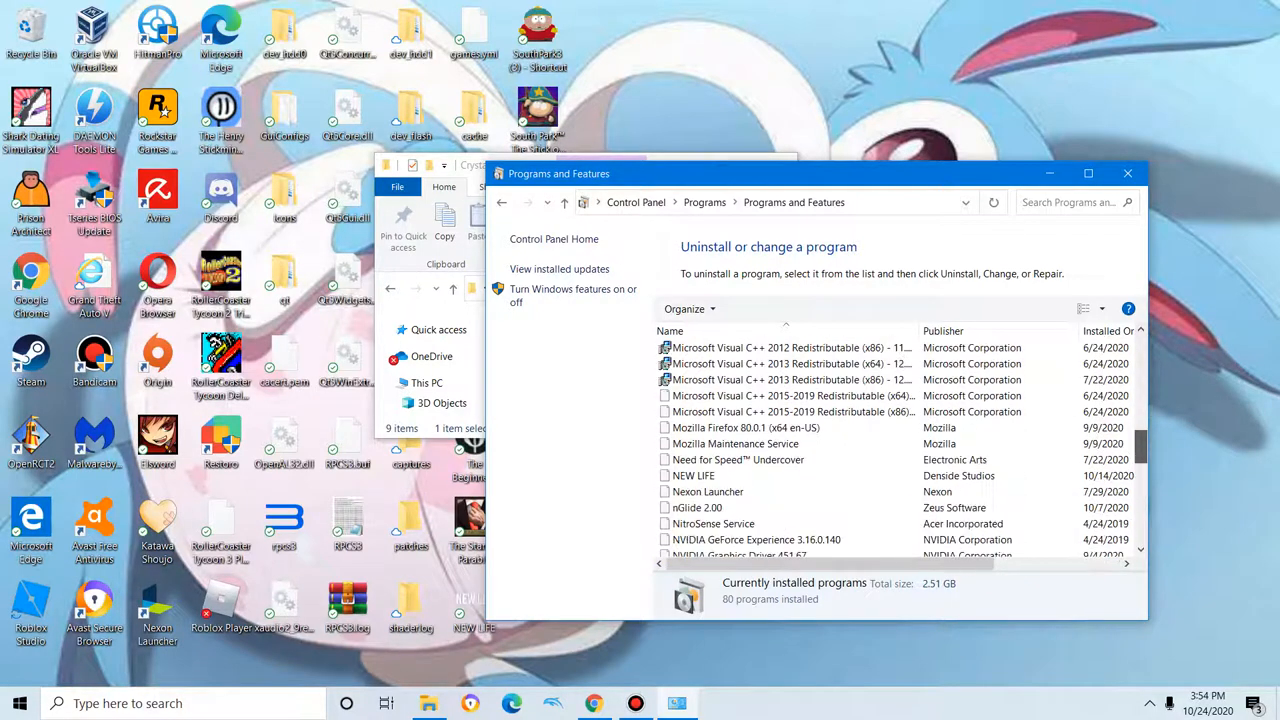
scroll("down", 3)
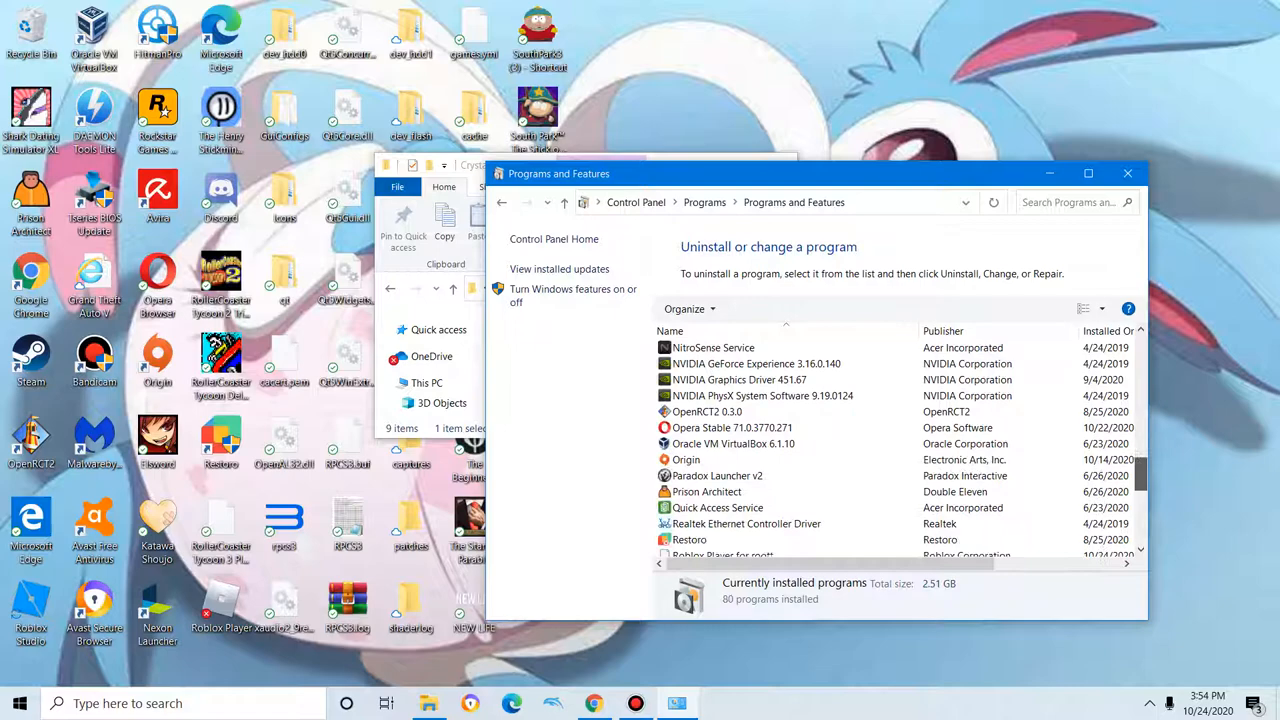
scroll("down", 3)
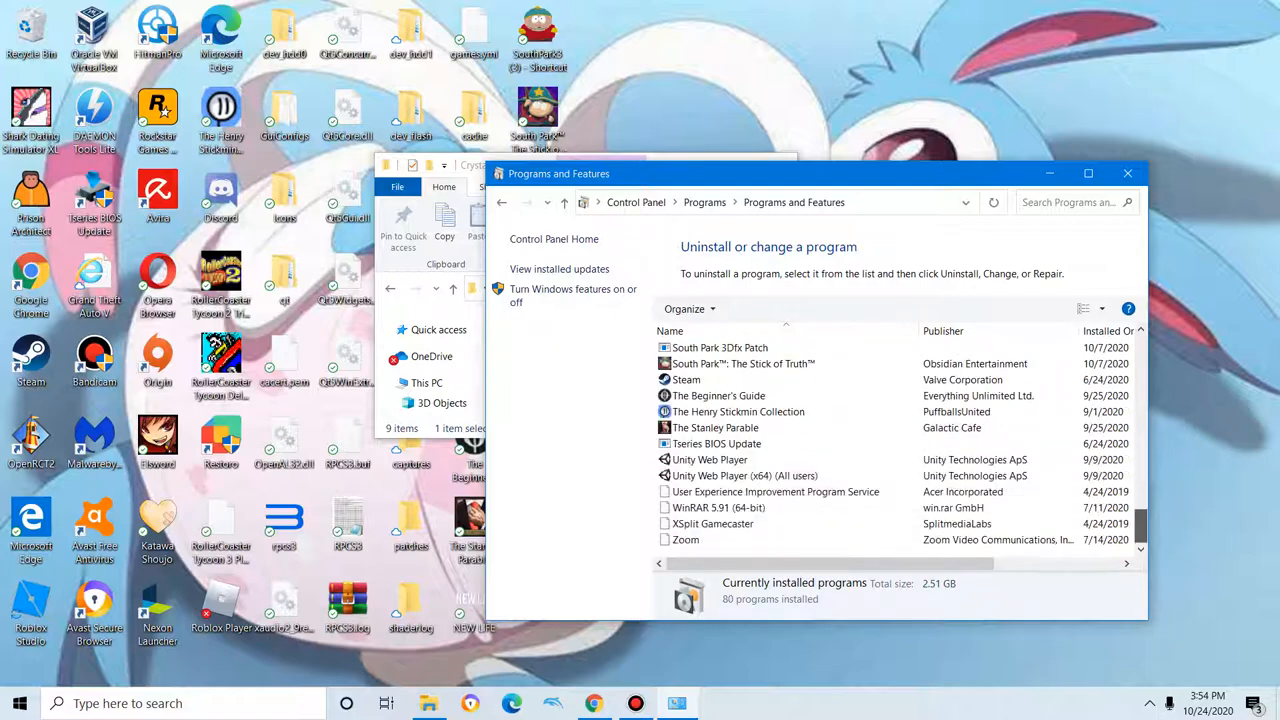
Scroll back and forth through the 80 installed programs, then maximize the window.
scroll("up", 3)
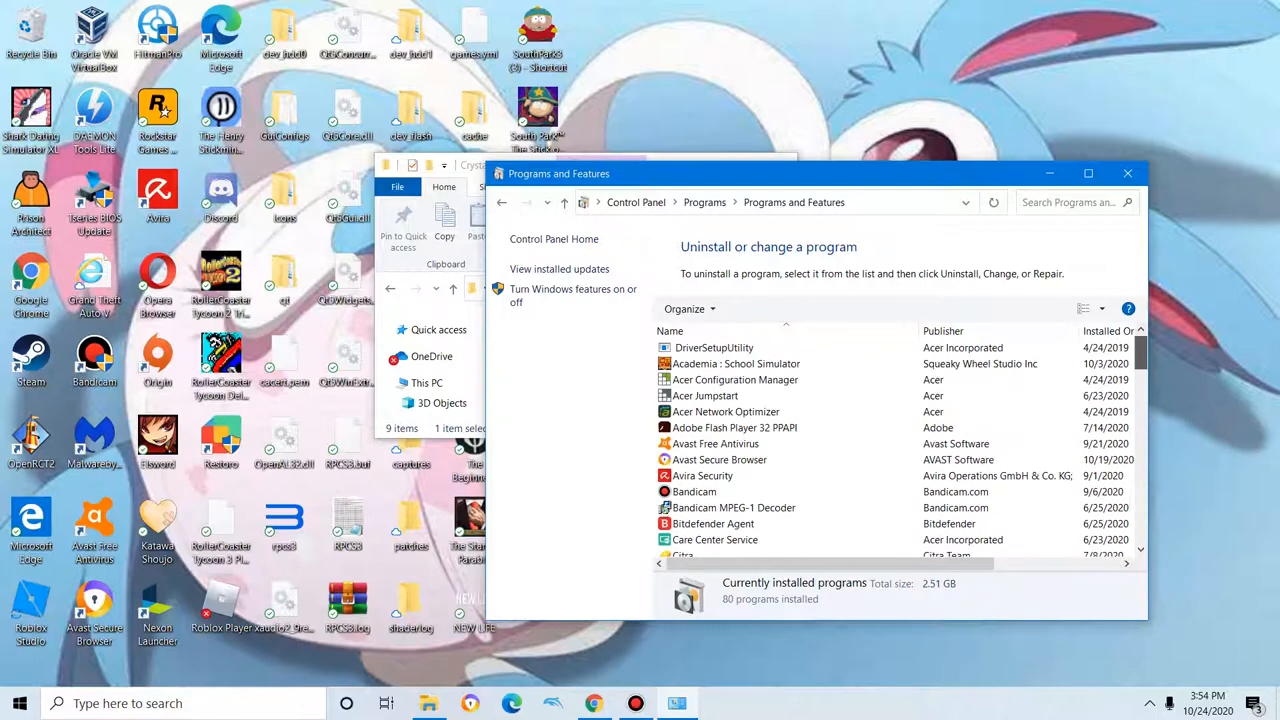
scroll("down", 3)
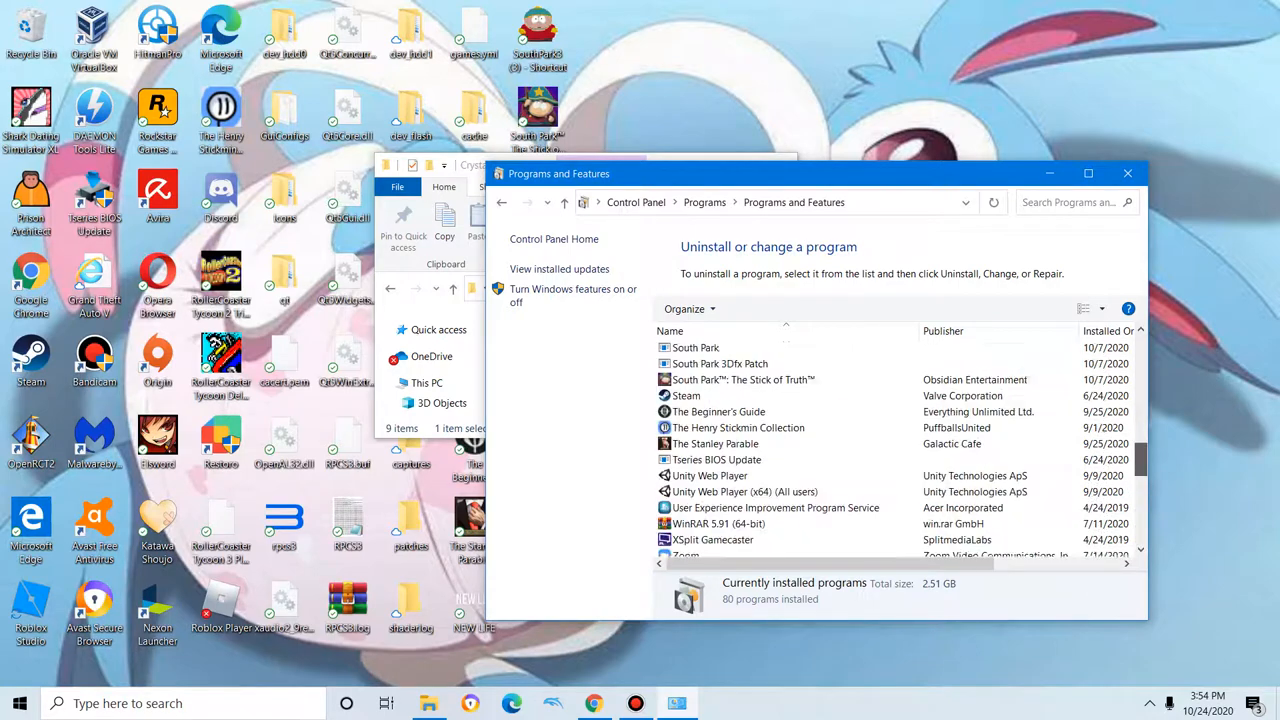
scroll("up", 3)
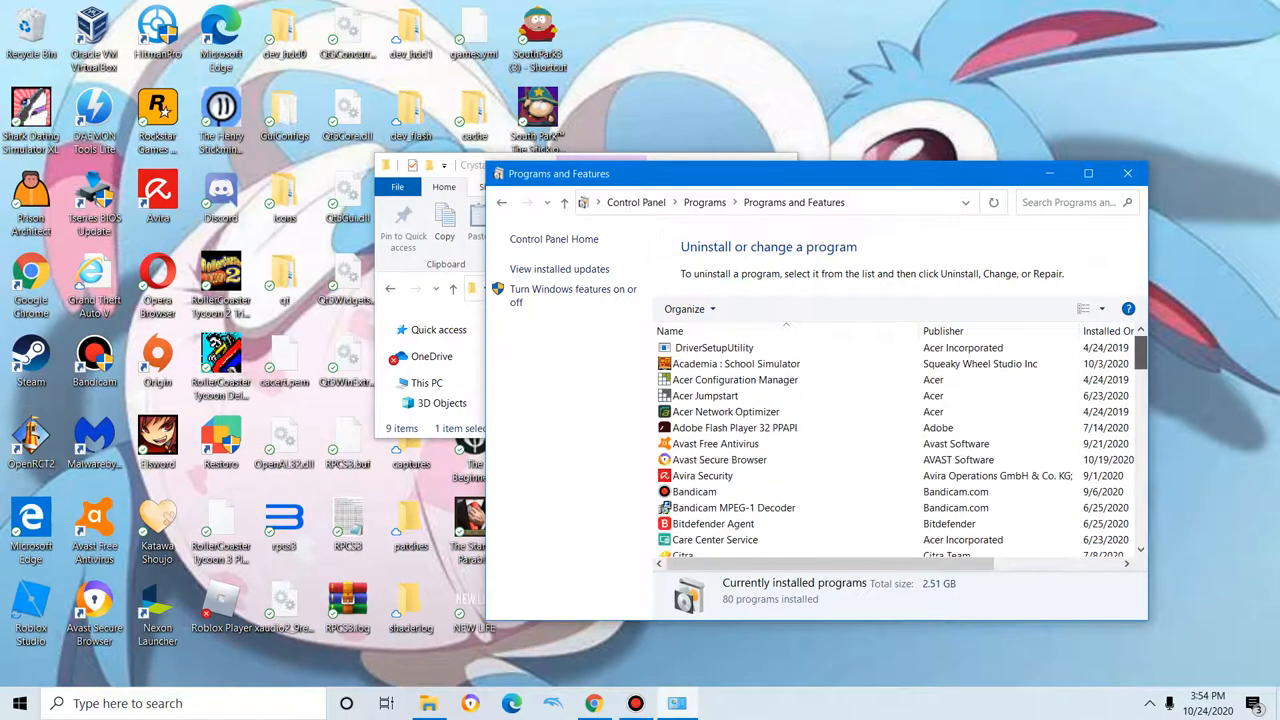
scroll("down", 3)
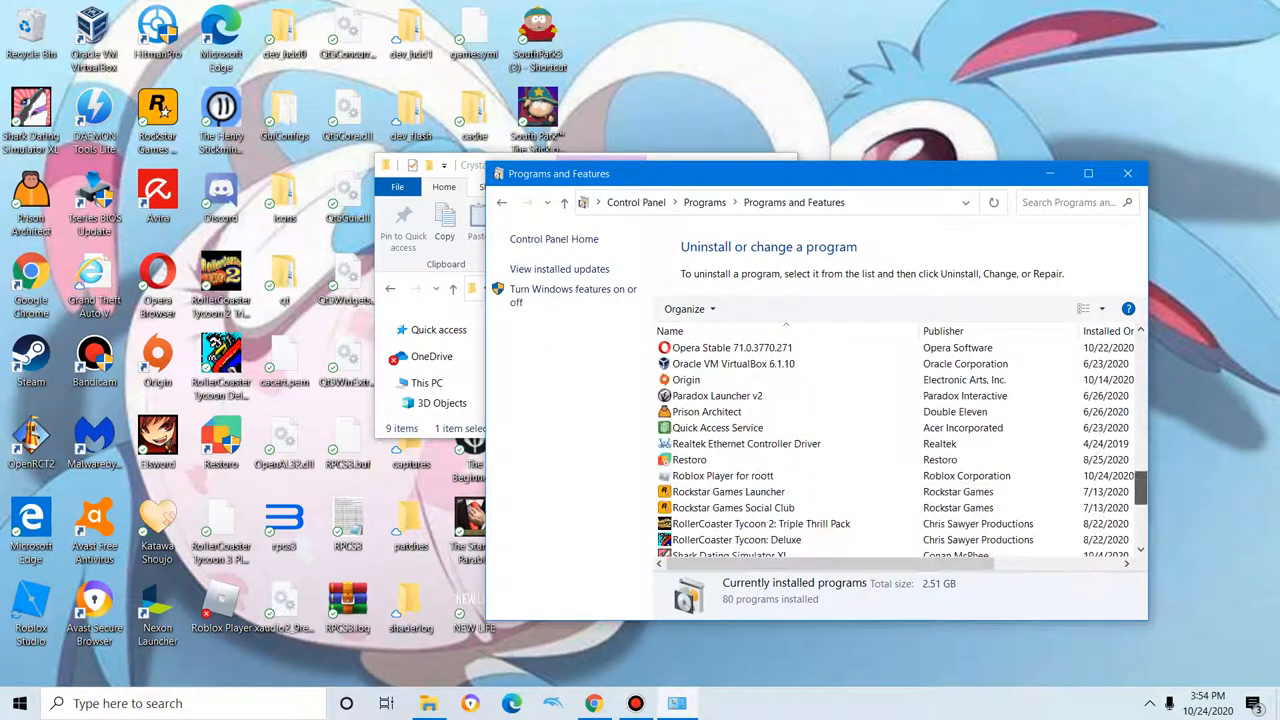
left_click(992, 202)
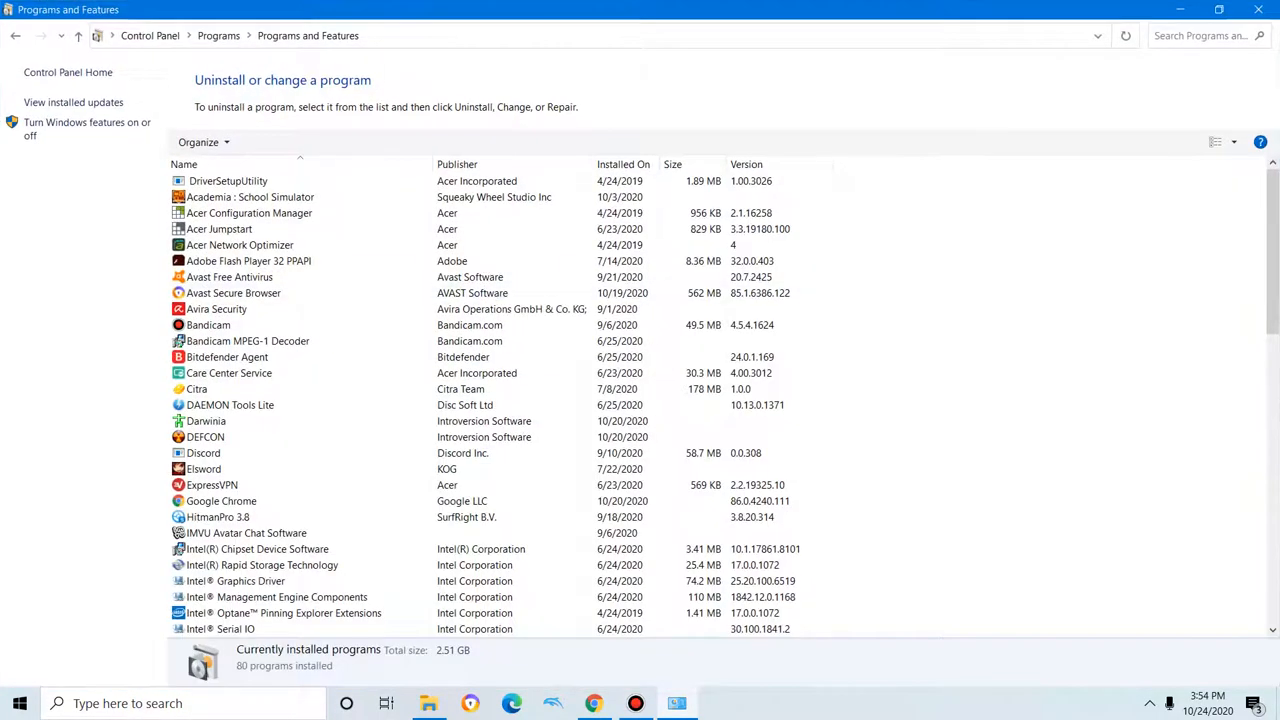
Review the maximized installed programs list from top to bottom and back.
left_click(746, 164)
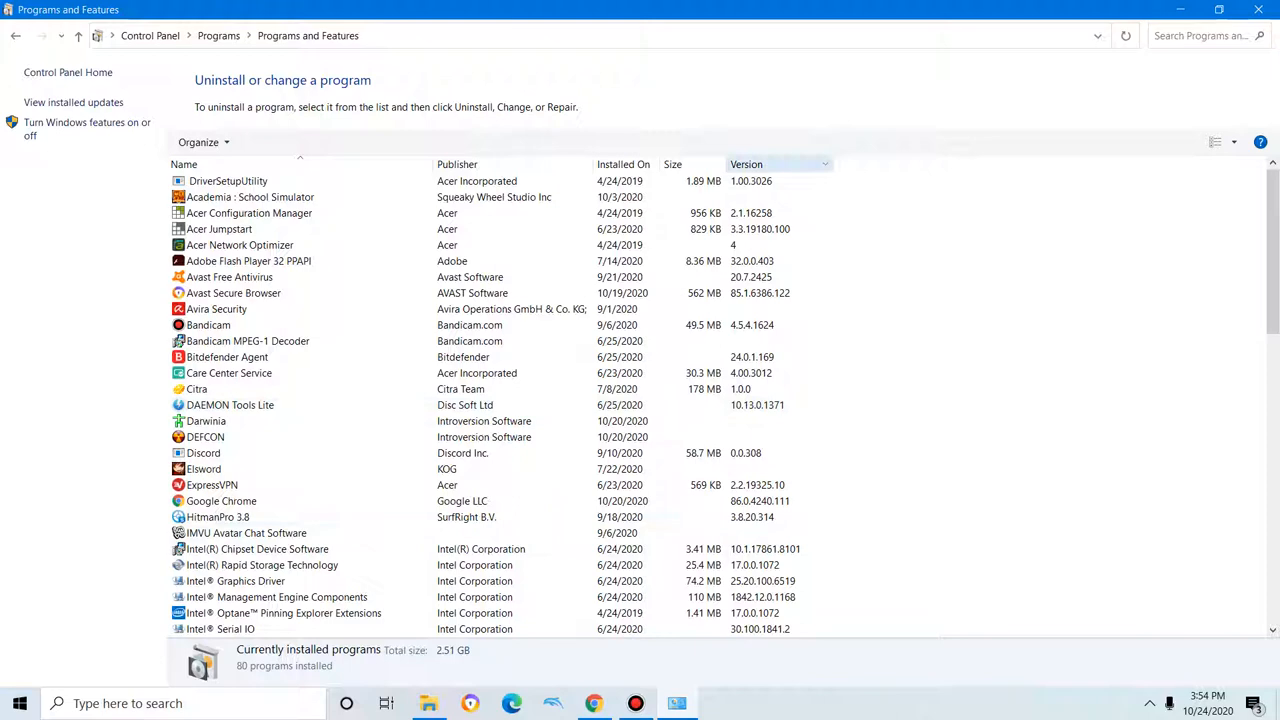
scroll("down", 3)
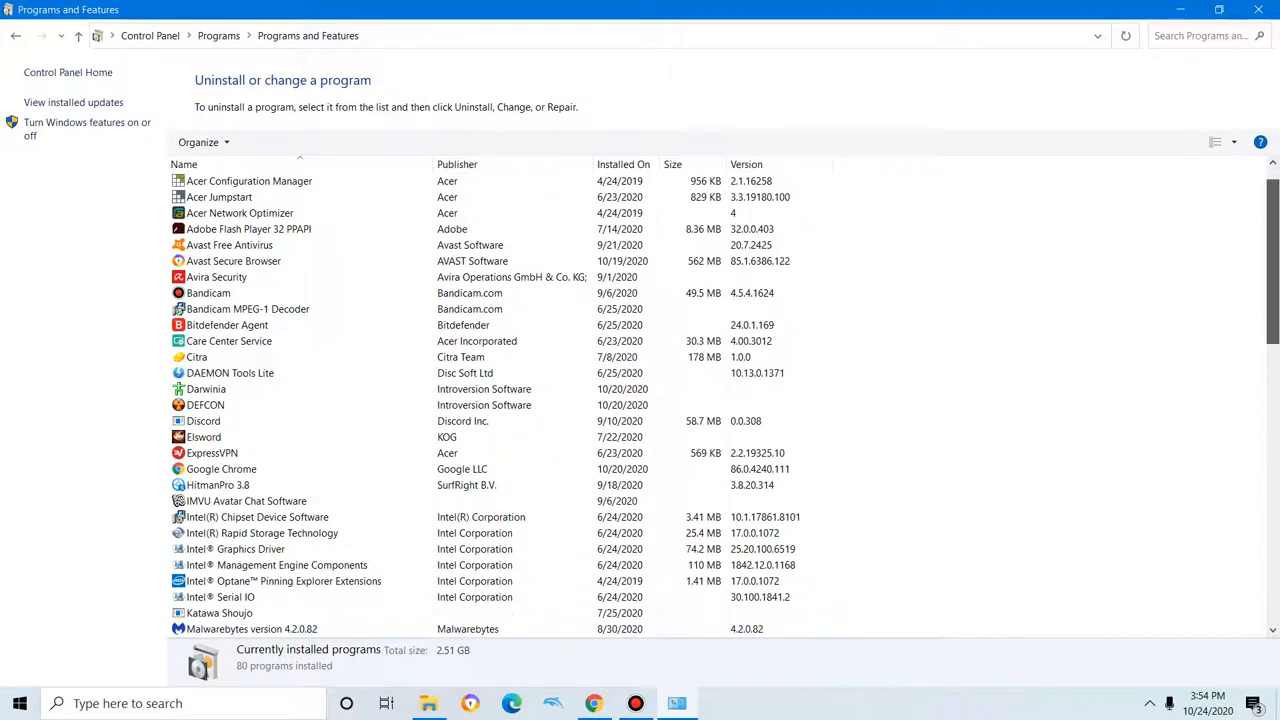
scroll("down", 3)
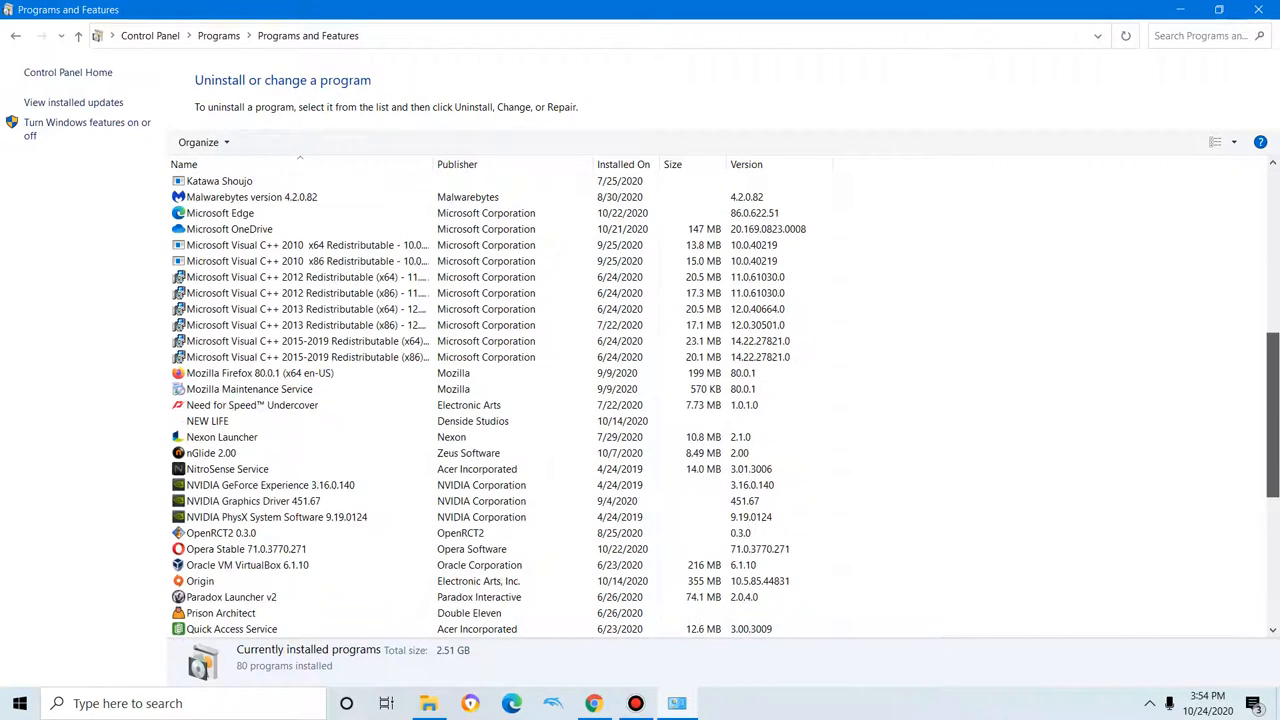
scroll("up", 3)
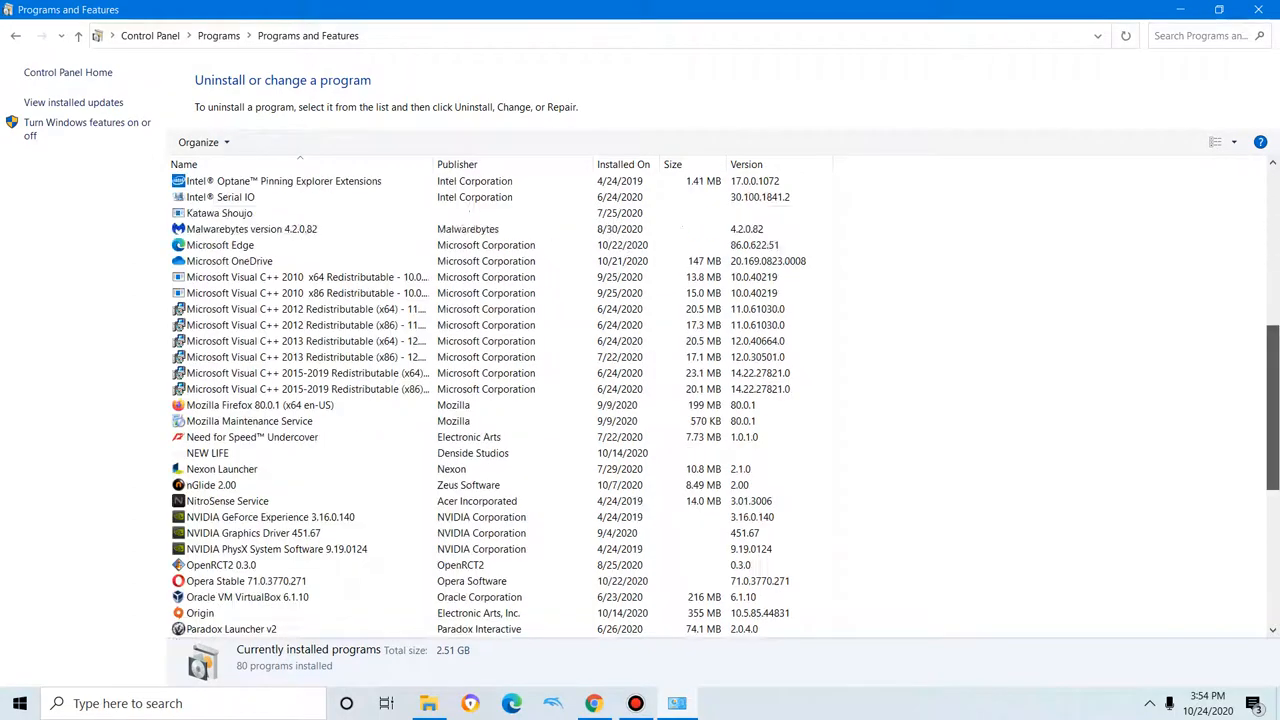
scroll("up", 3)
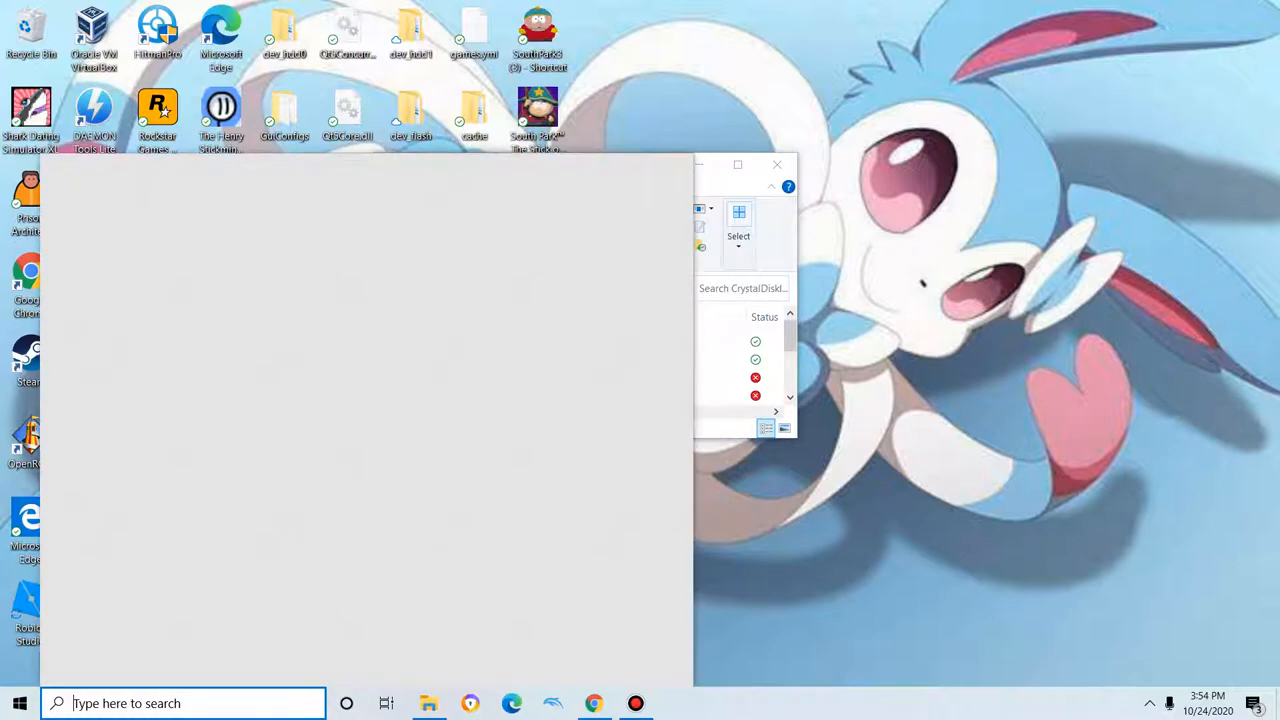
Launch Google Chrome from the Start search panel's Top apps.
left_click(184, 704)
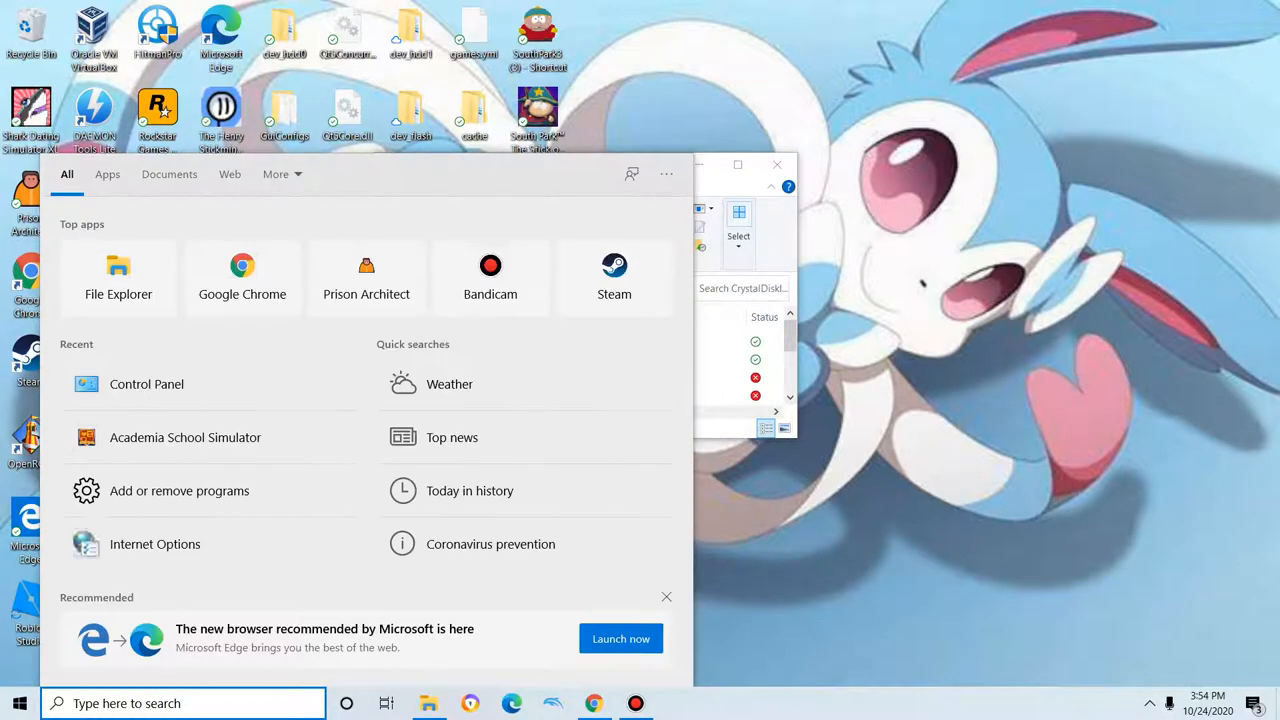
left_click(592, 704)
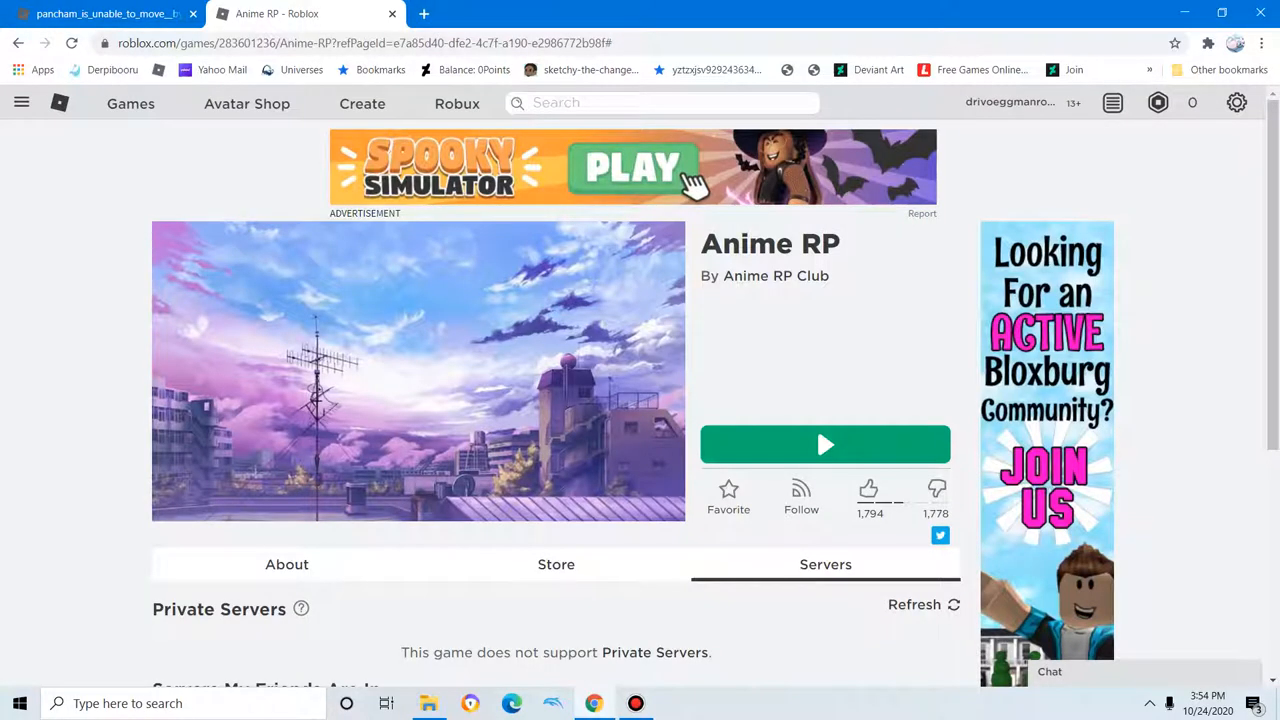
Load the Malwarebytes website in a new Chrome tab.
left_click(424, 12)
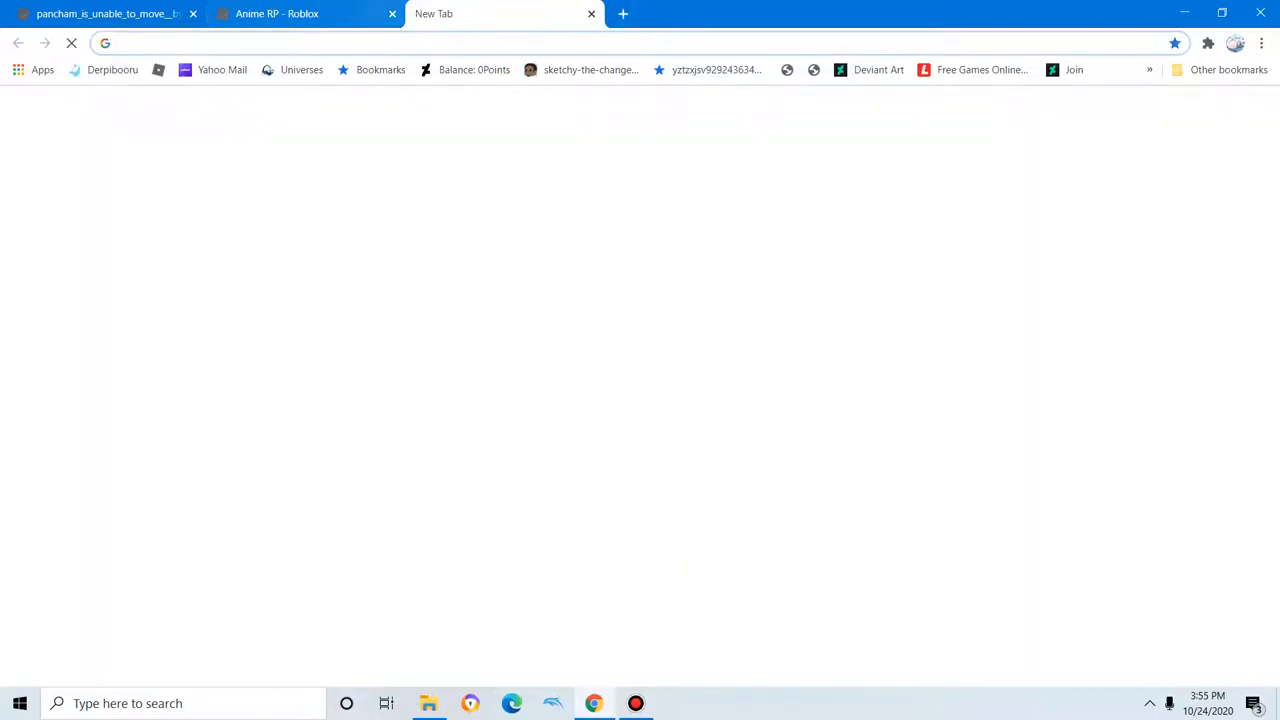
type("malwarebytes")
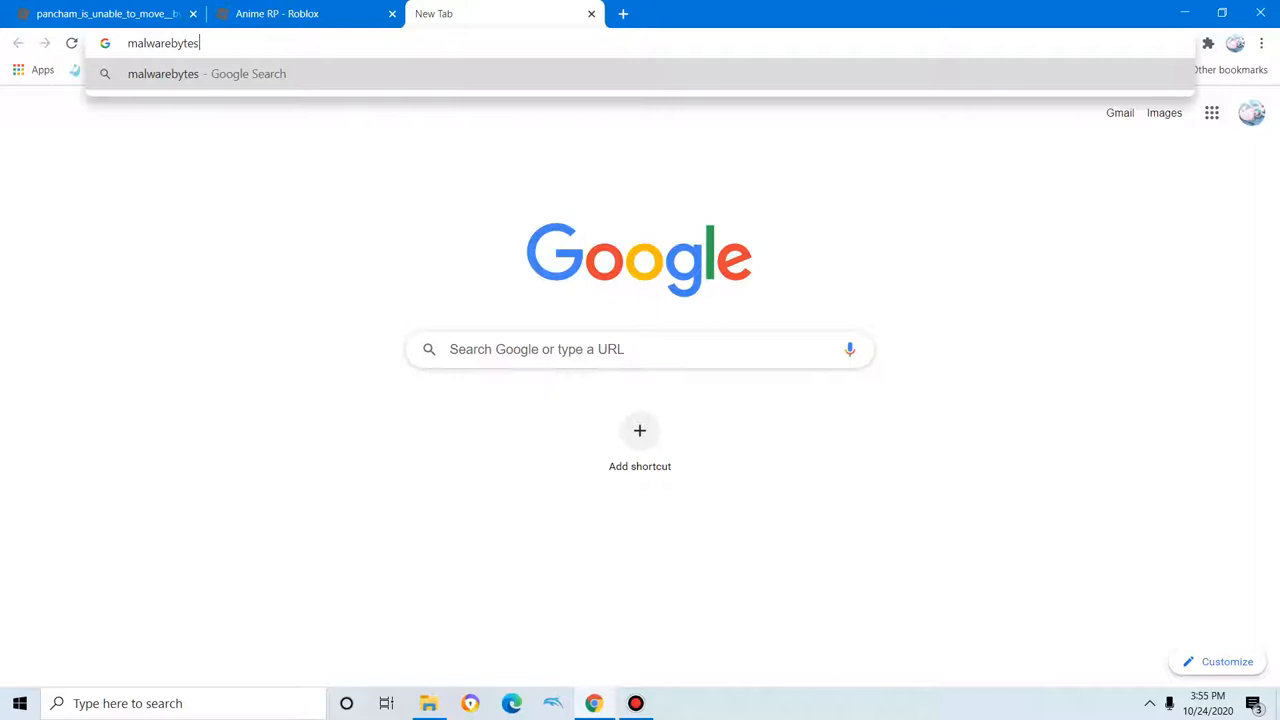
key("Return")
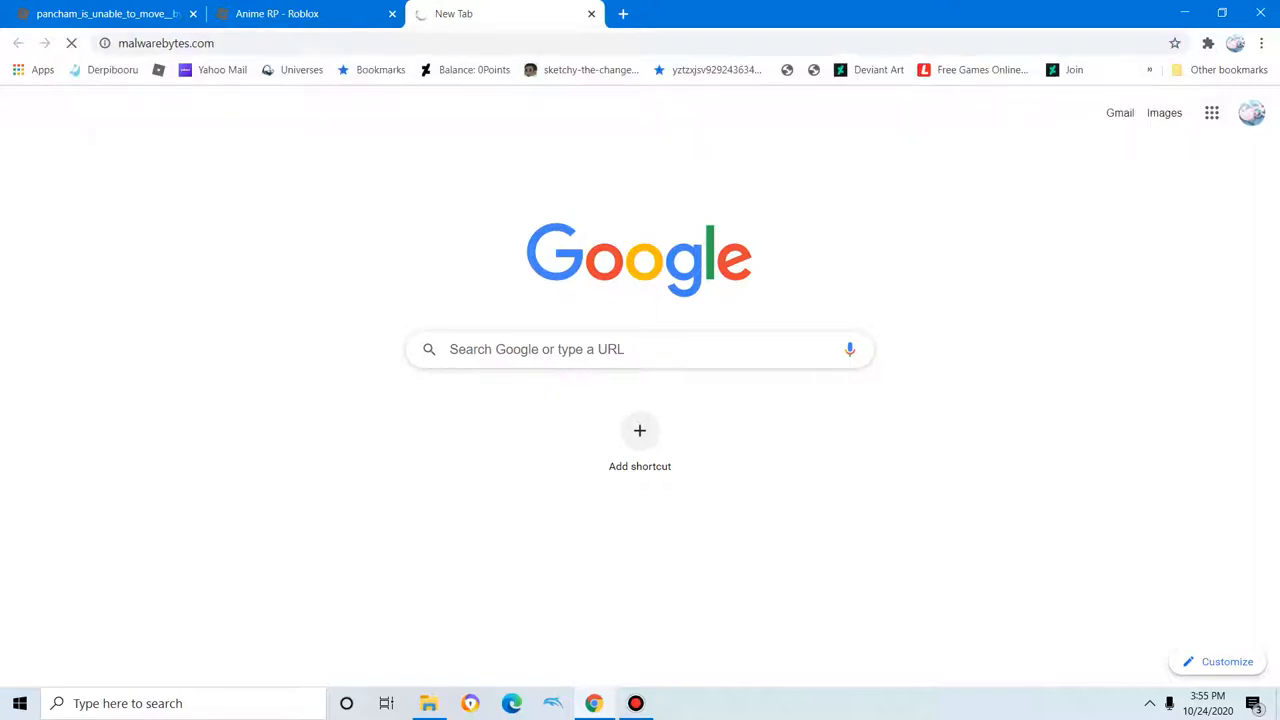
key("Return")
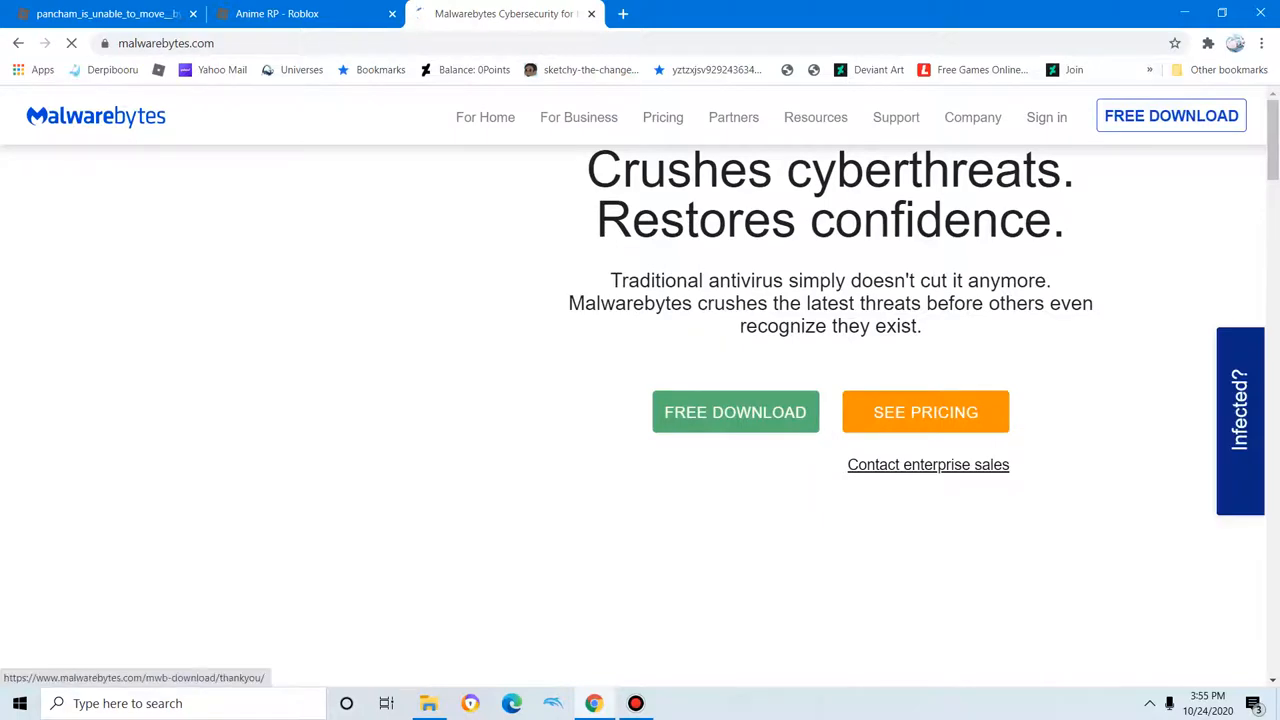
Scroll down the Malwarebytes homepage and back to the top.
scroll("down", 3)
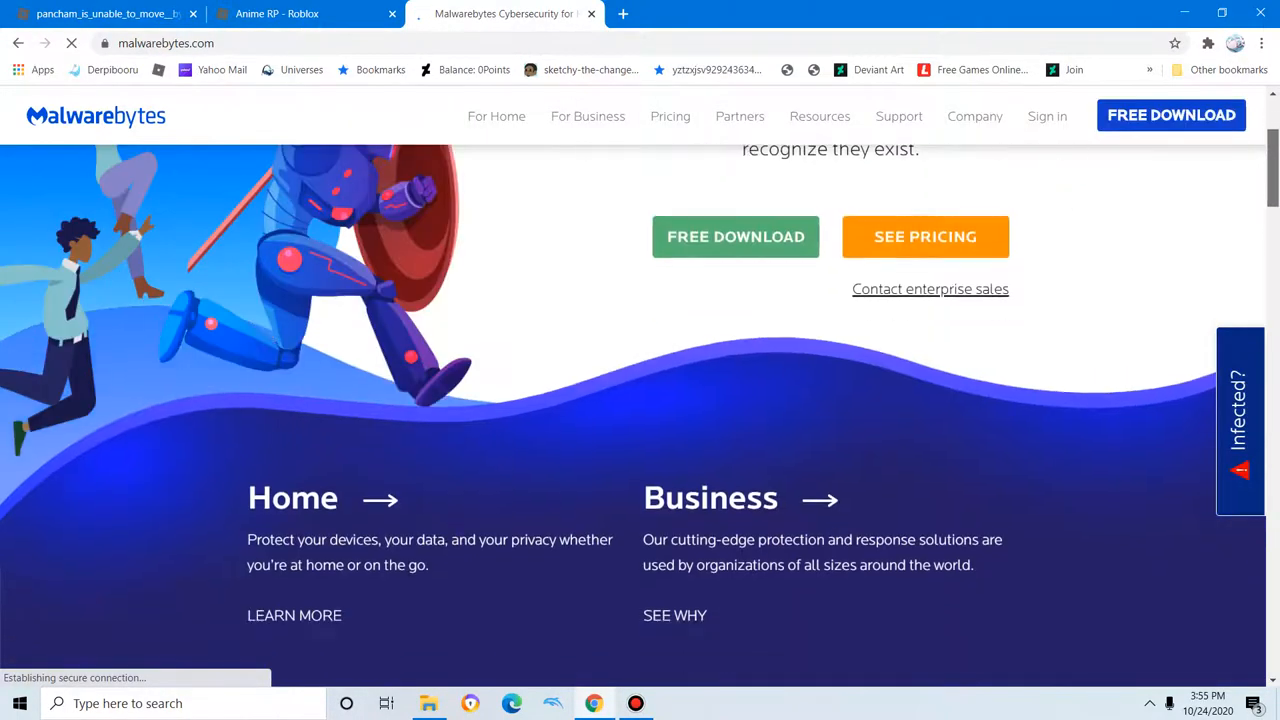
scroll("down", 3)
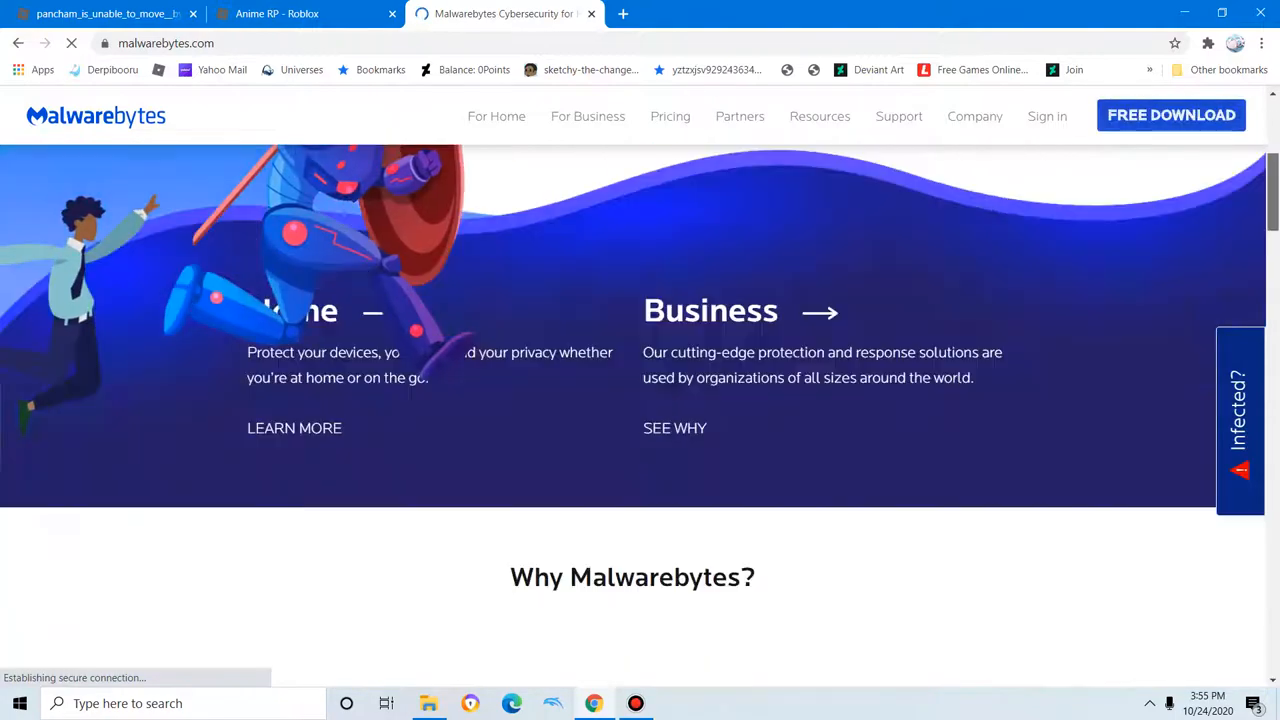
scroll("down", 3)
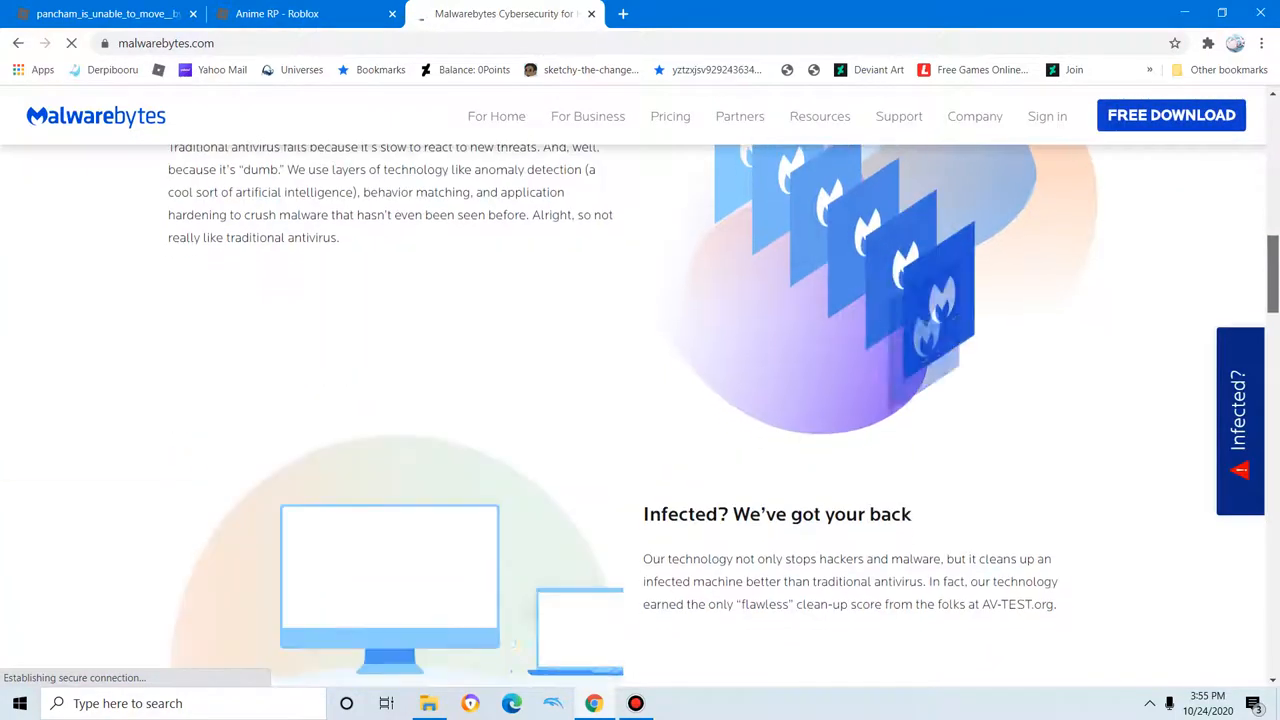
scroll("up", 3)
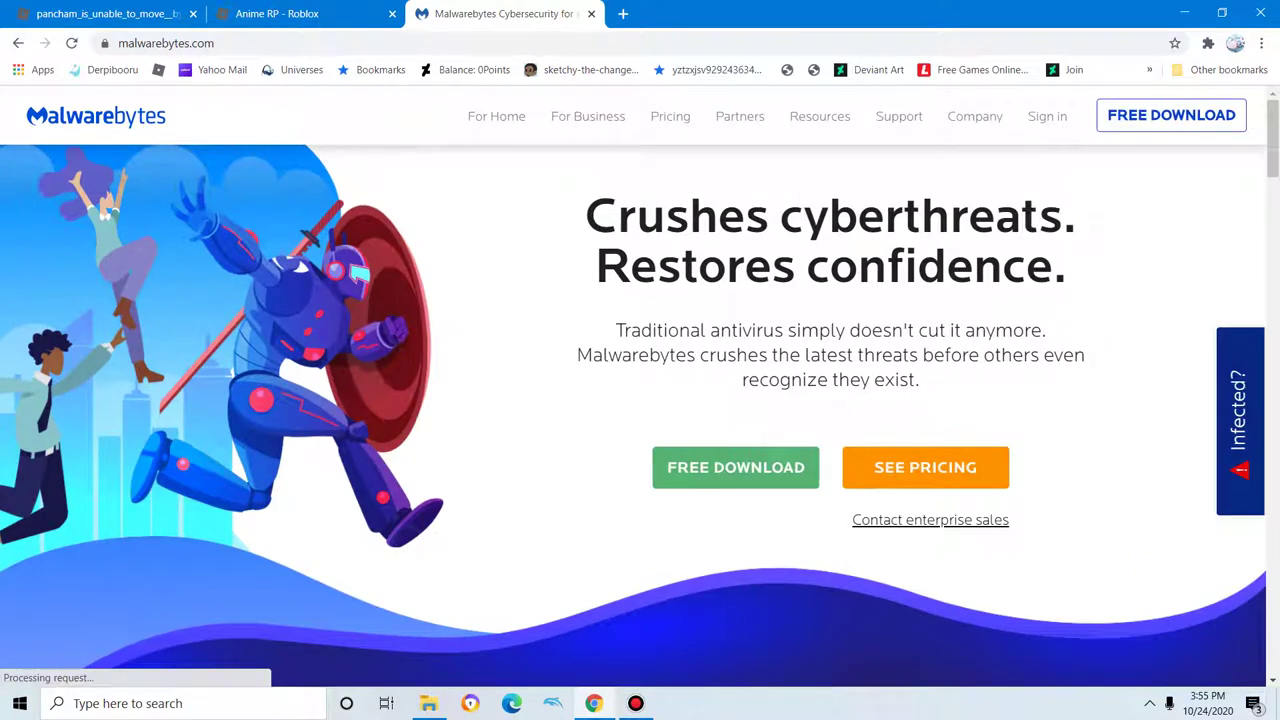
Load the Avast website in another new tab, correcting the mistyped address.
left_click(622, 12)
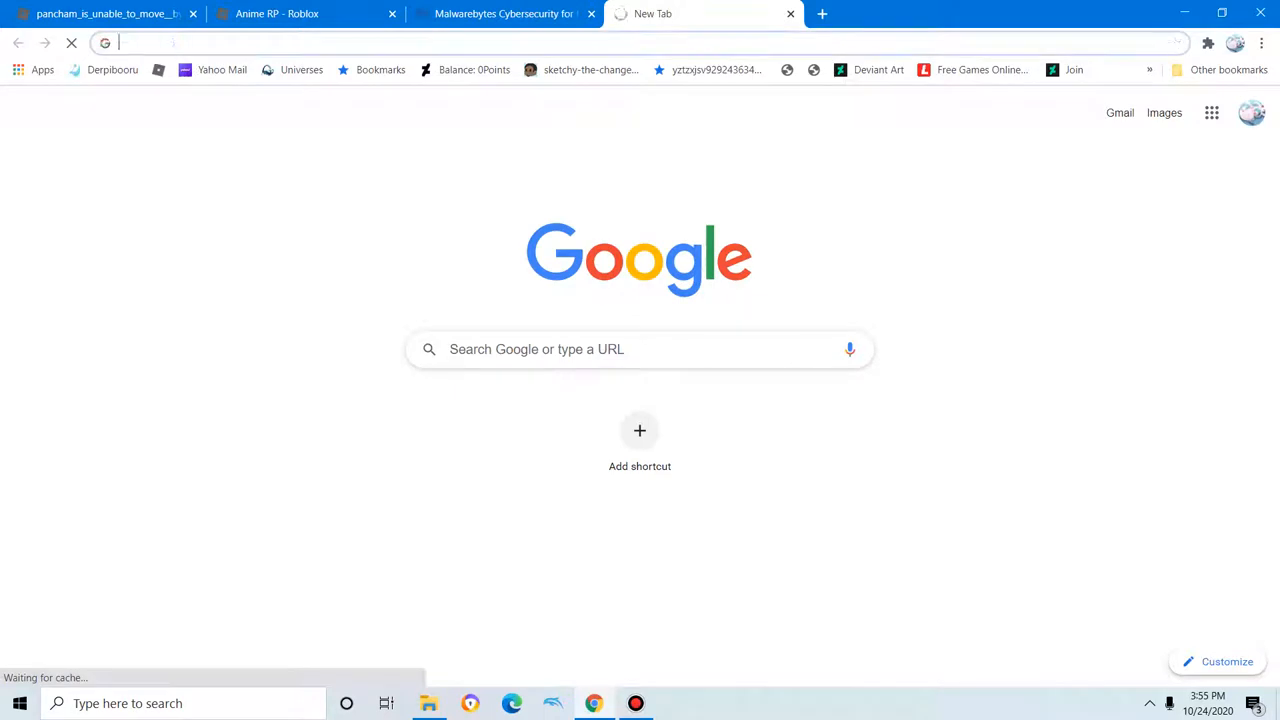
type("avasta.")
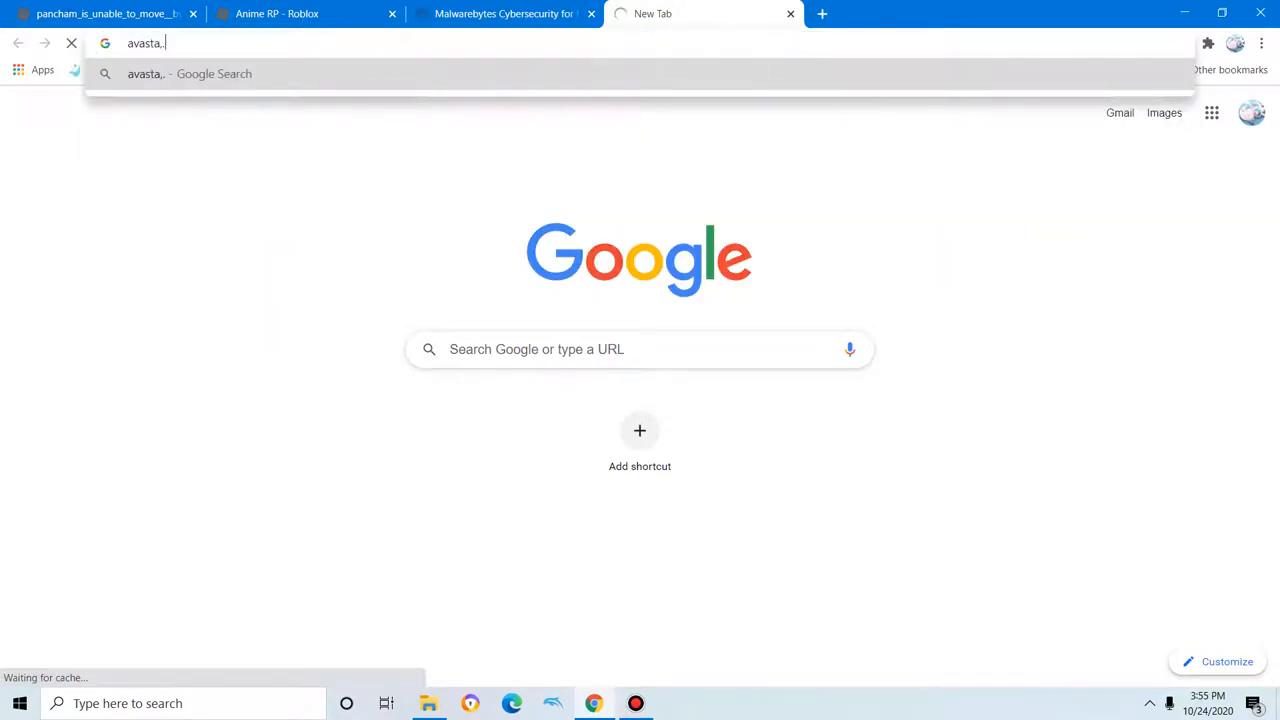
key("Backspace")
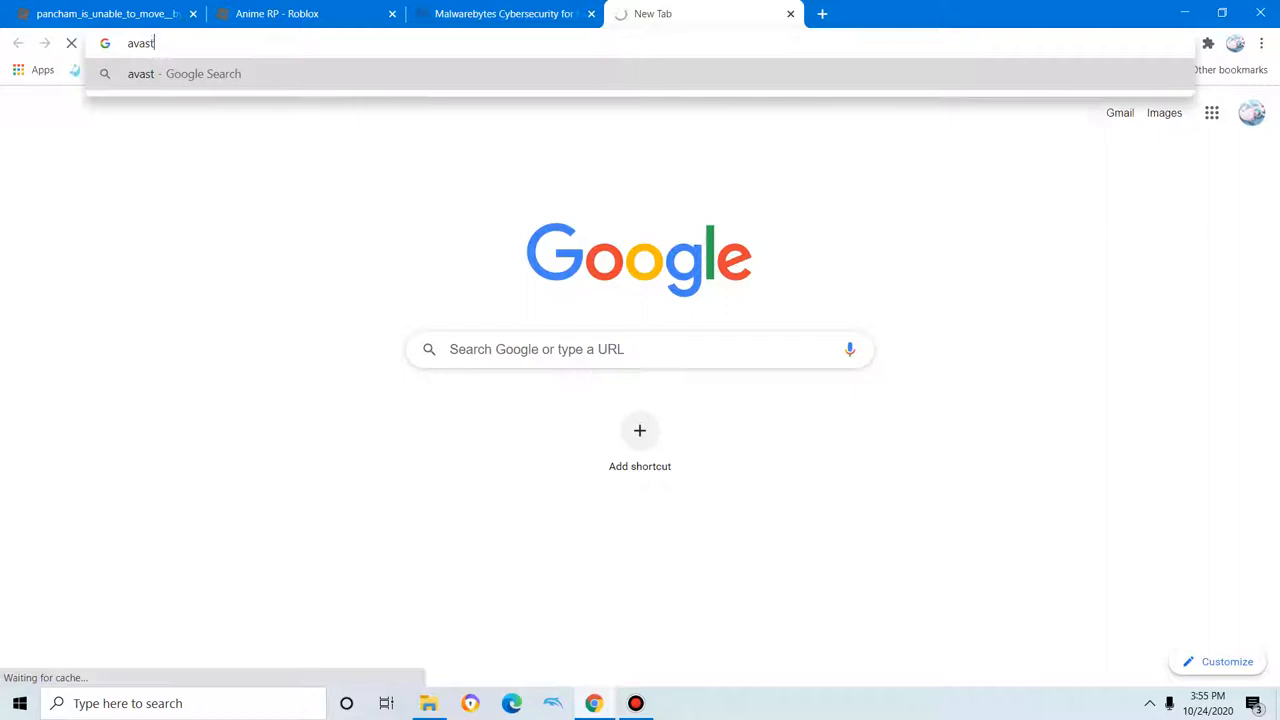
key("Return")
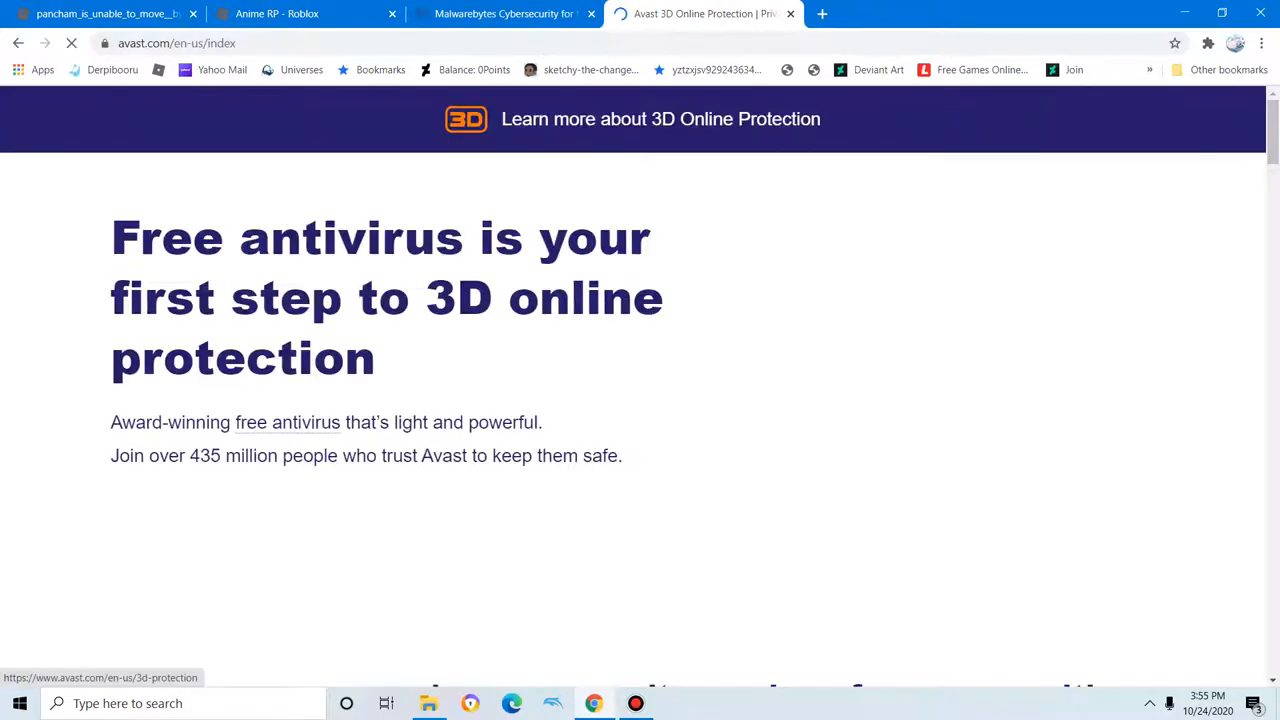
Scroll up and down the Avast free antivirus page to review its offers.
scroll("down", 3)
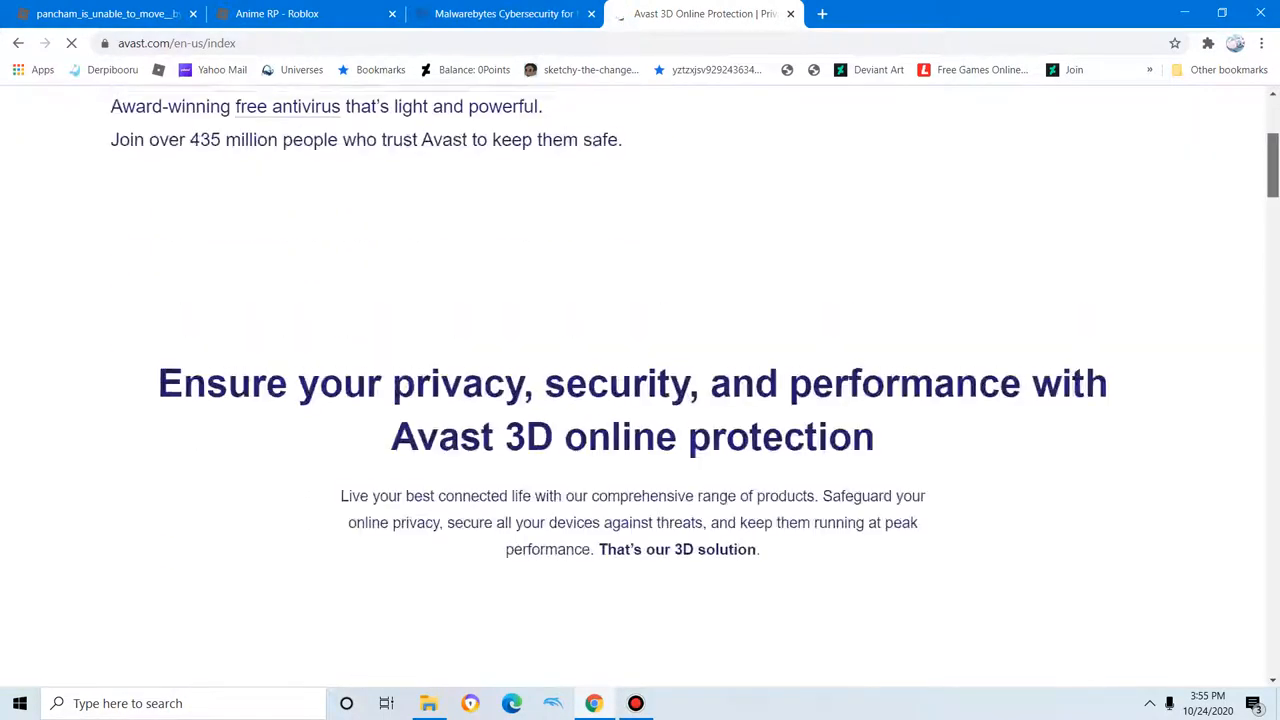
scroll("up", 3)
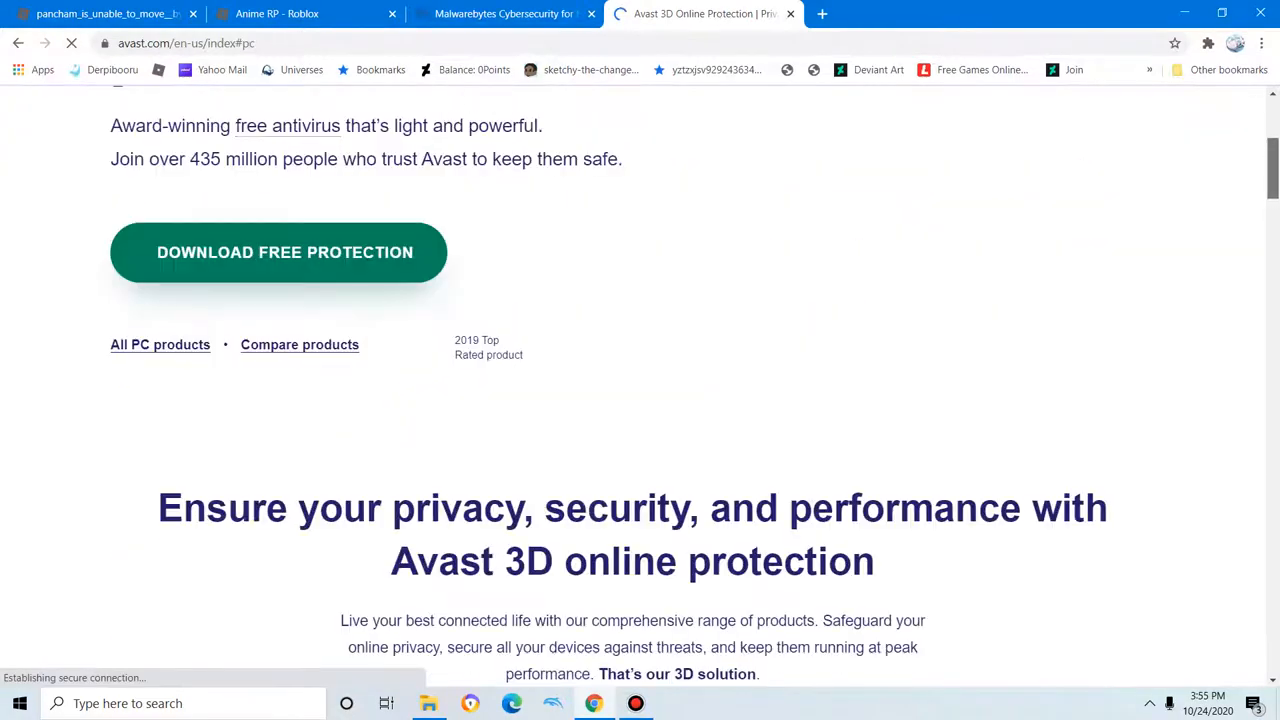
scroll("down", 3)
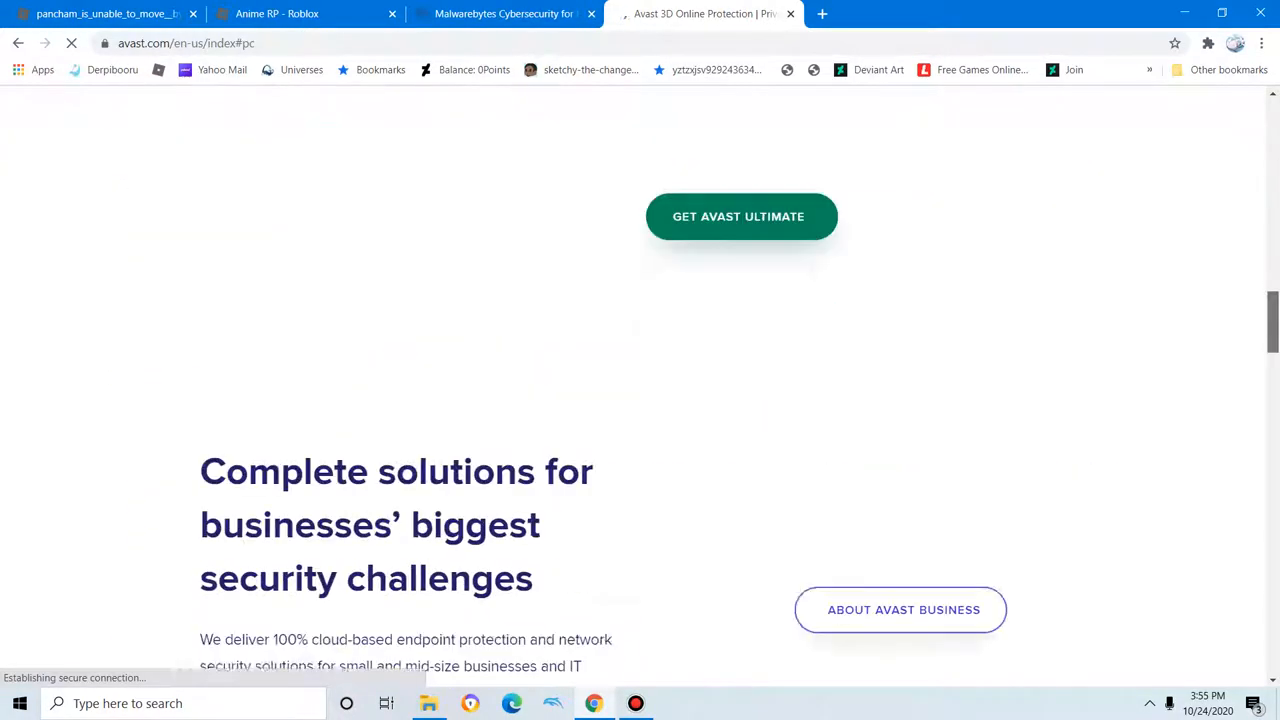
scroll("down", 3)
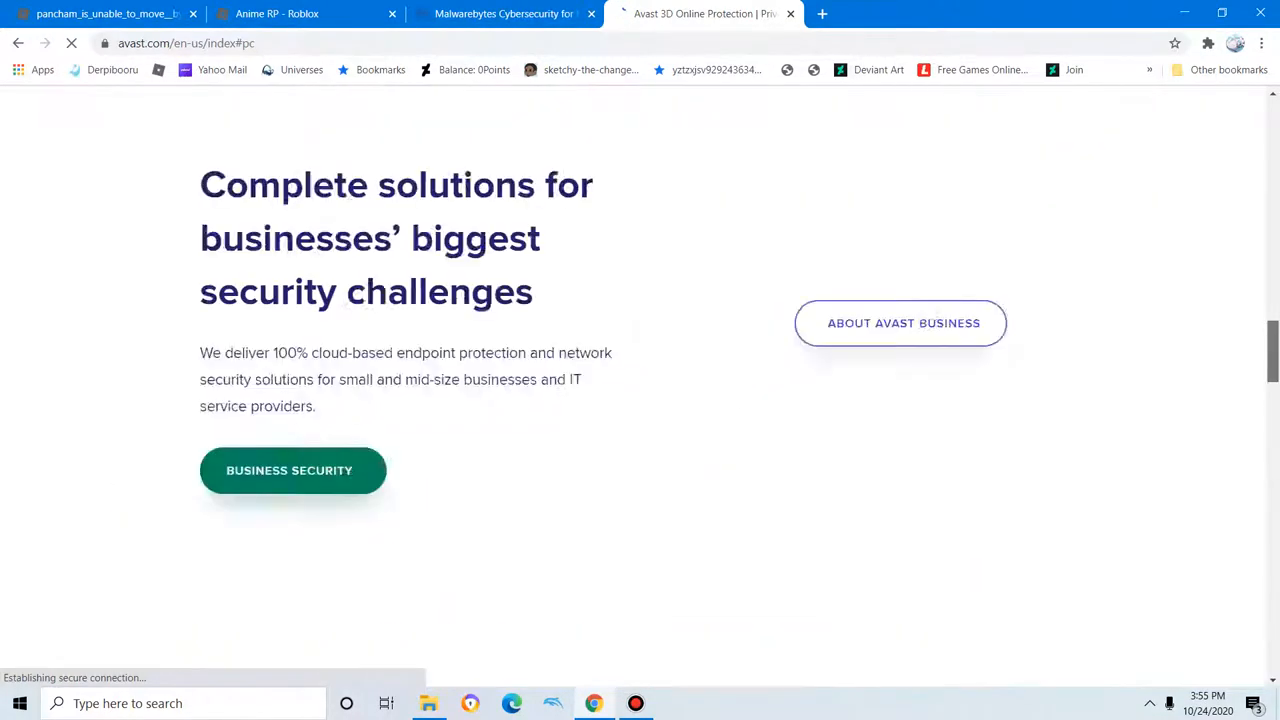
scroll("up", 3)
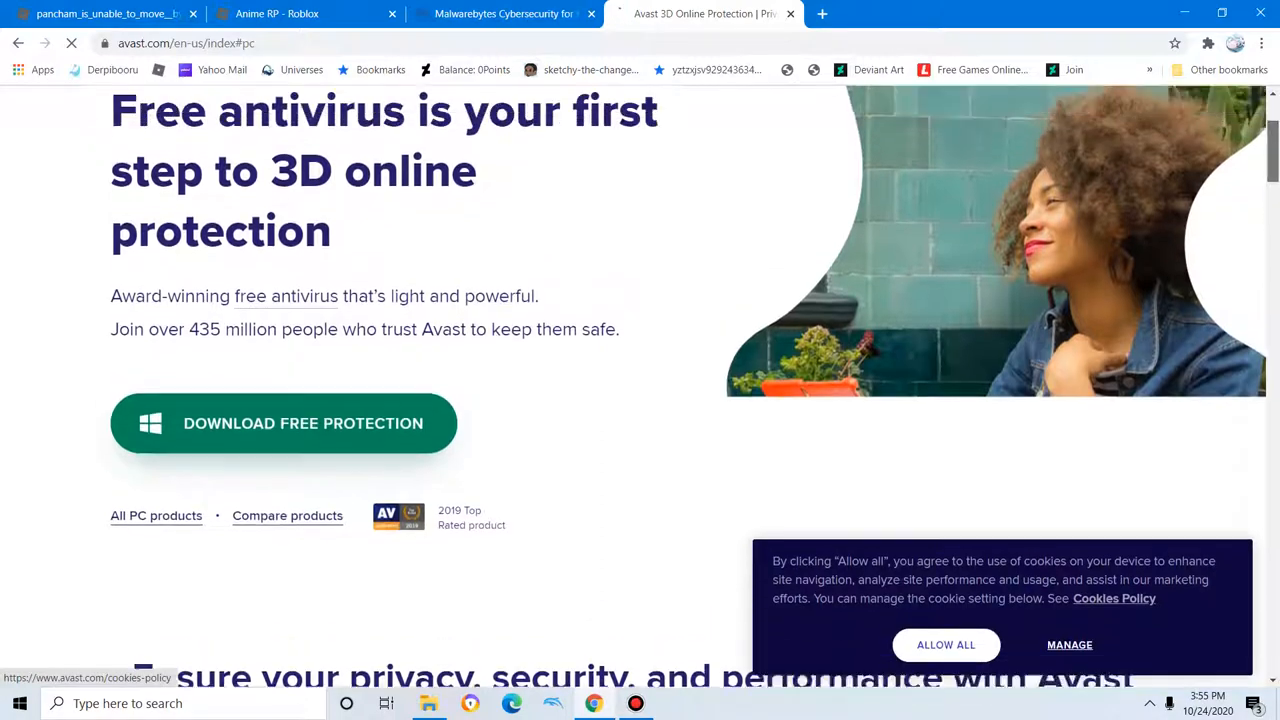
scroll("down", 3)
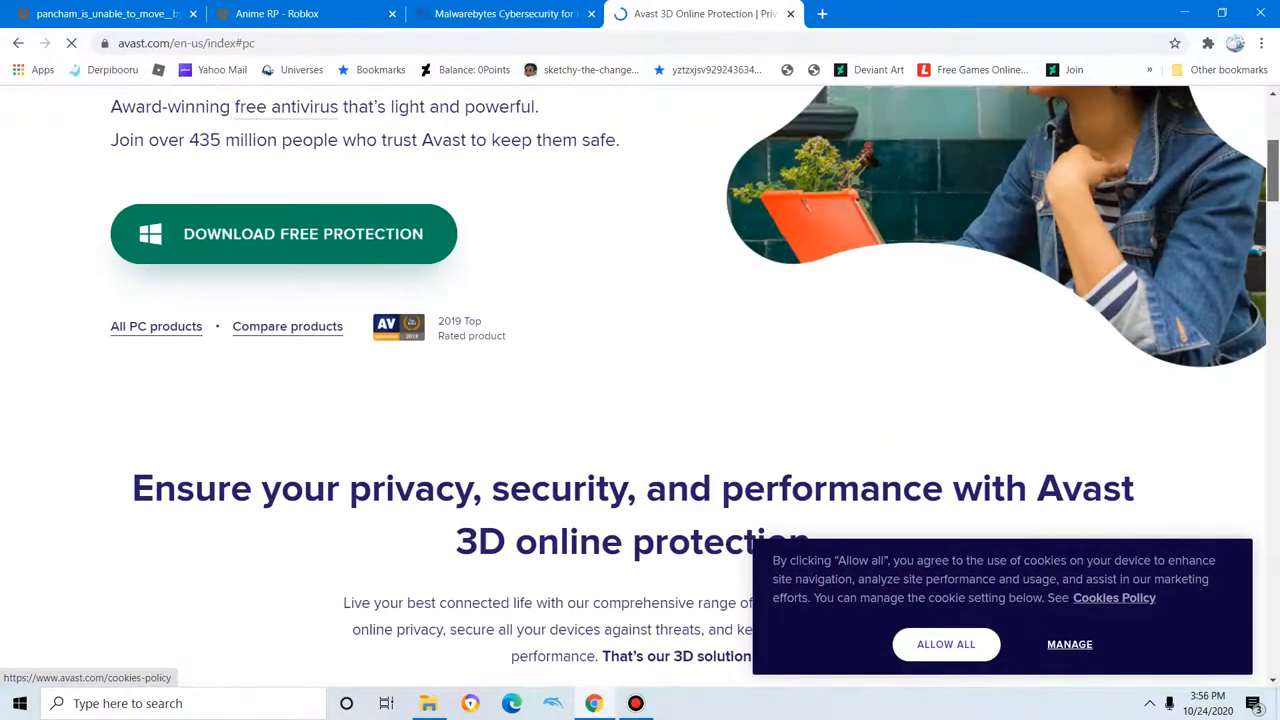
scroll("up", 3)
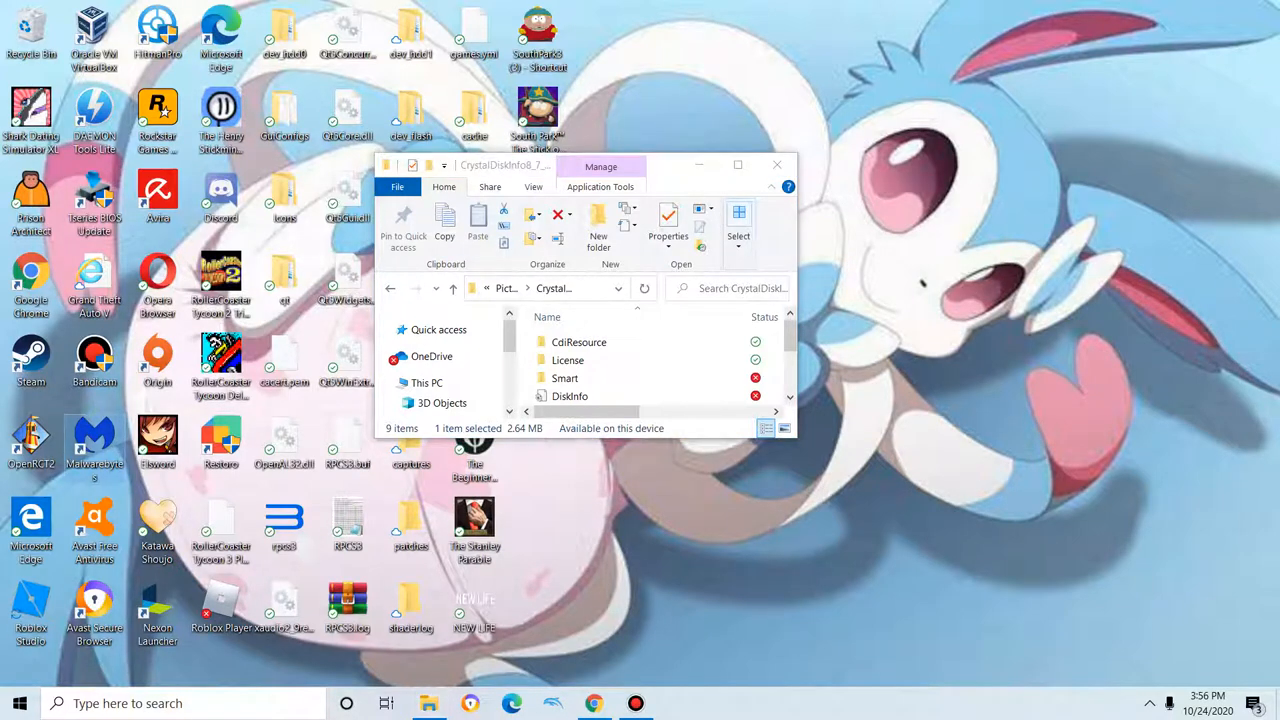
mouse_move(94, 436)
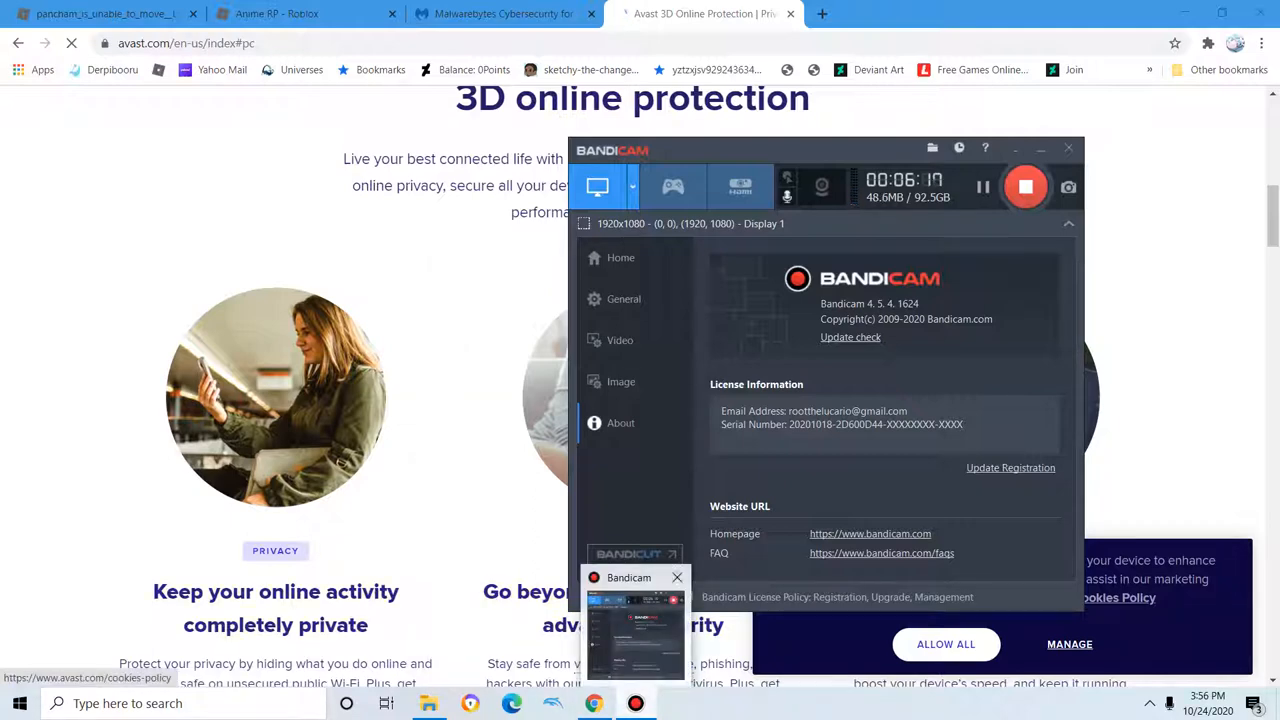
Revisit the Malwarebytes, Roblox and Avast tabs, ending on the Roblox game page.
left_click(504, 14)
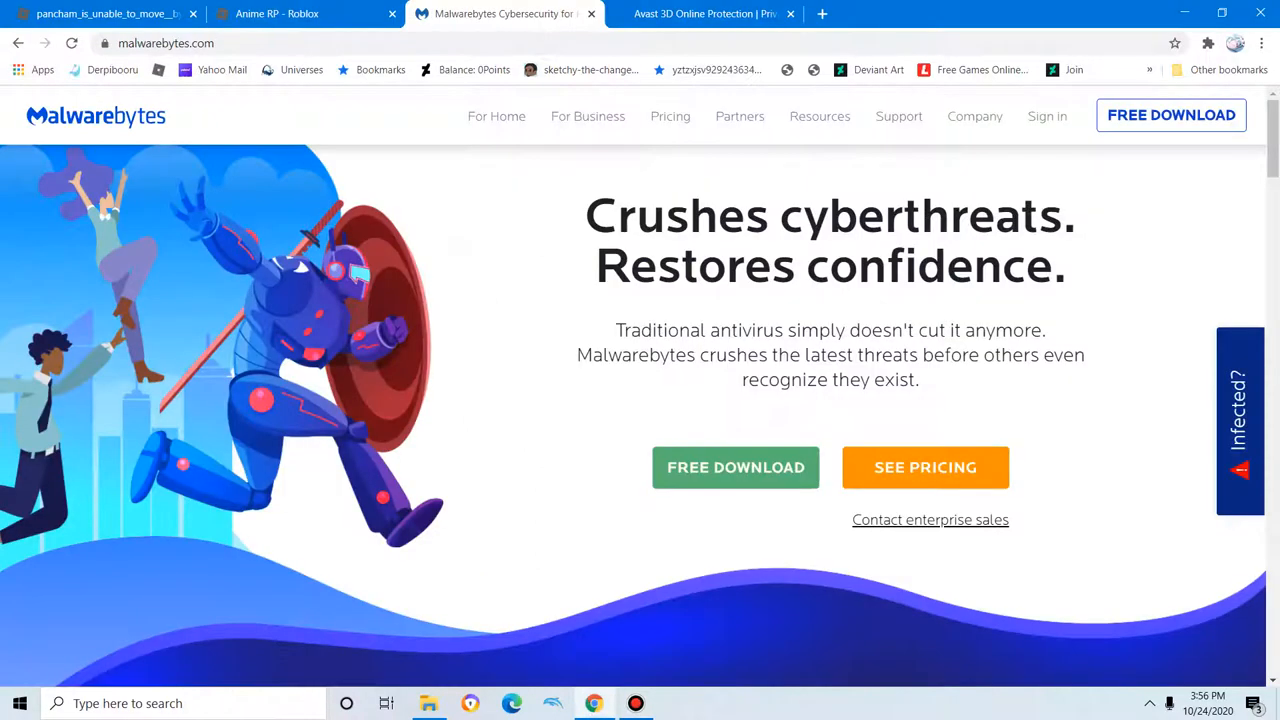
left_click(304, 14)
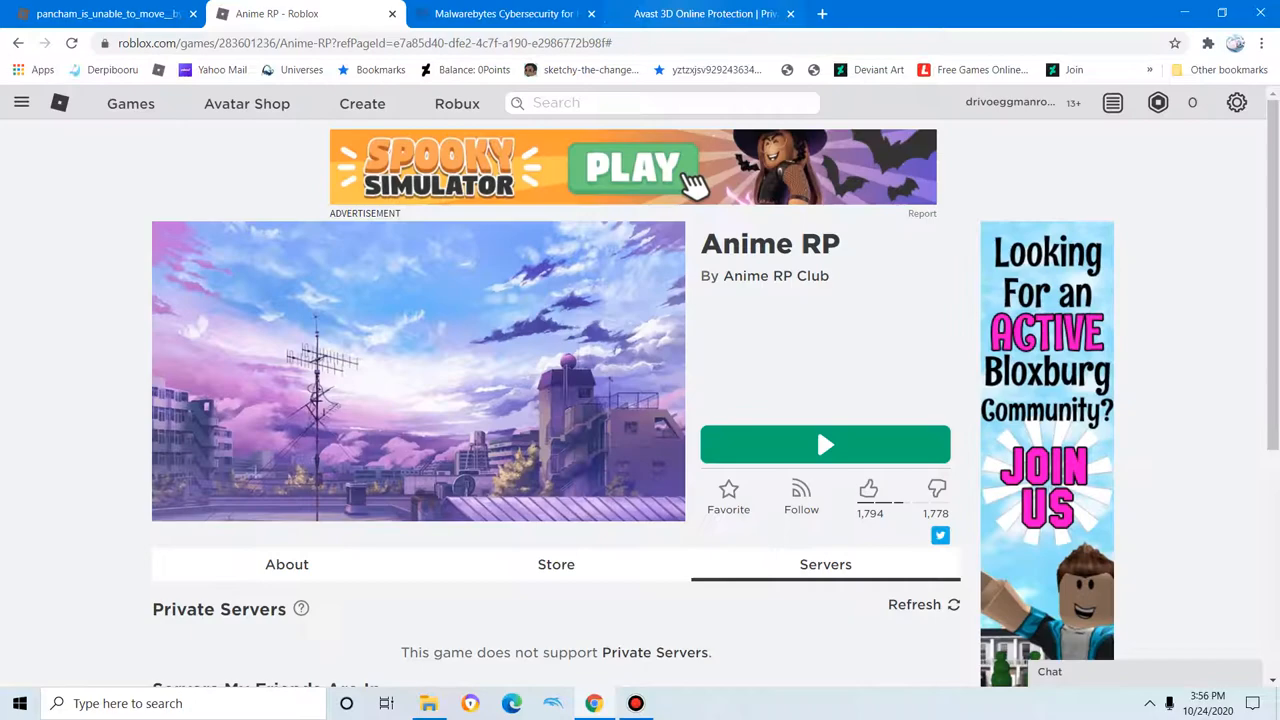
left_click(704, 12)
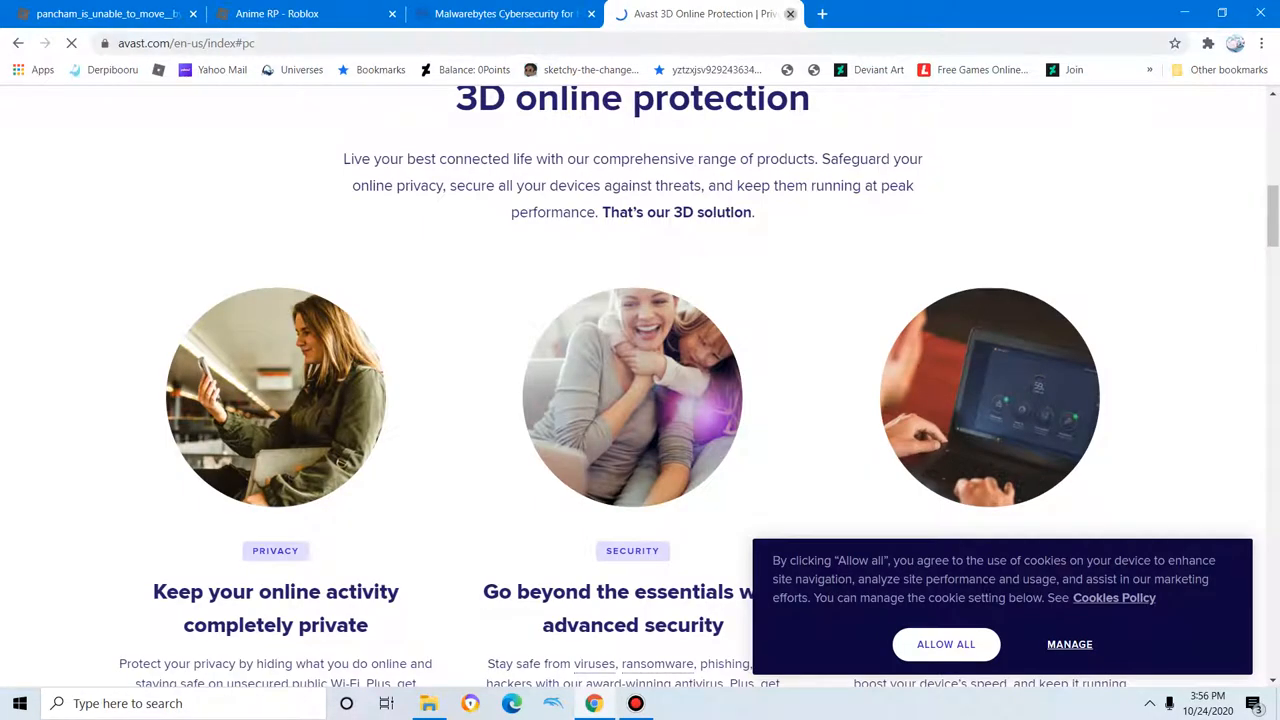
left_click(790, 12)
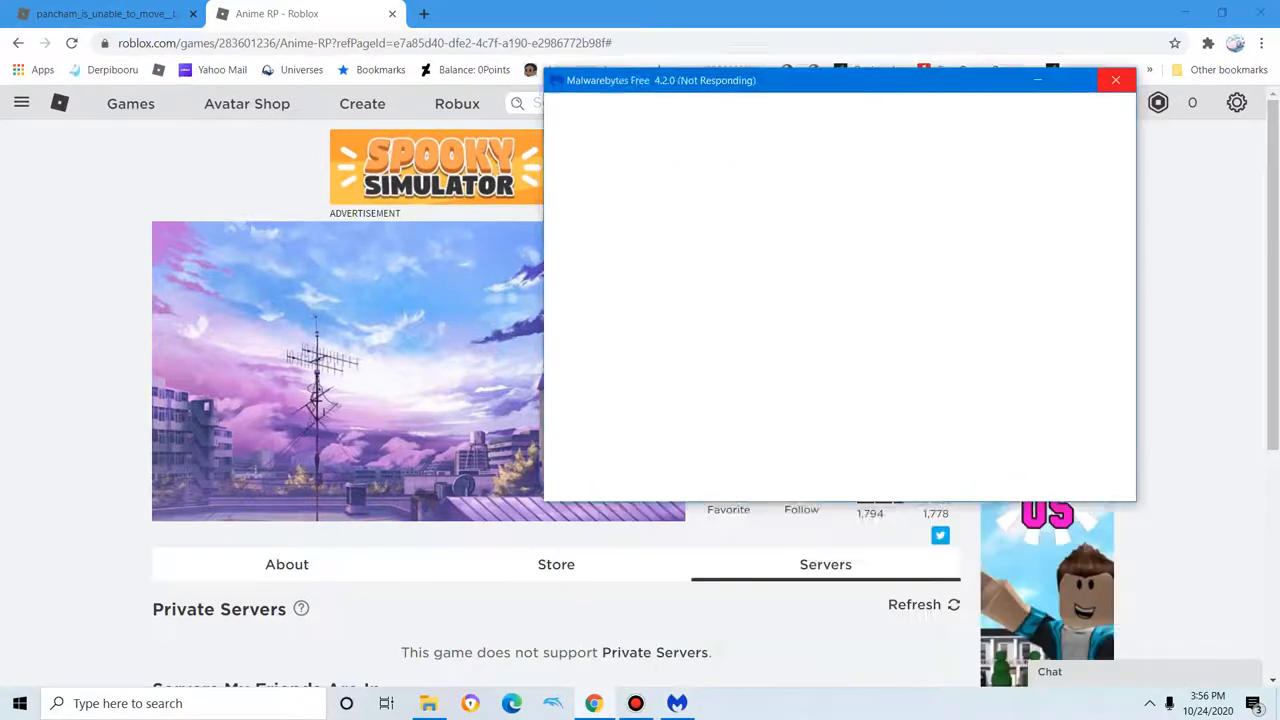
Get started with Malwarebytes setup and decline the Premium purchase with Maybe later.
left_click(1116, 80)
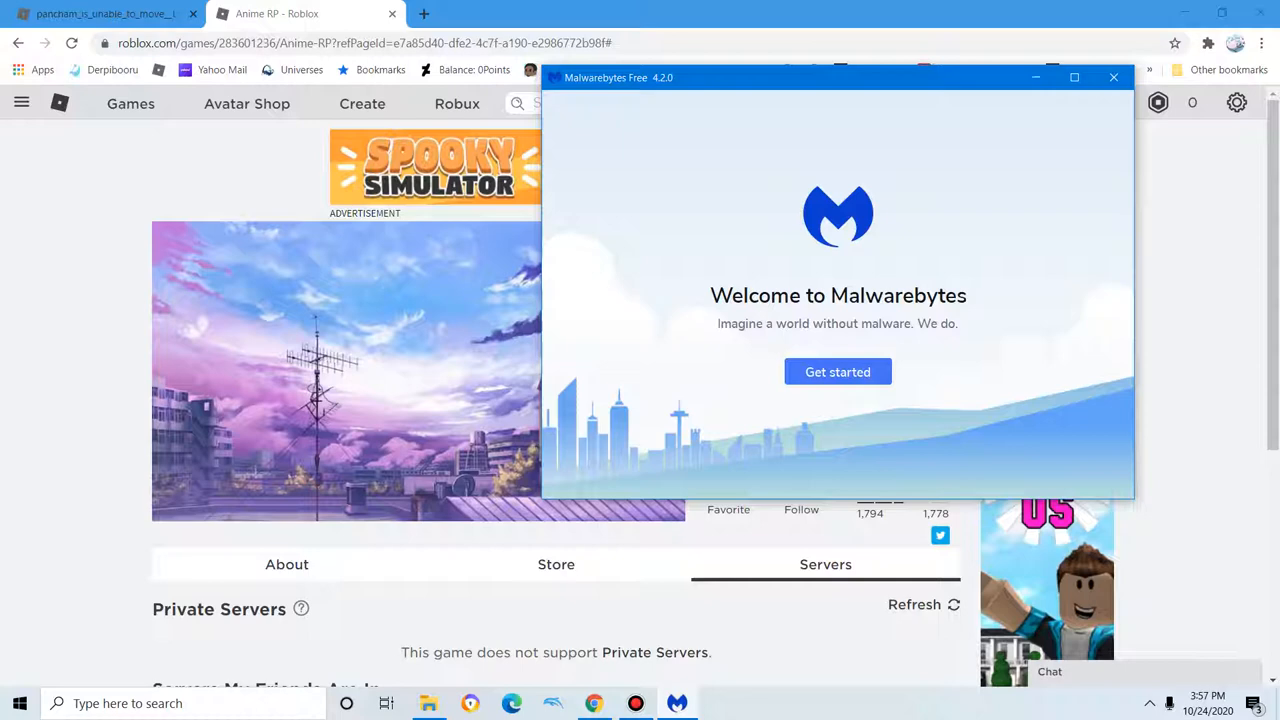
left_click(836, 370)
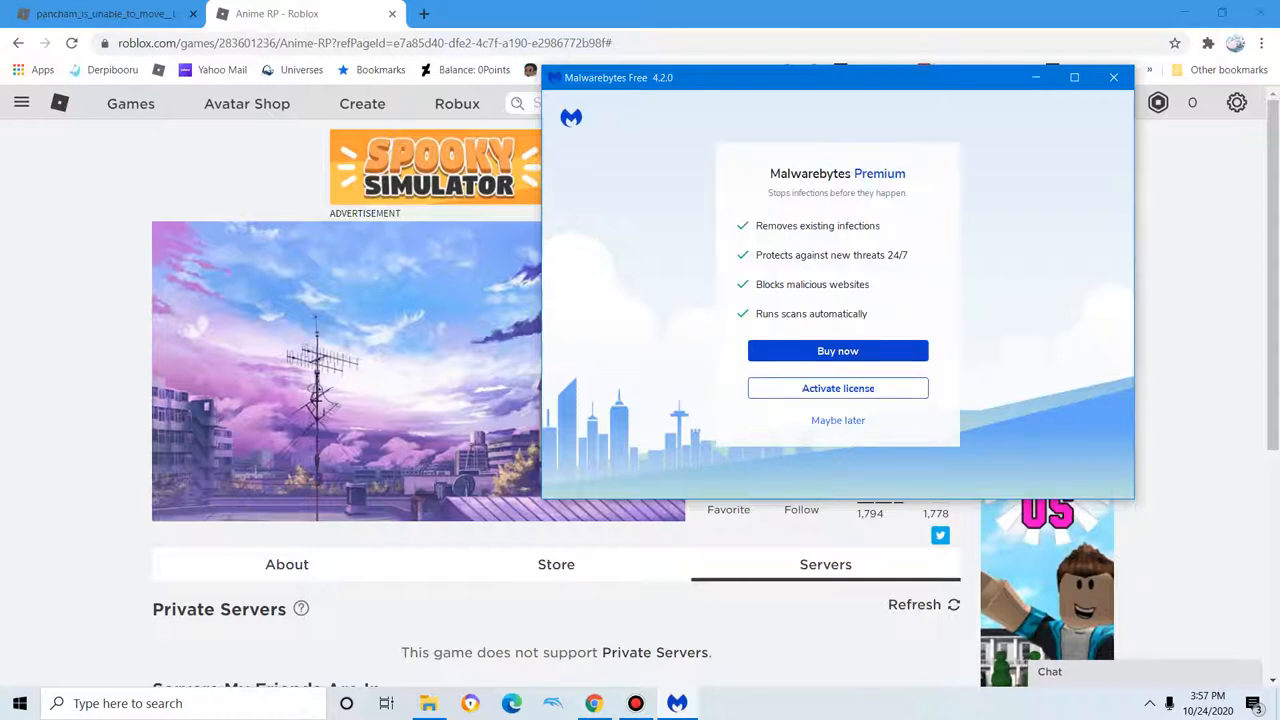
left_click(838, 420)
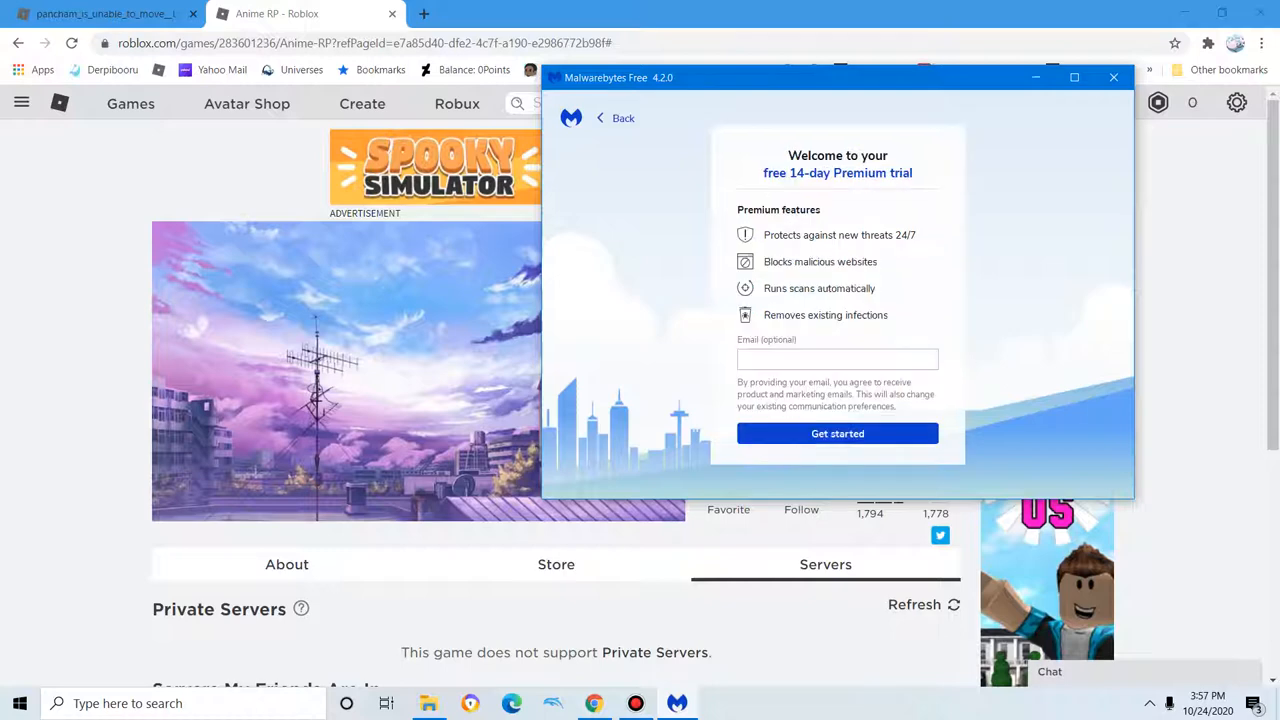
Enter the optional email address ending in 'mail.com' in the trial form.
left_click(836, 358)
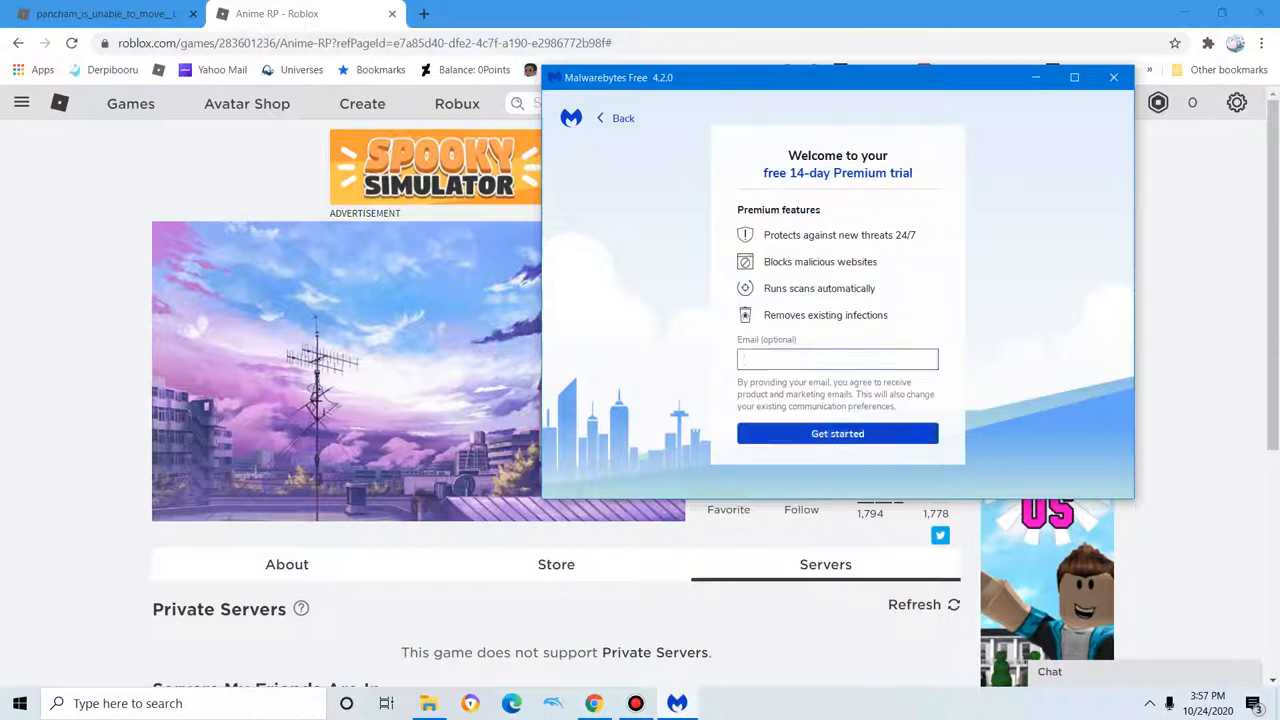
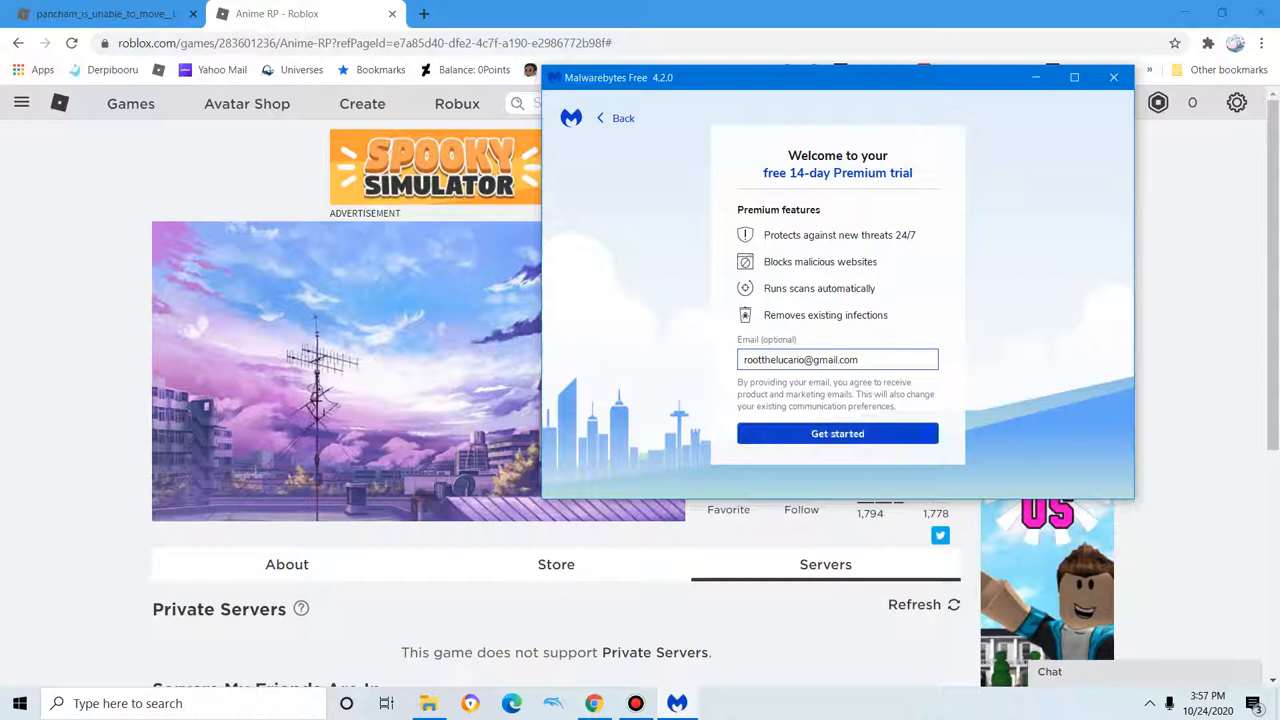
Start the free 14-day Premium trial, dismiss the Browser Guard suggestion, and reach the dashboard.
left_click(836, 432)
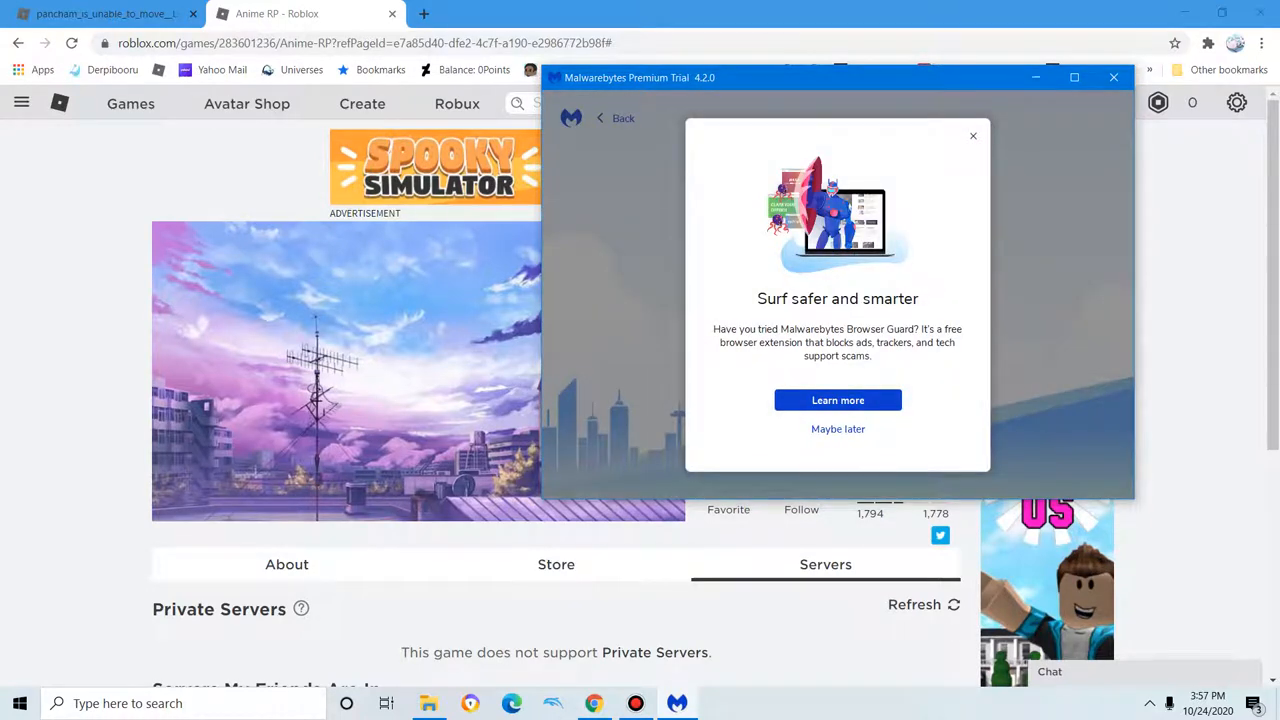
left_click(836, 428)
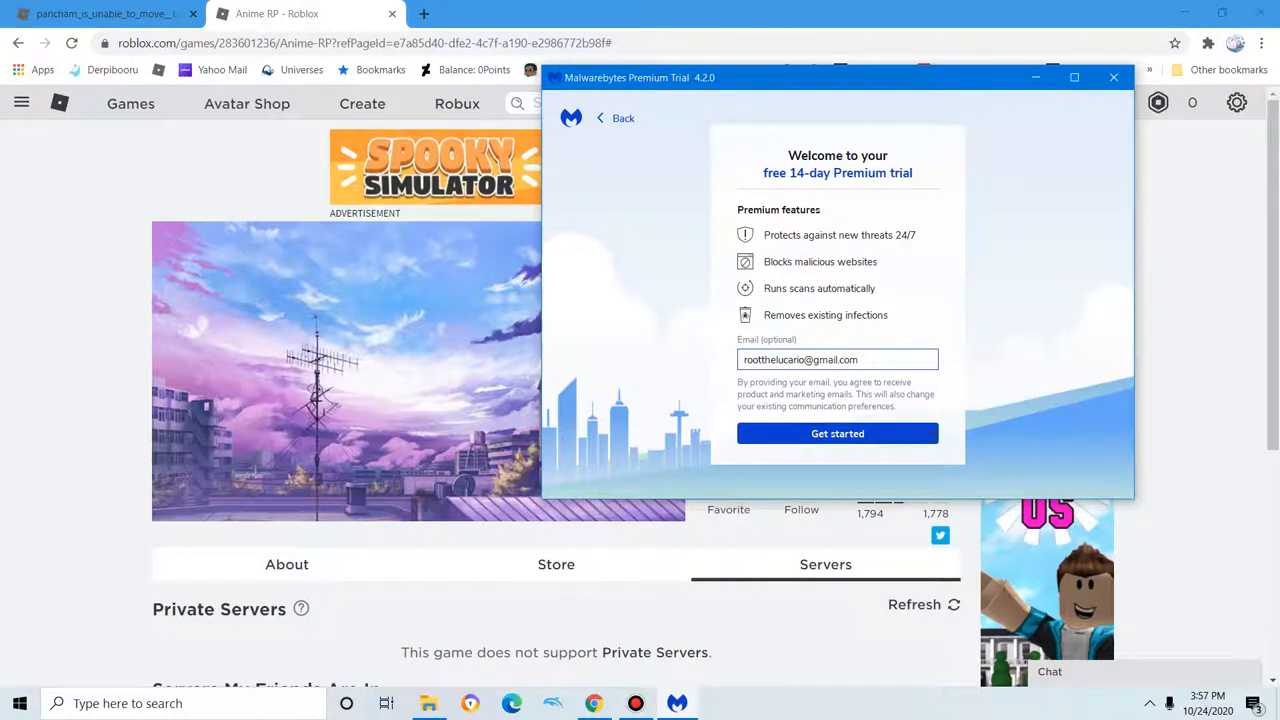
left_click(836, 432)
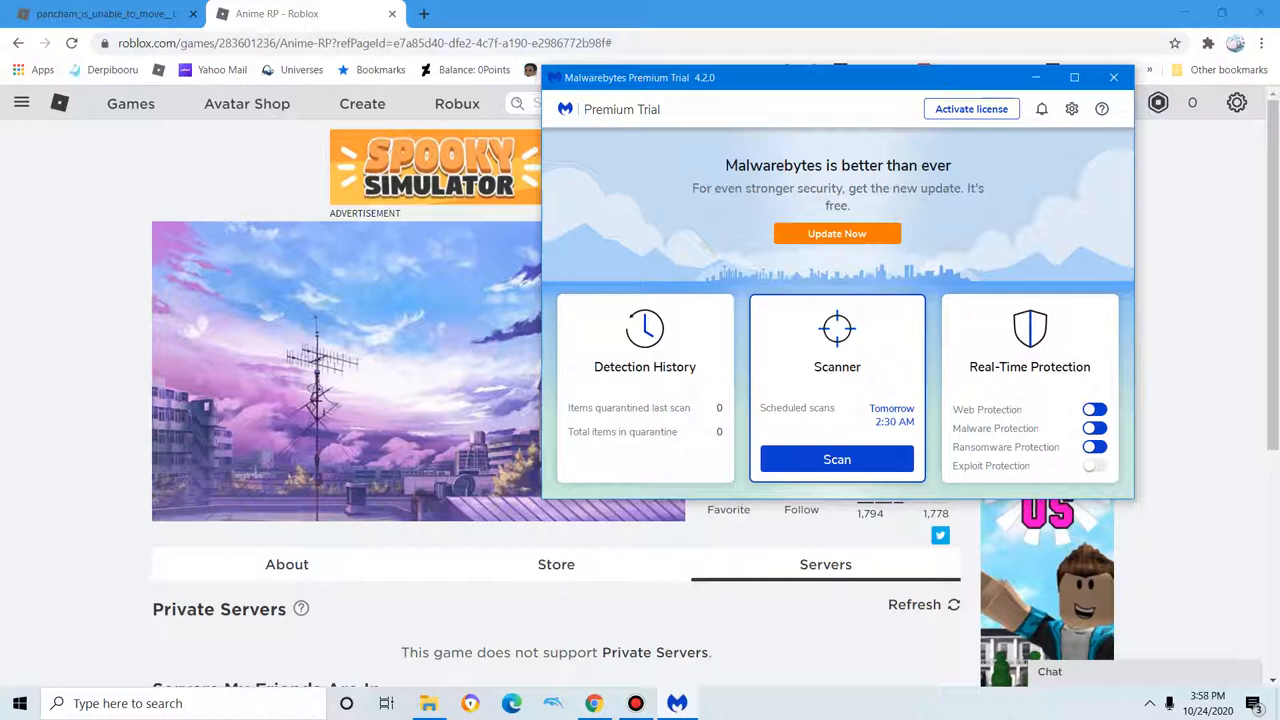
left_click(1112, 76)
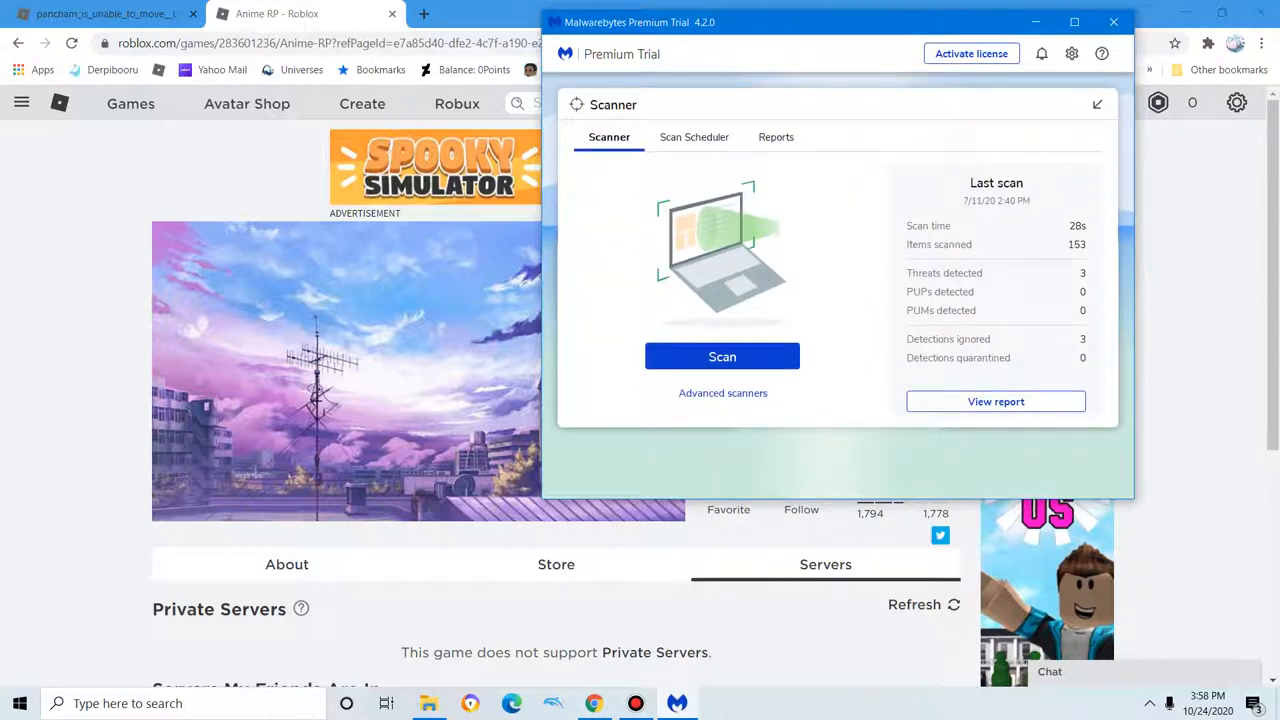
left_click(694, 136)
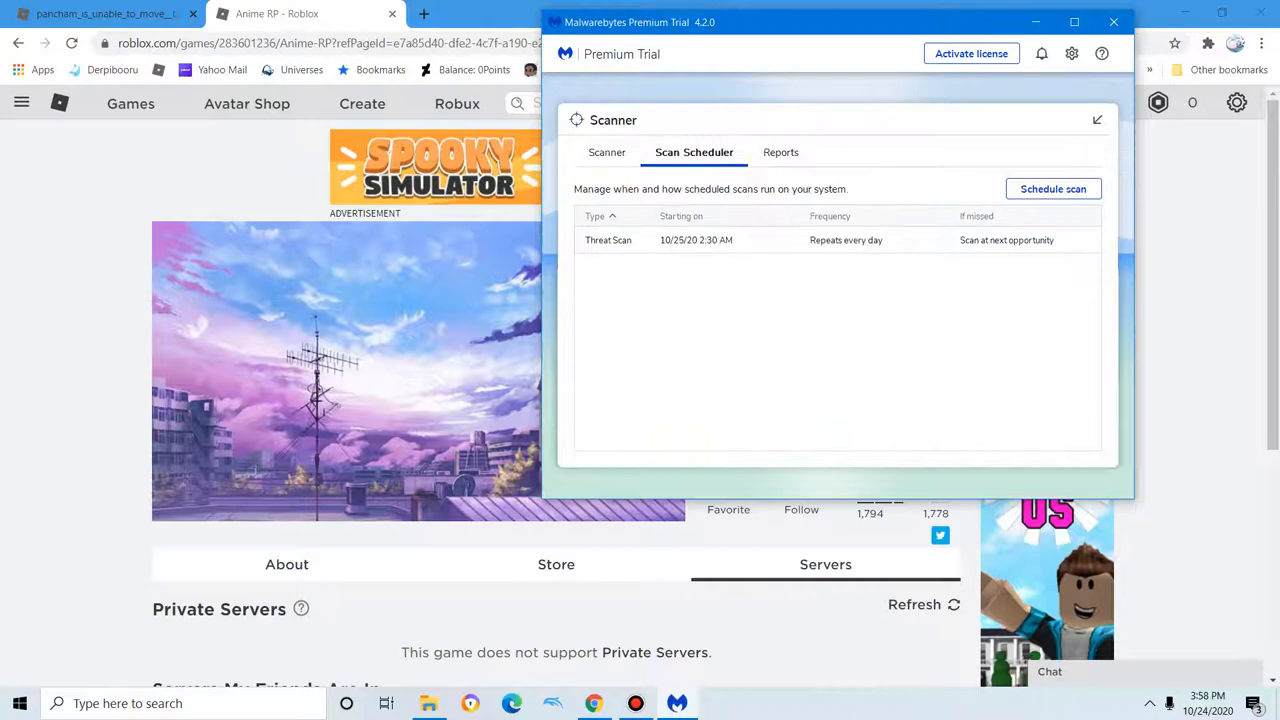
left_click(608, 152)
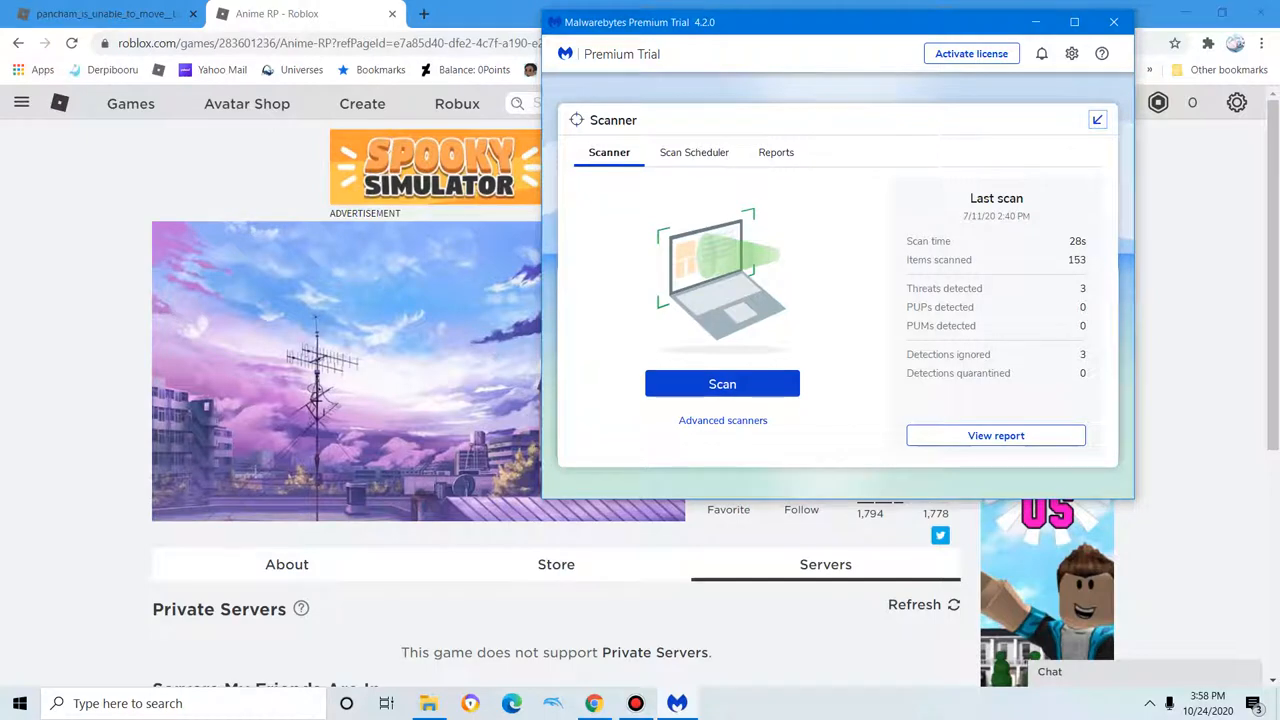
left_click(996, 436)
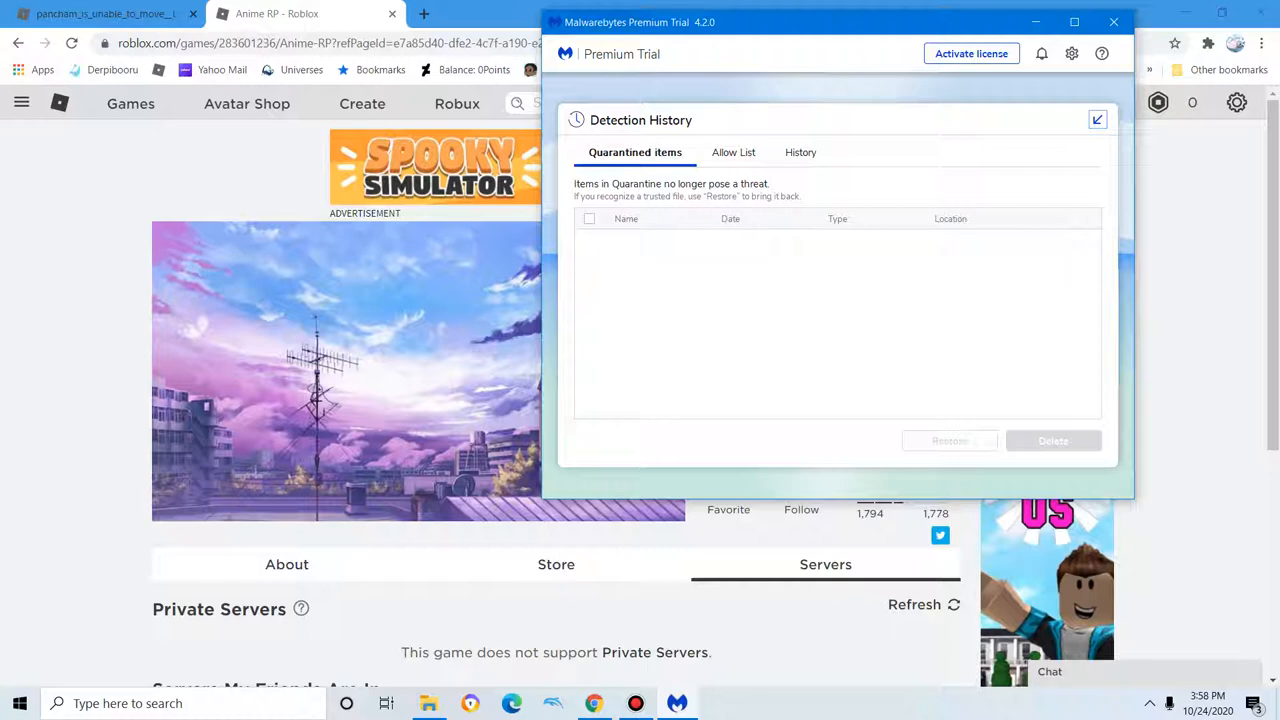
left_click(1096, 120)
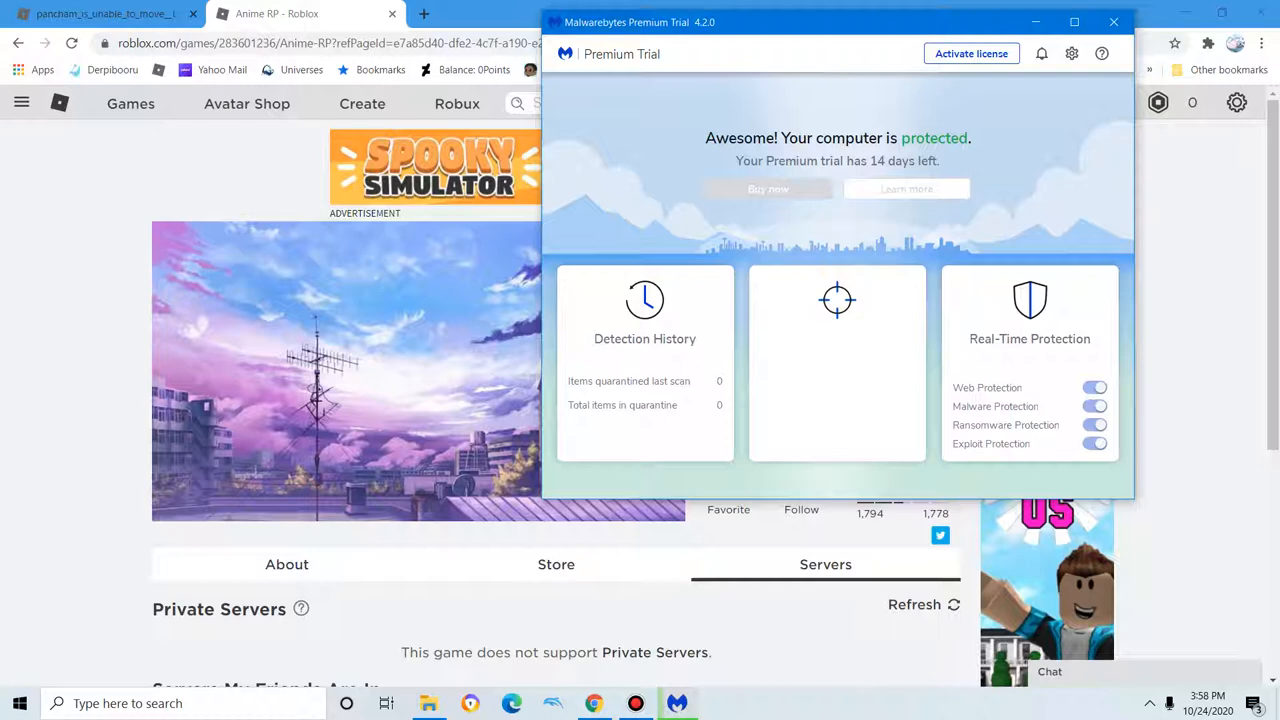
Minimize the Malwarebytes window so the browser's Roblox page shows.
left_click(836, 300)
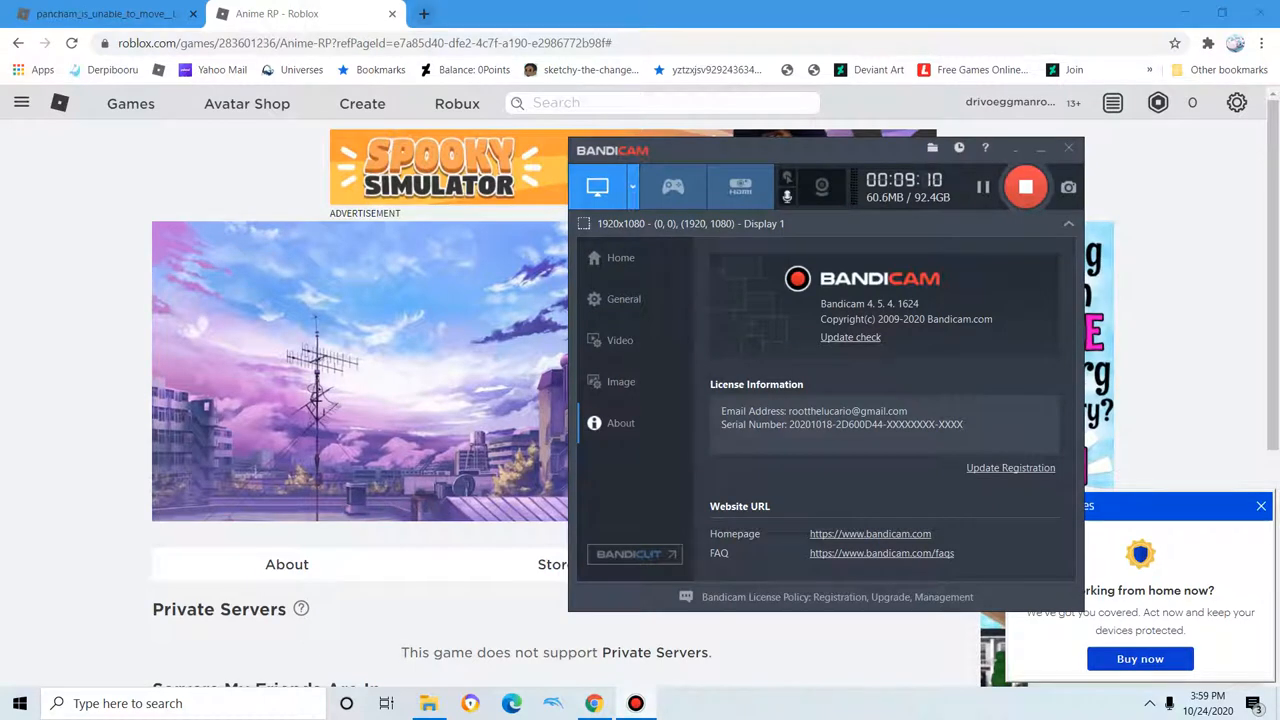
mouse_move(424, 12)
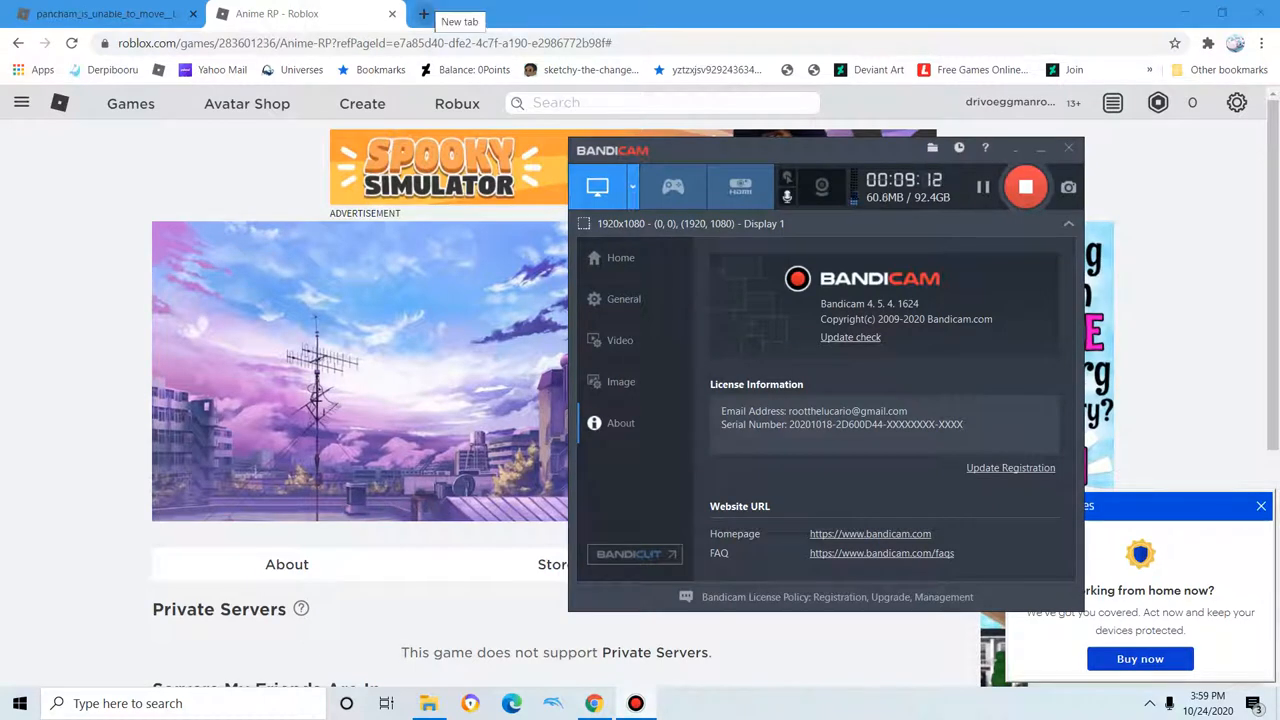